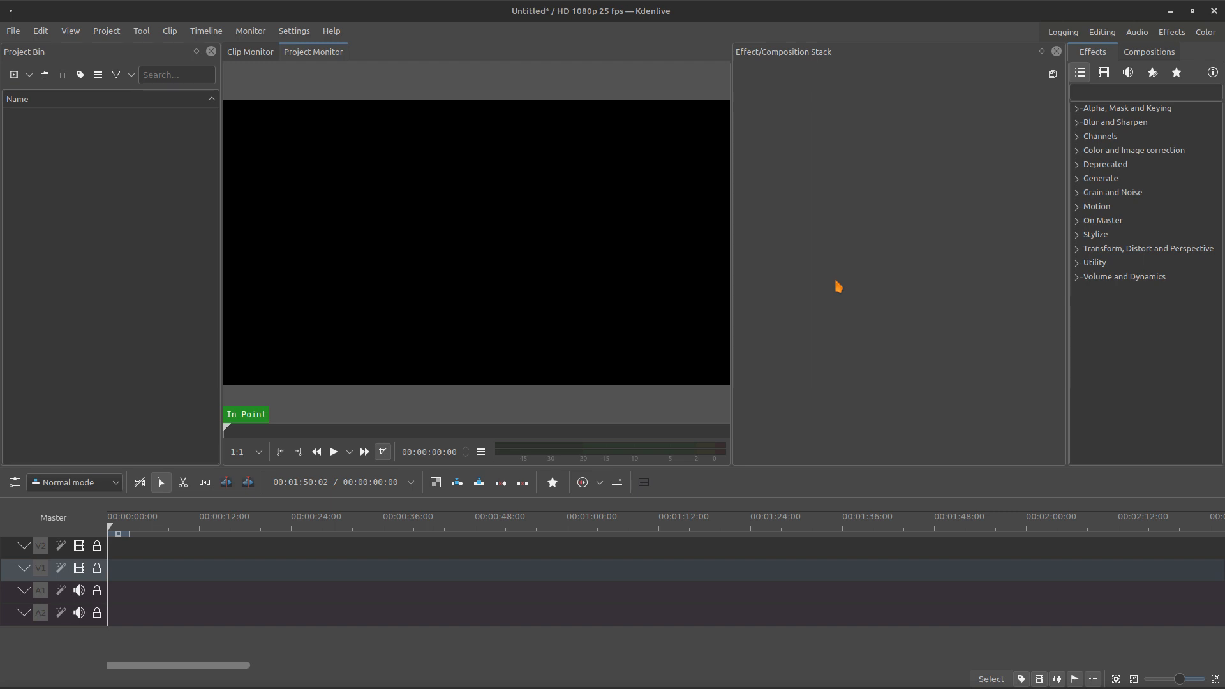
- Set the project profile to HD 720p 29.97 fps in Project Settings
left_click(13, 31)
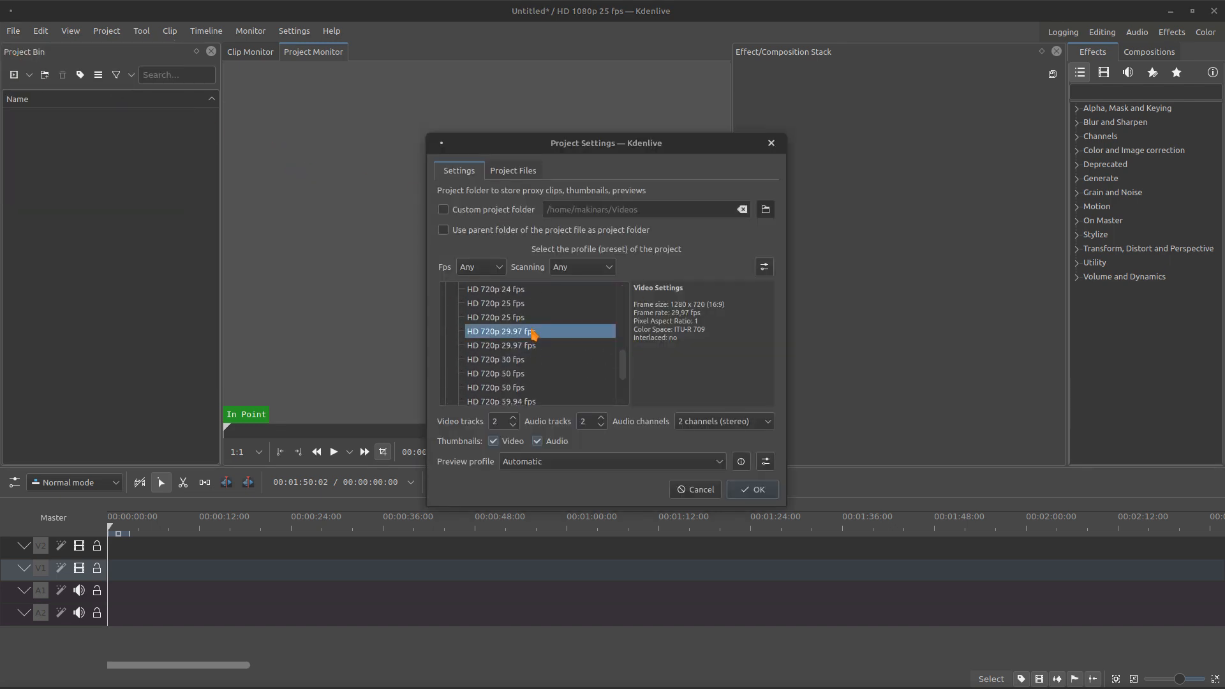
left_click(750, 488)
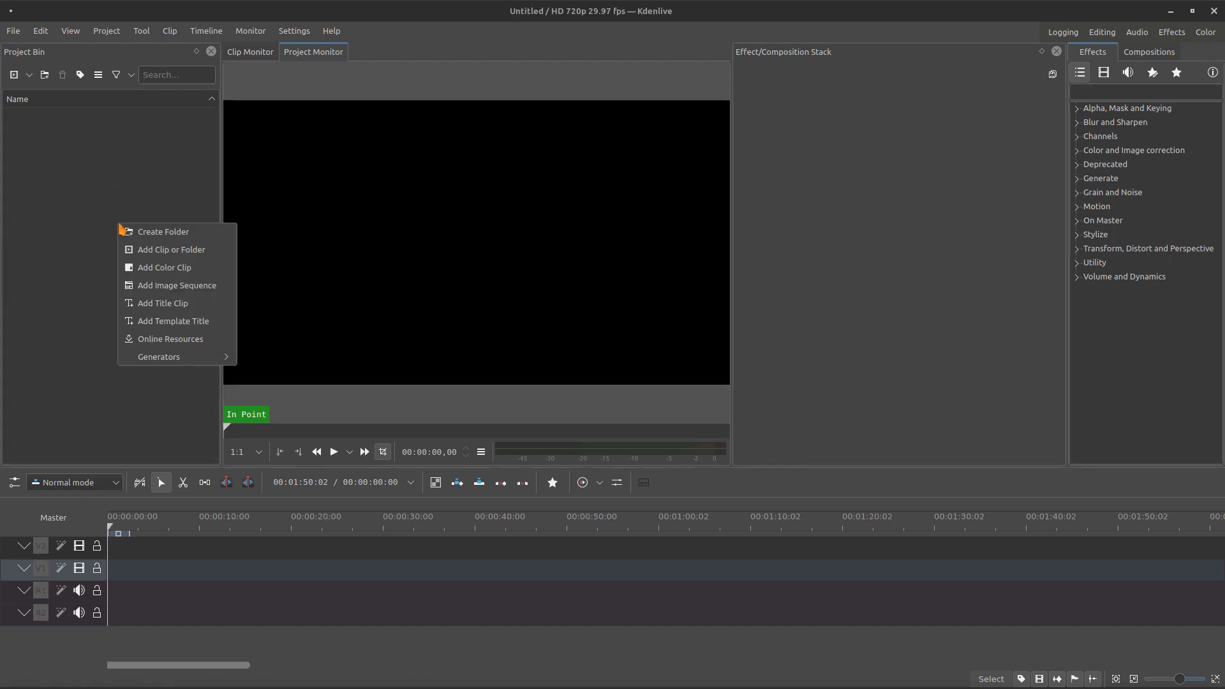
- Create a new title clip holding a single letter K at font size 180
left_click(163, 304)
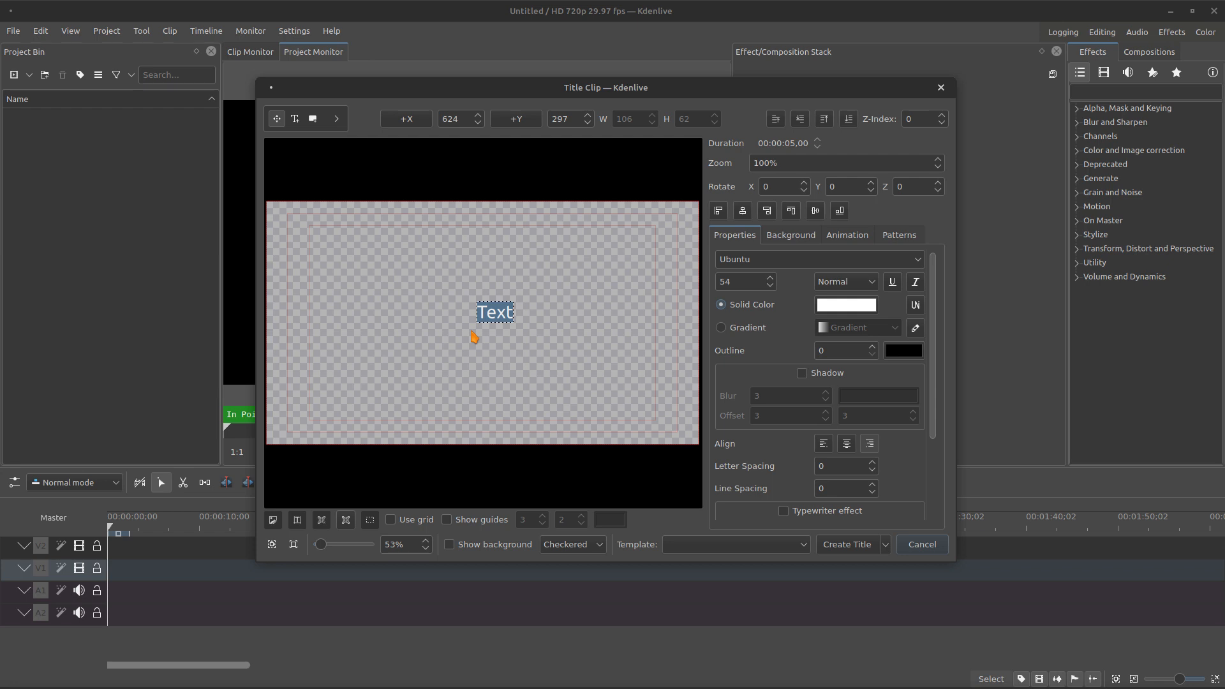
type("KIDS")
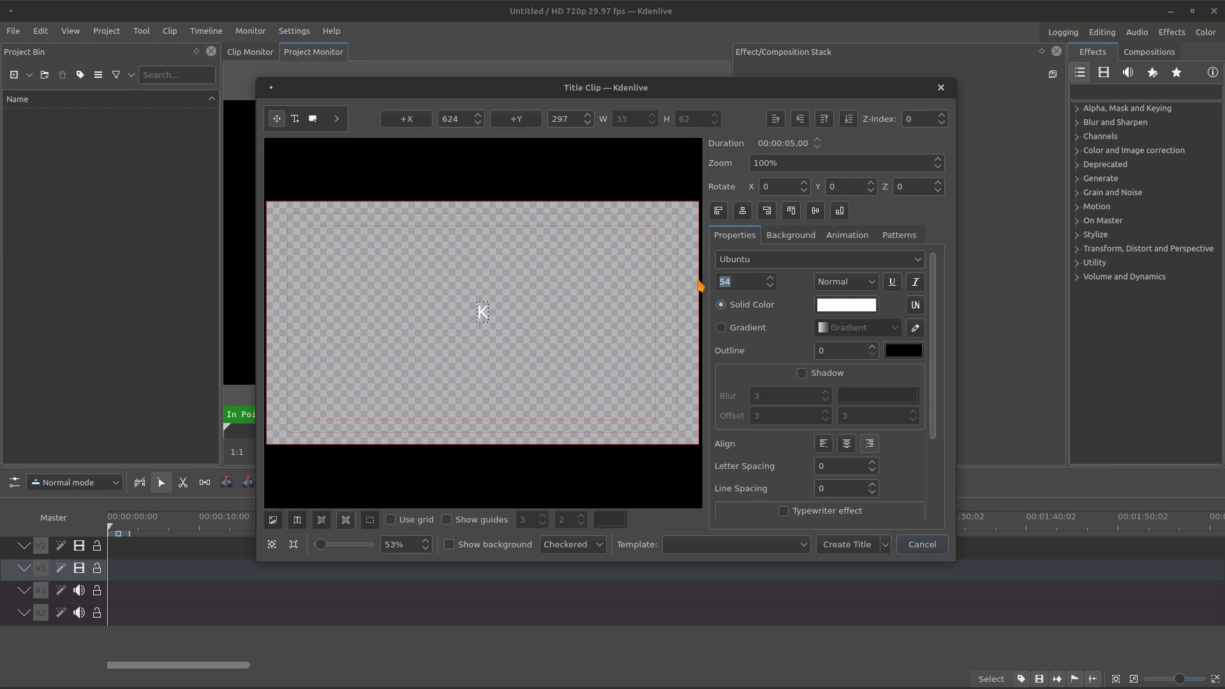
type("18")
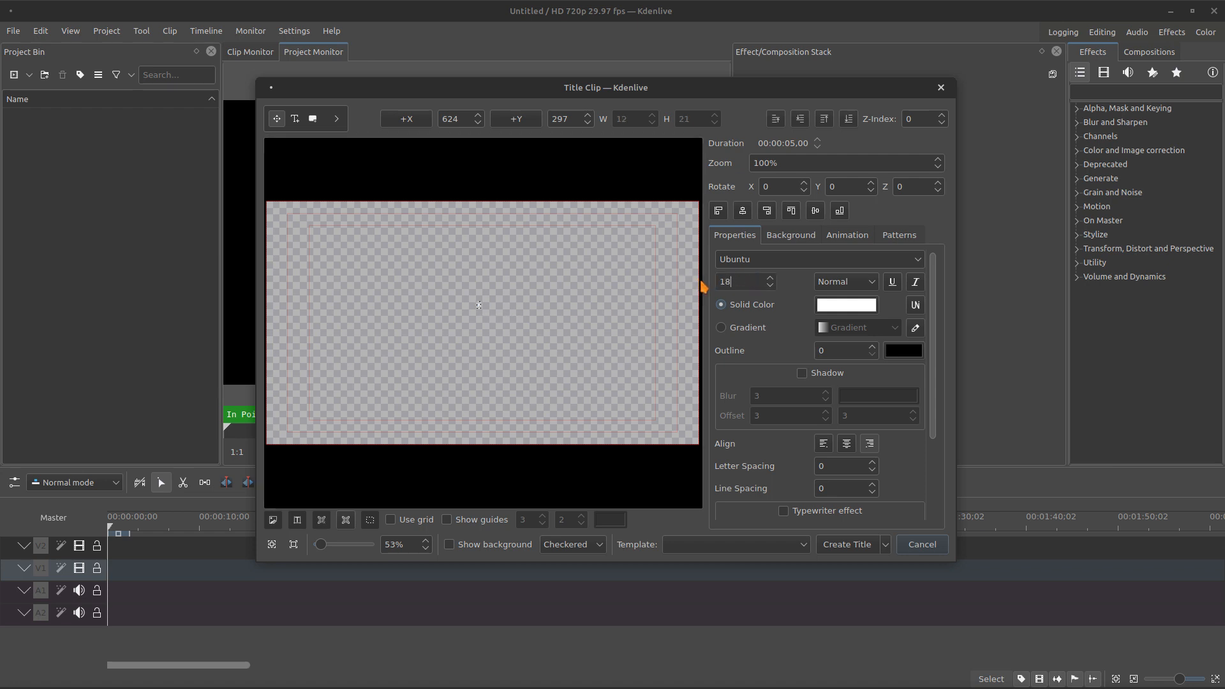
type("K")
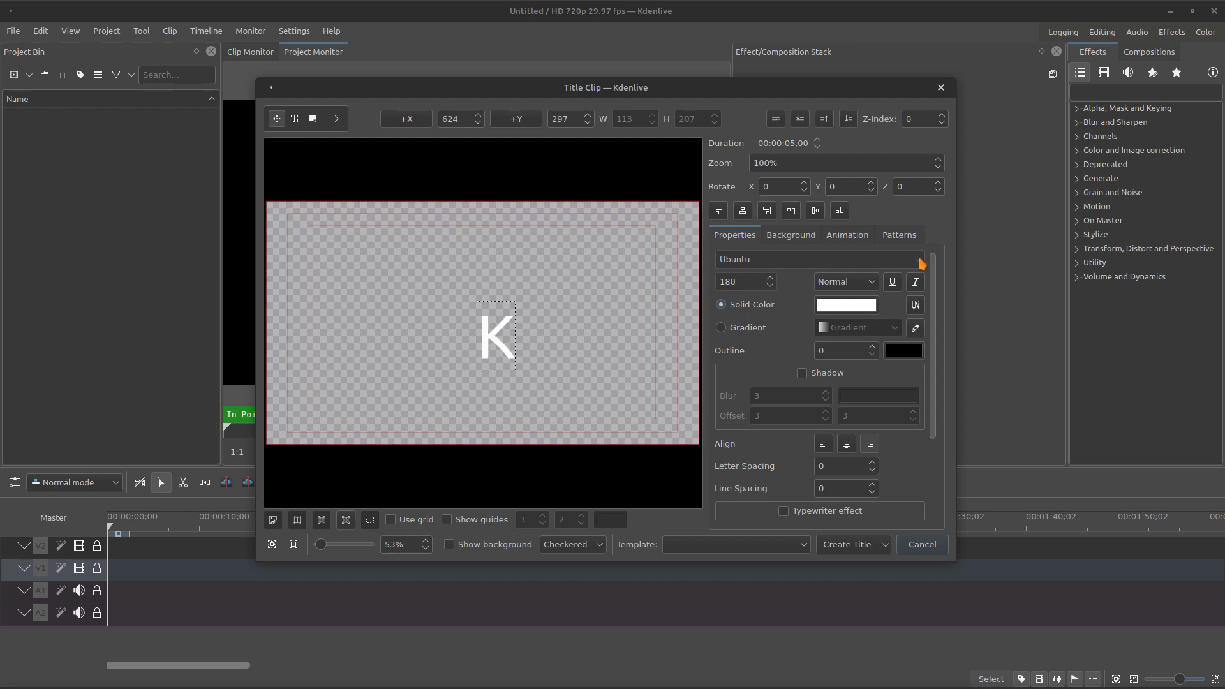
left_click(816, 259)
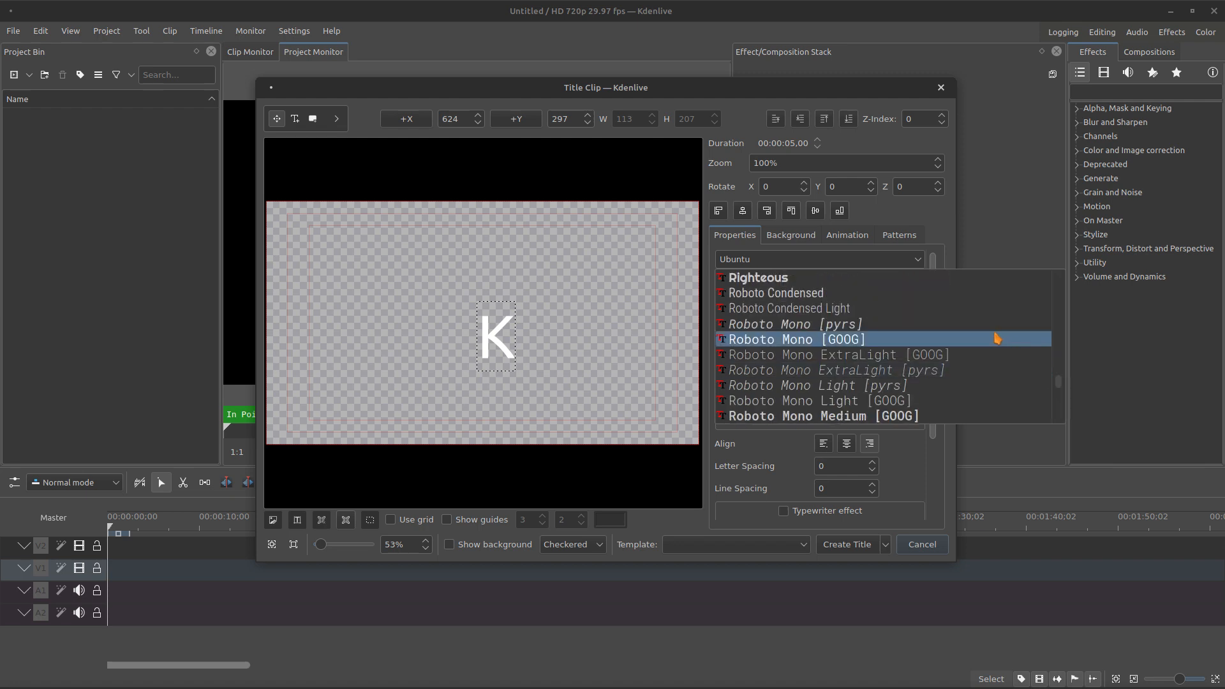
- Make the K centred Roboto Mono Medium at size 300
left_click(820, 415)
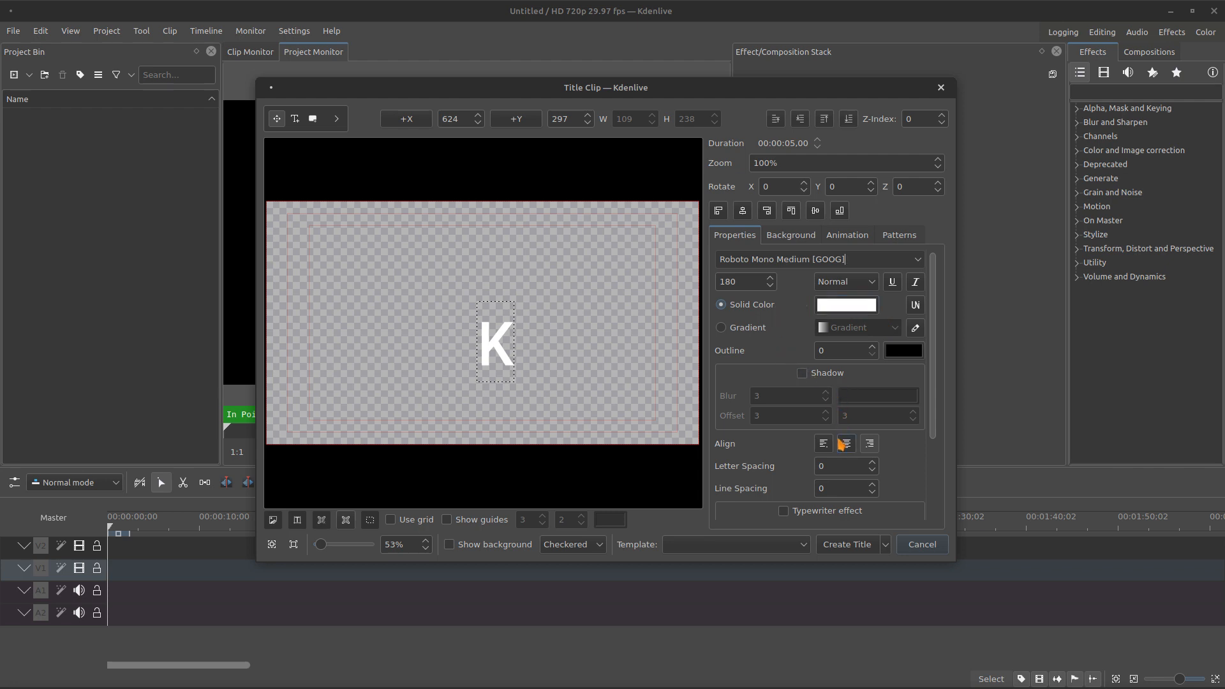
left_click(815, 209)
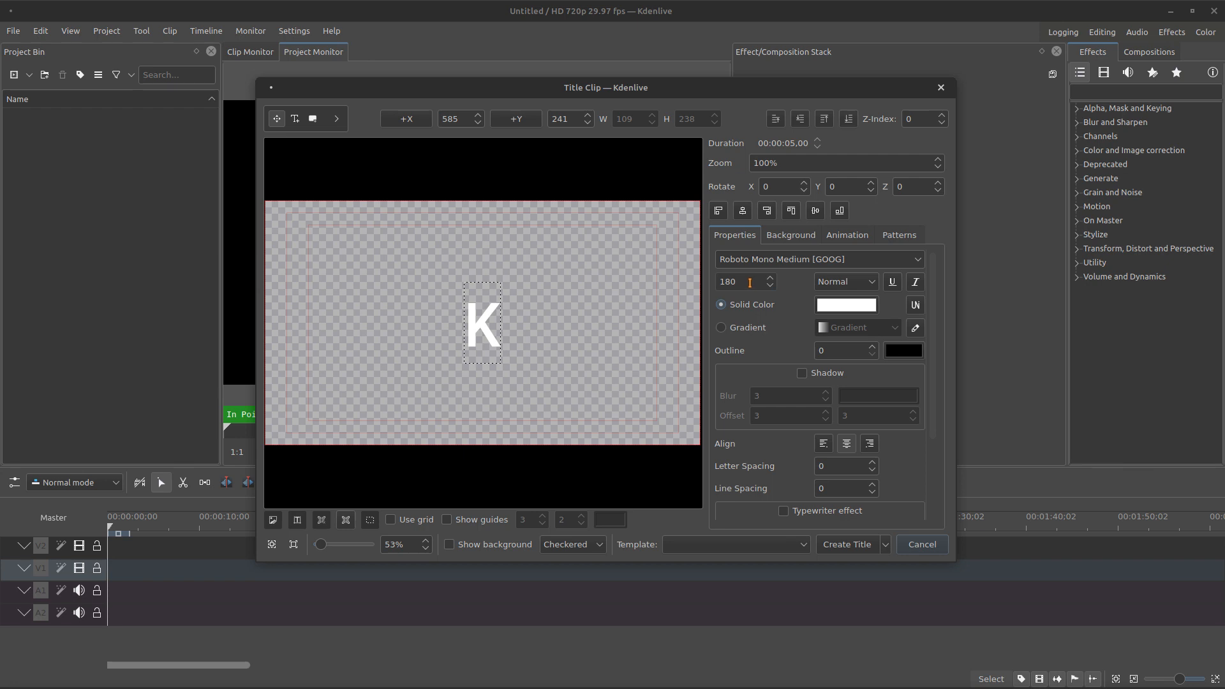
type("200")
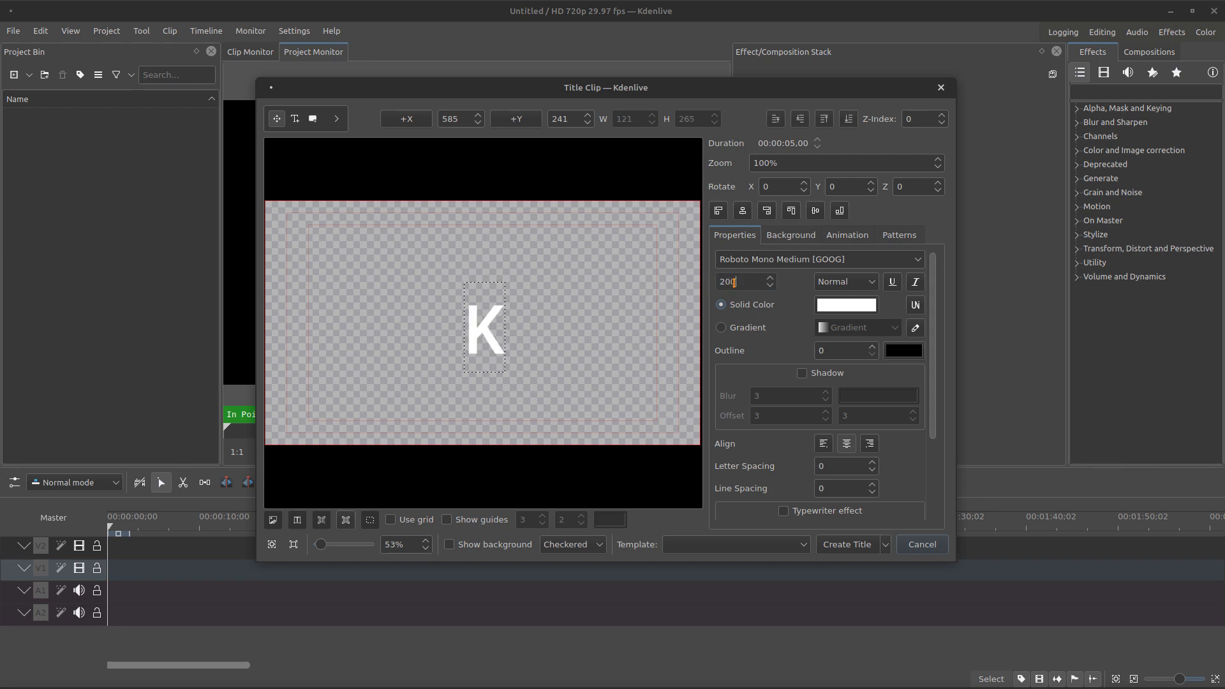
type("3")
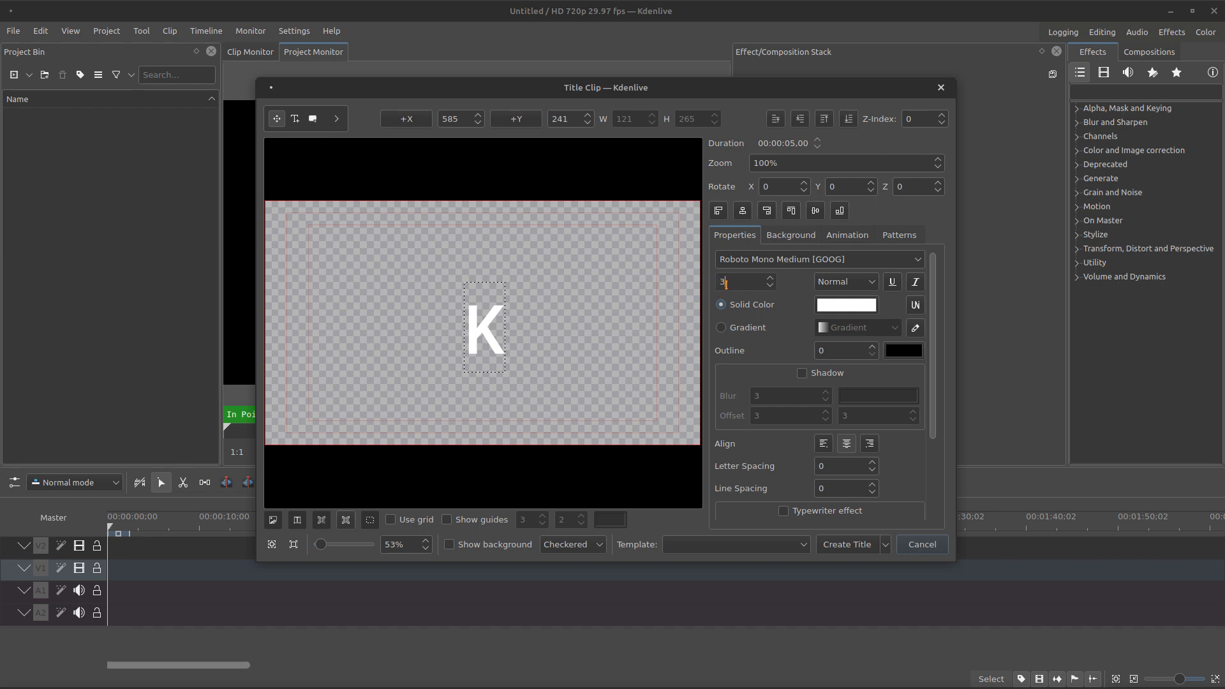
- Set the letter's font weight to Black
left_click(843, 281)
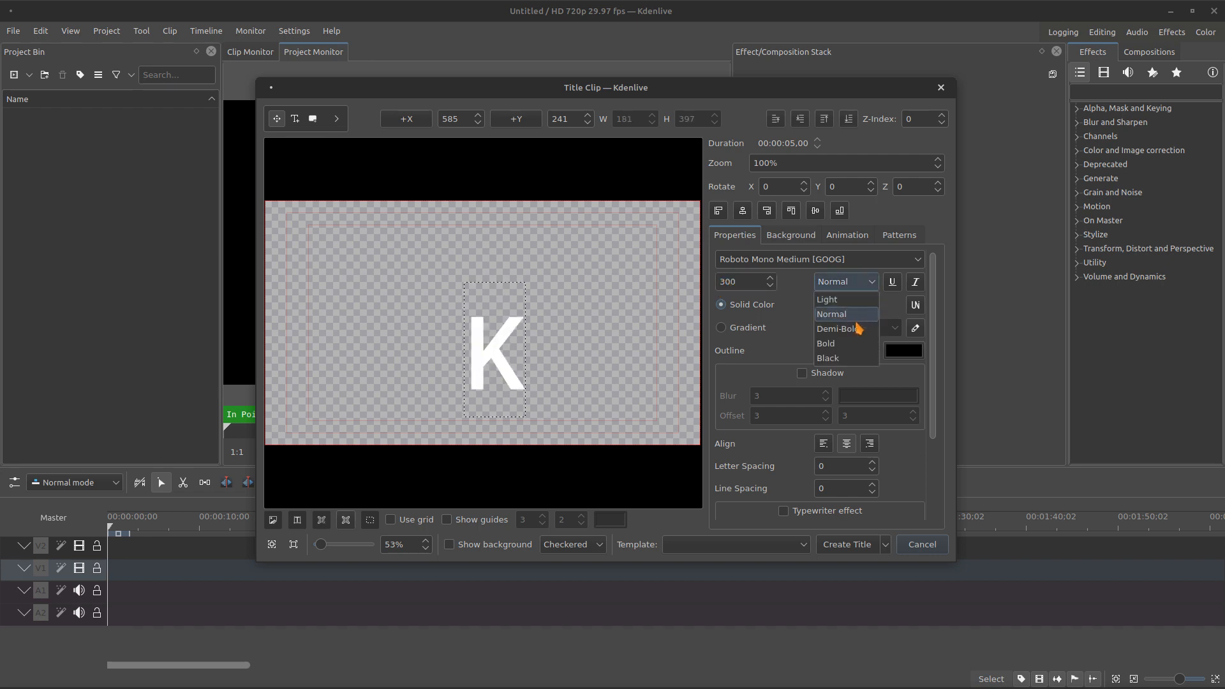
left_click(828, 358)
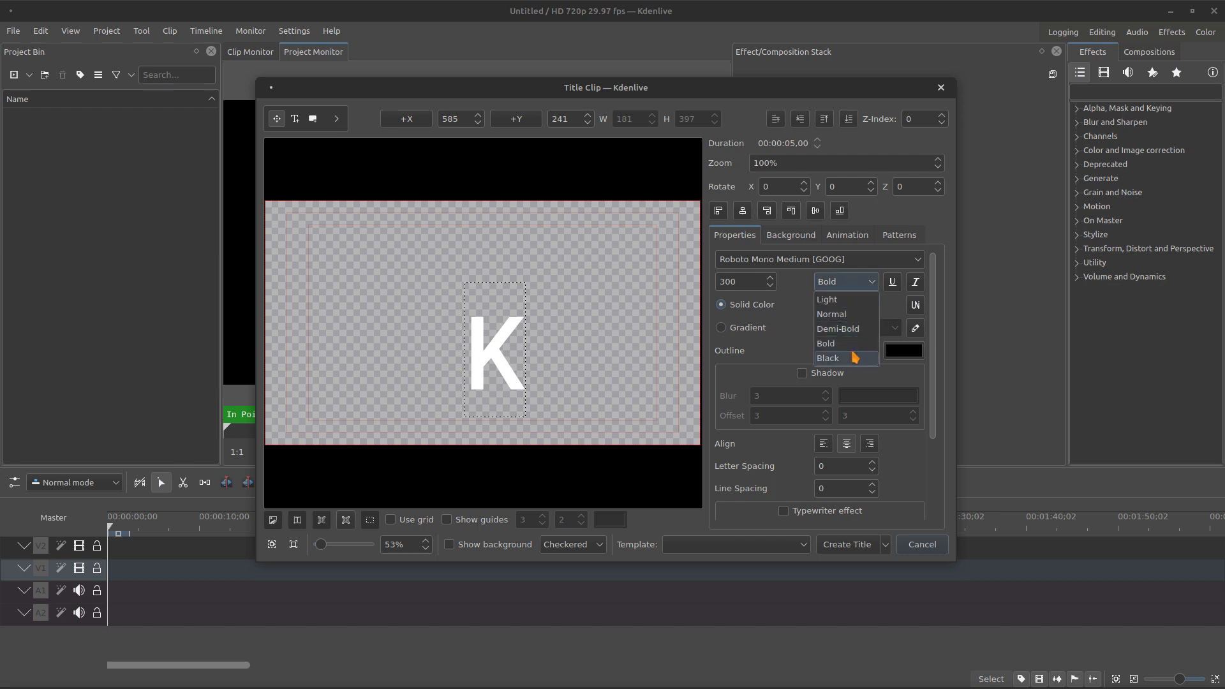
left_click(827, 357)
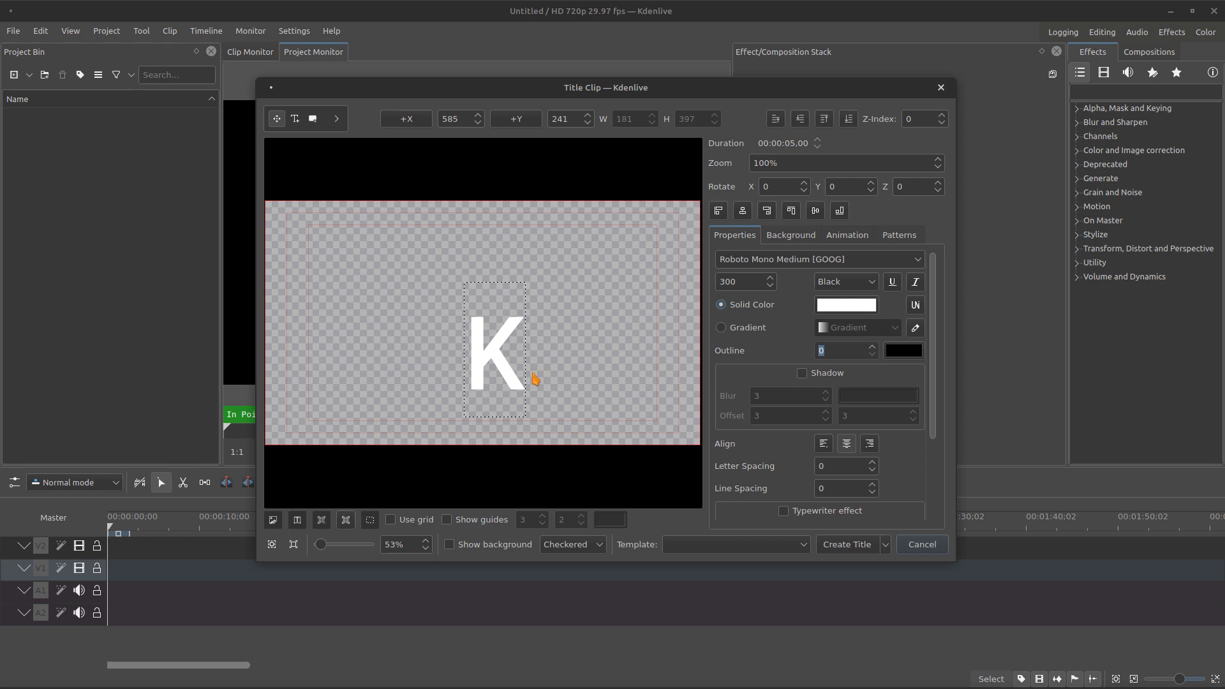
mouse_move(504, 371)
type("20")
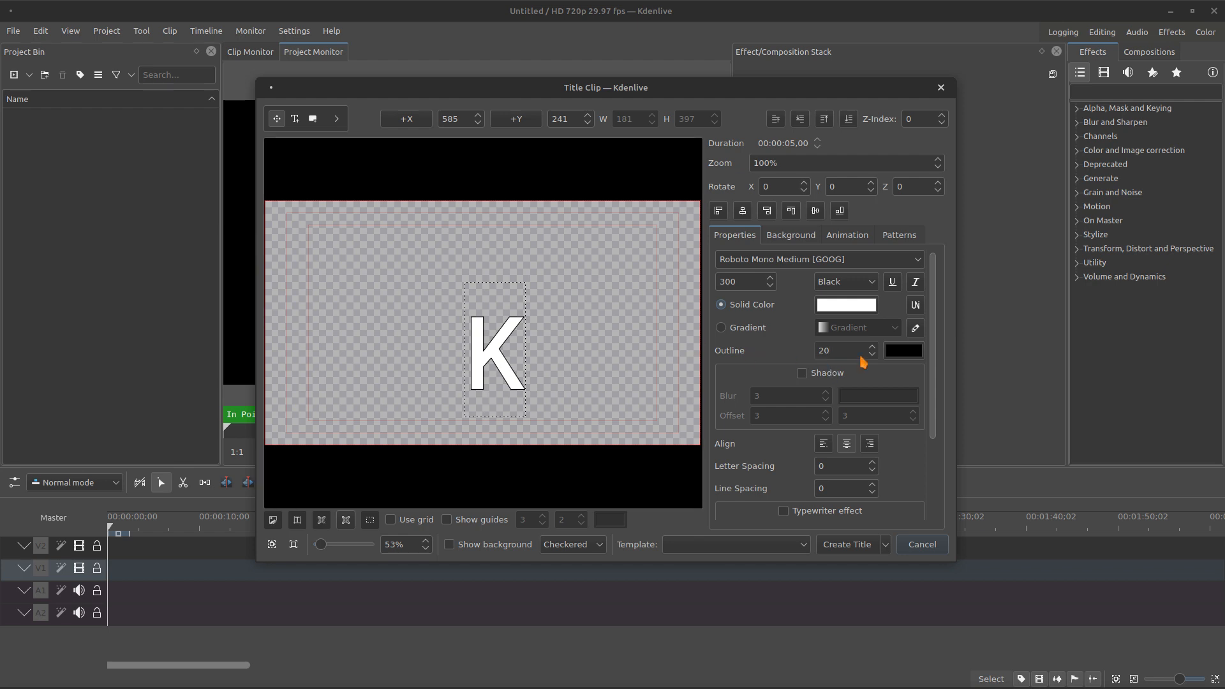
- Give the K a white outline of width 100
left_click(902, 350)
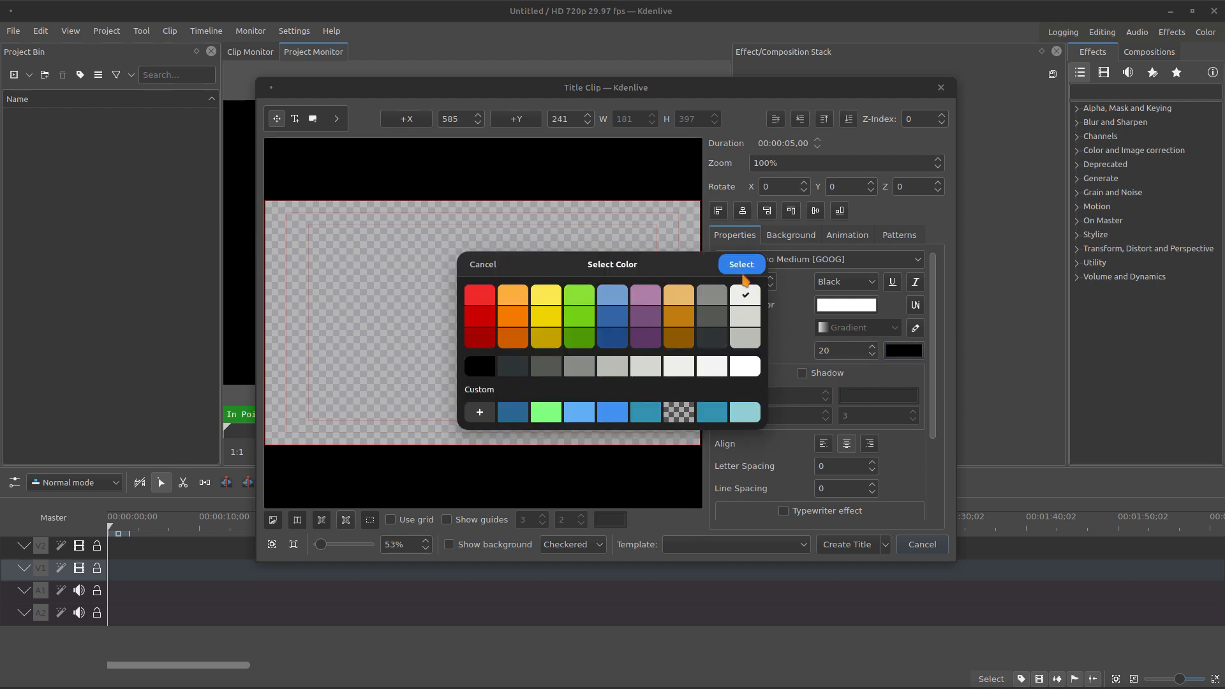
left_click(739, 264)
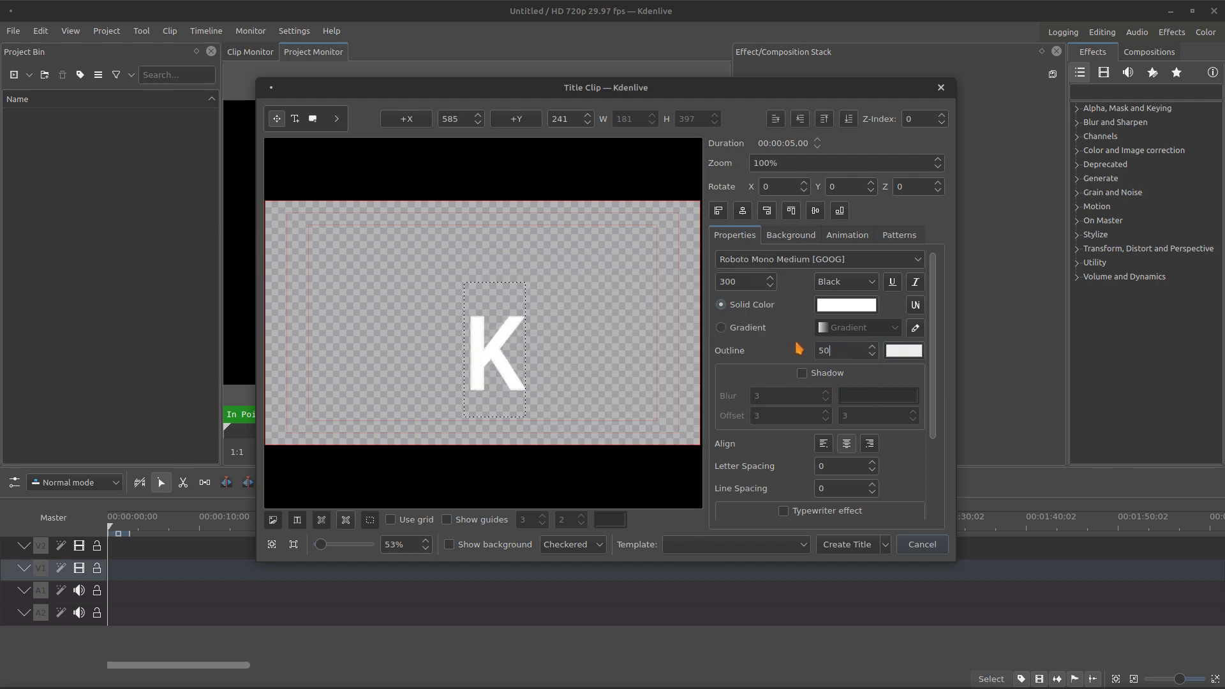
type("1")
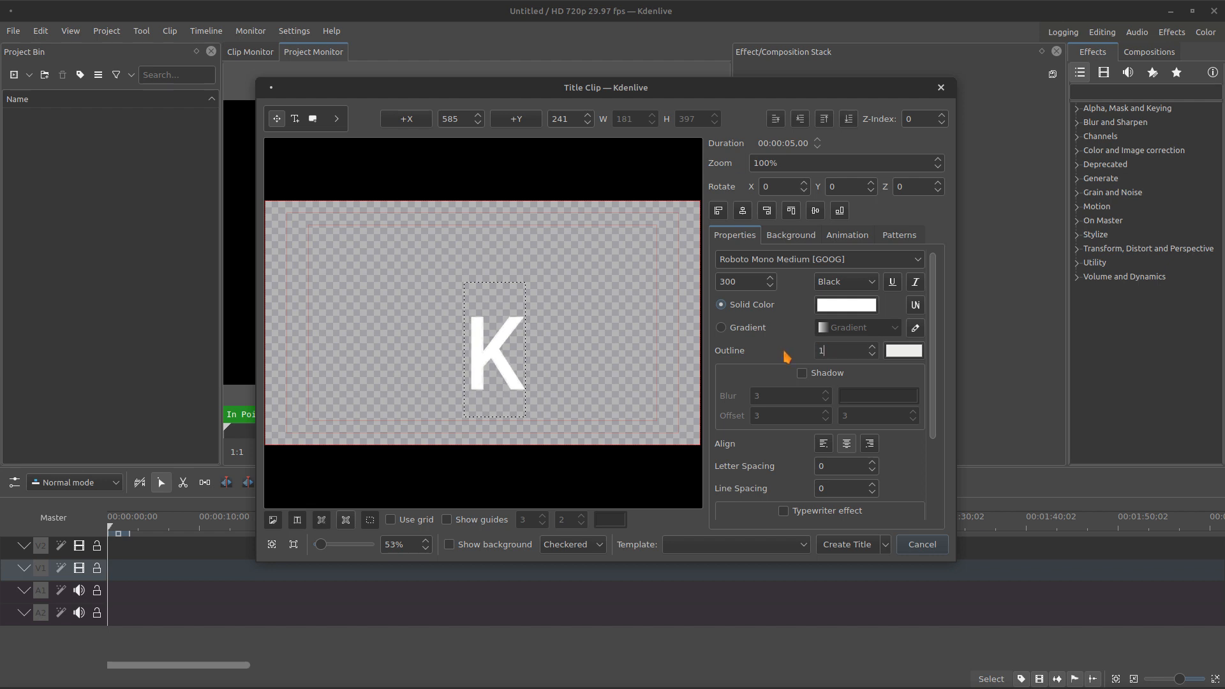
- Set an off-white fill colour for the K and create the title
left_click(903, 350)
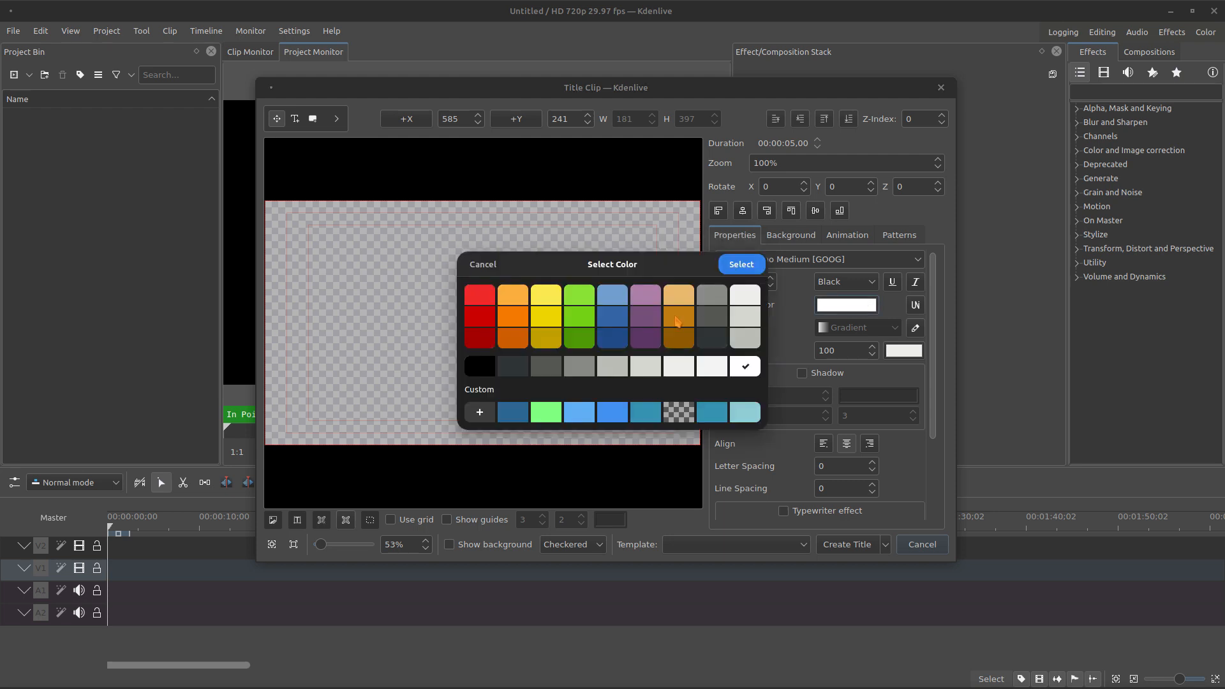
left_click(738, 264)
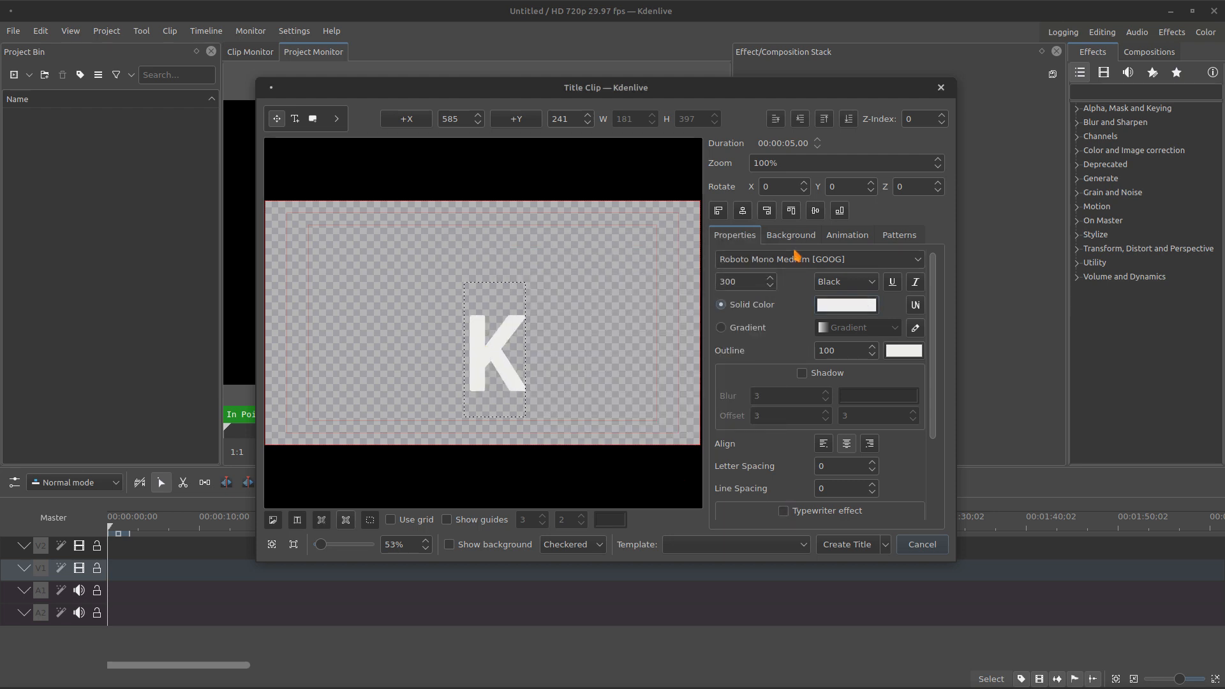
left_click(920, 545)
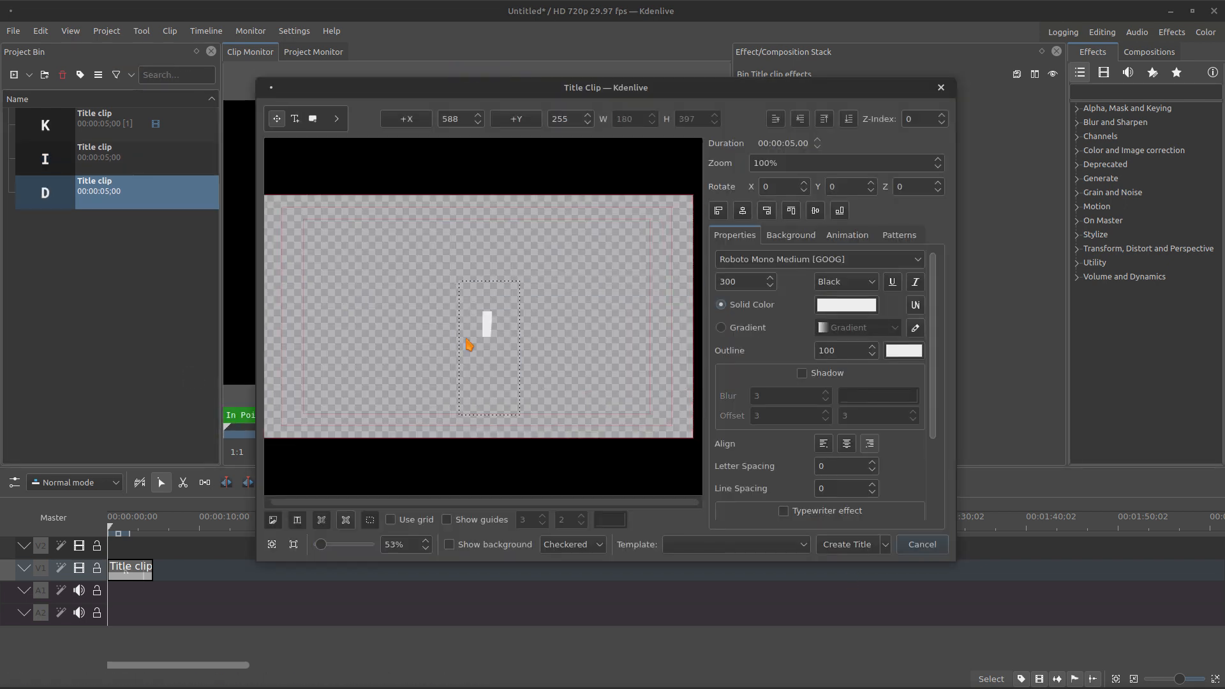
mouse_move(606, 310)
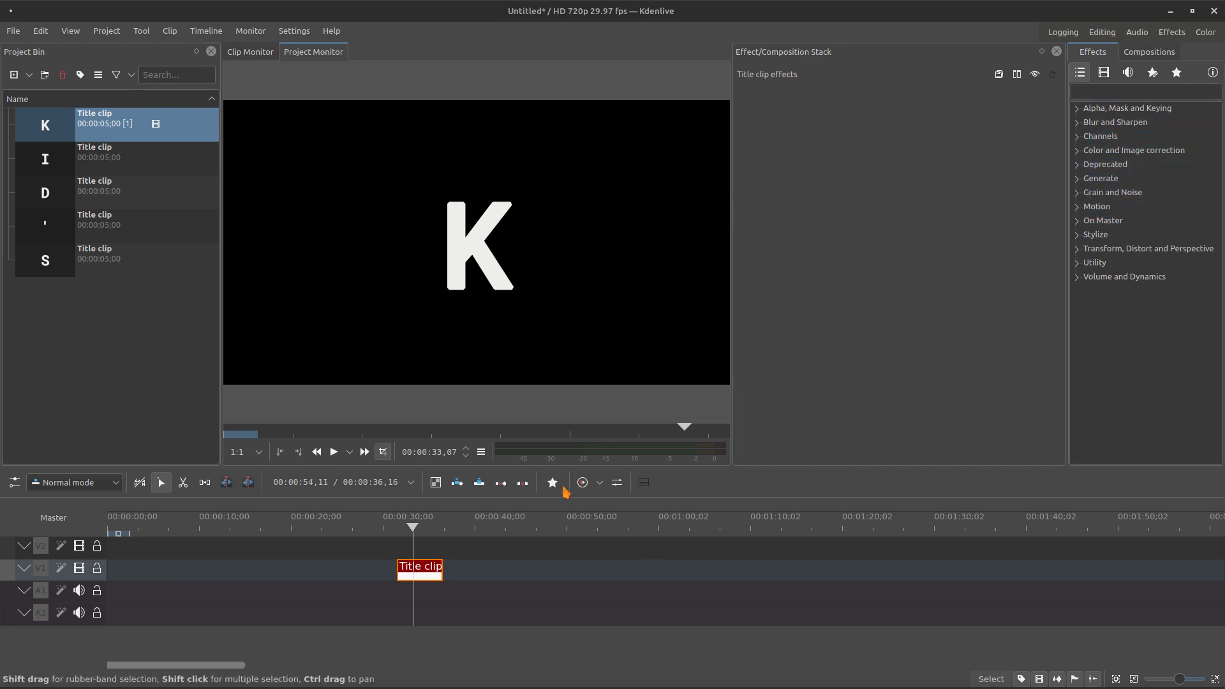
- Add a Transform effect to the K title clip from the favourite effects
left_click(551, 482)
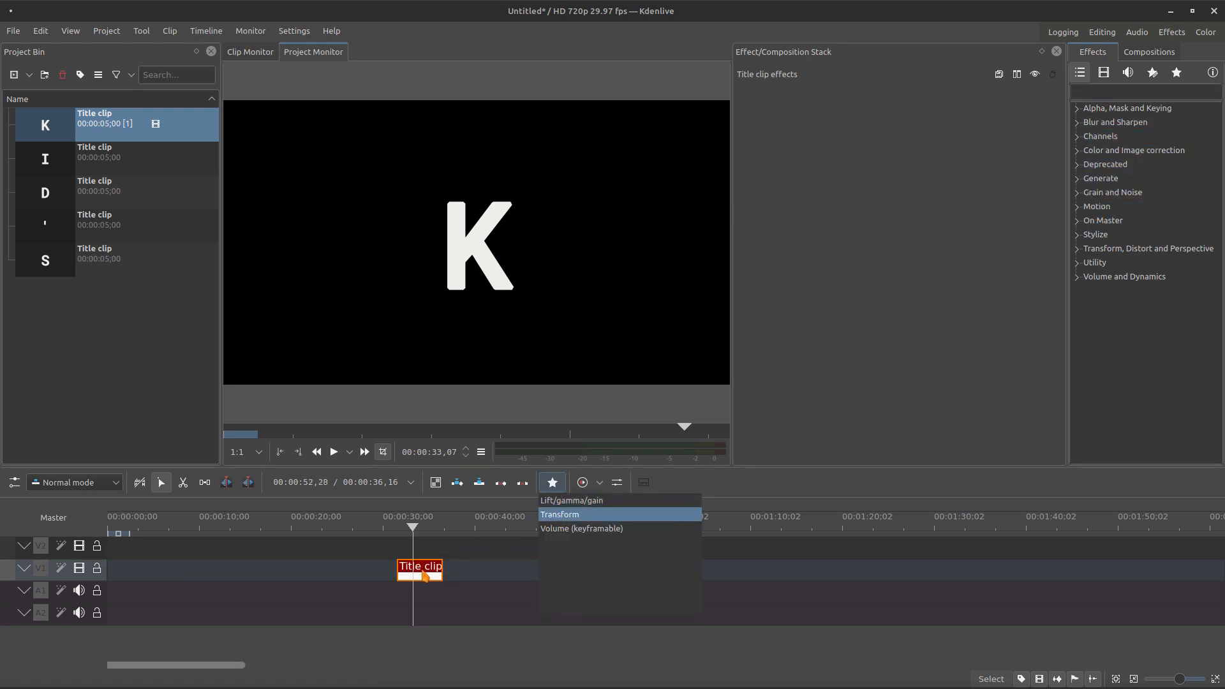
left_click(558, 514)
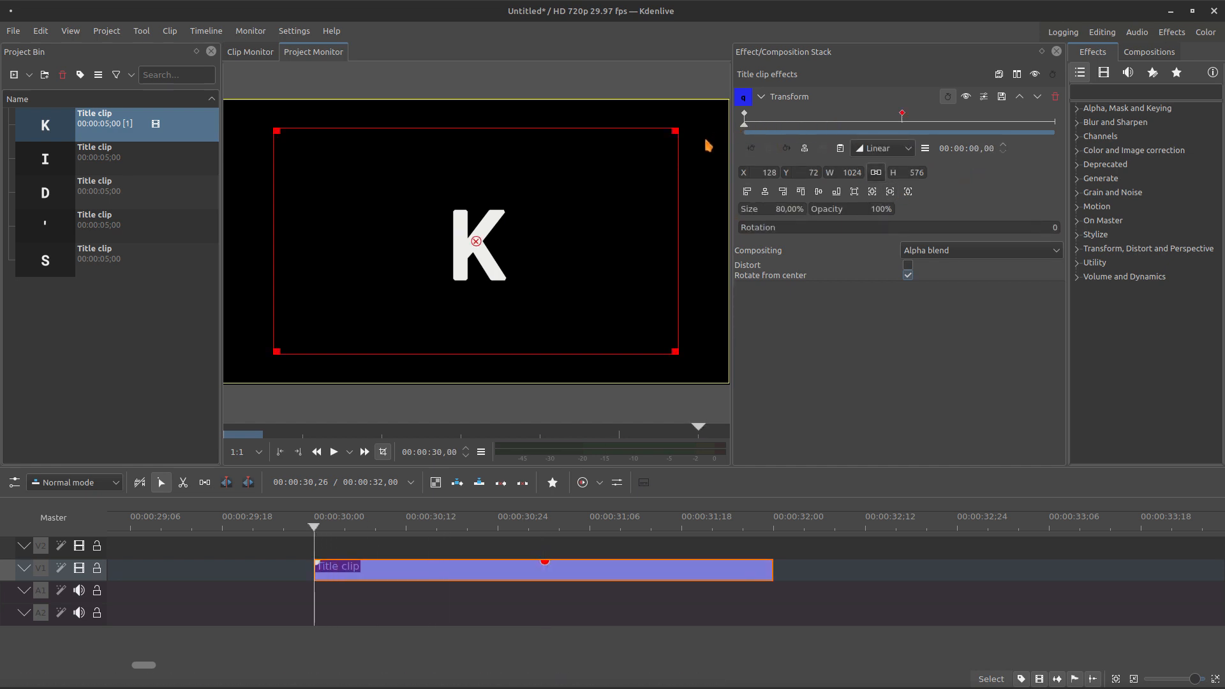
mouse_move(992, 170)
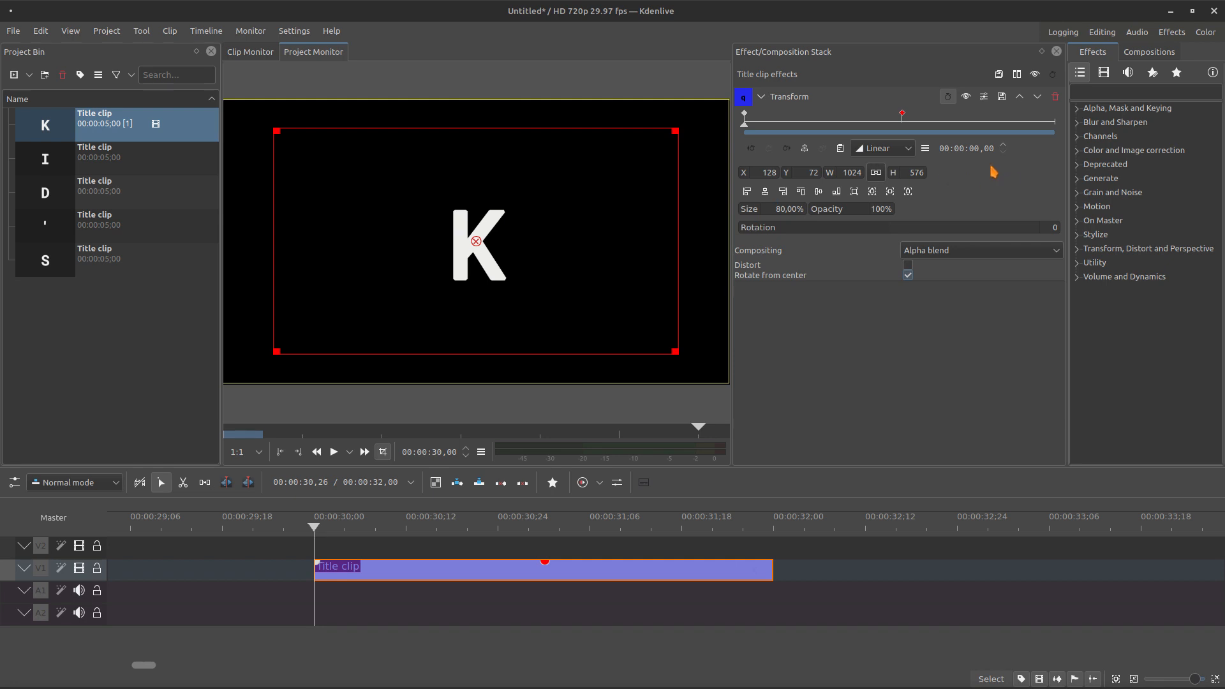
mouse_move(747, 173)
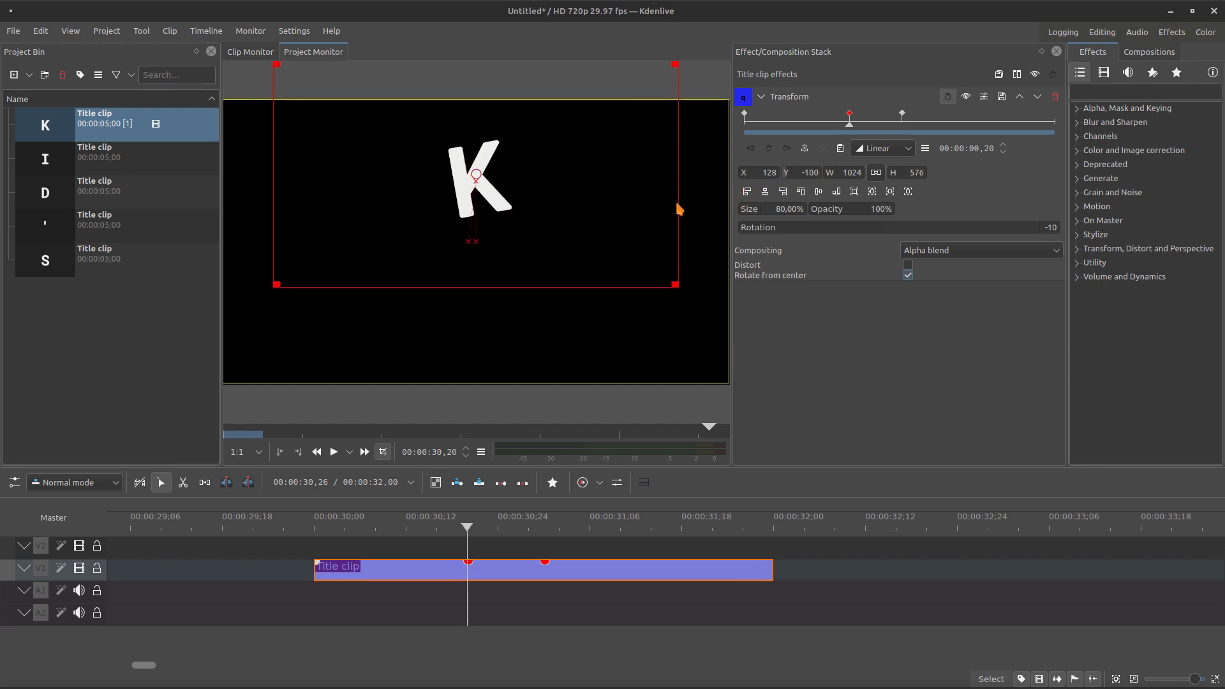
- Add a Transform keyframe at an earlier frame with rotation -125
left_click_drag(674, 210, 644, 218)
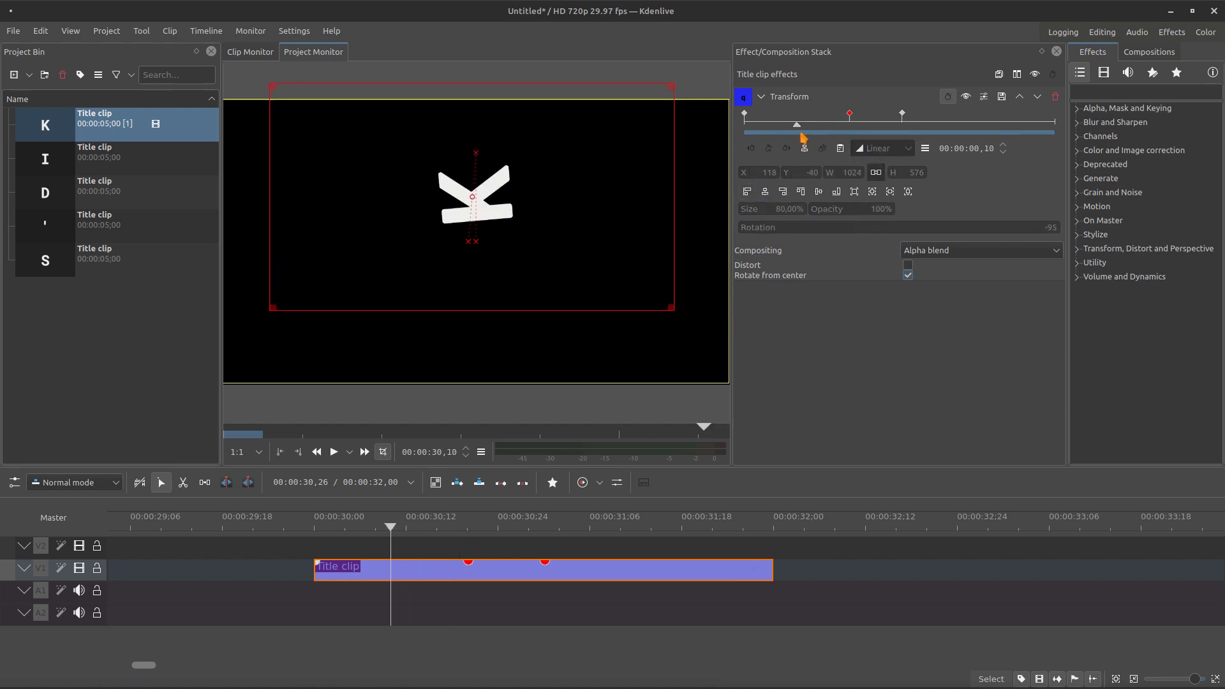
left_click(748, 148)
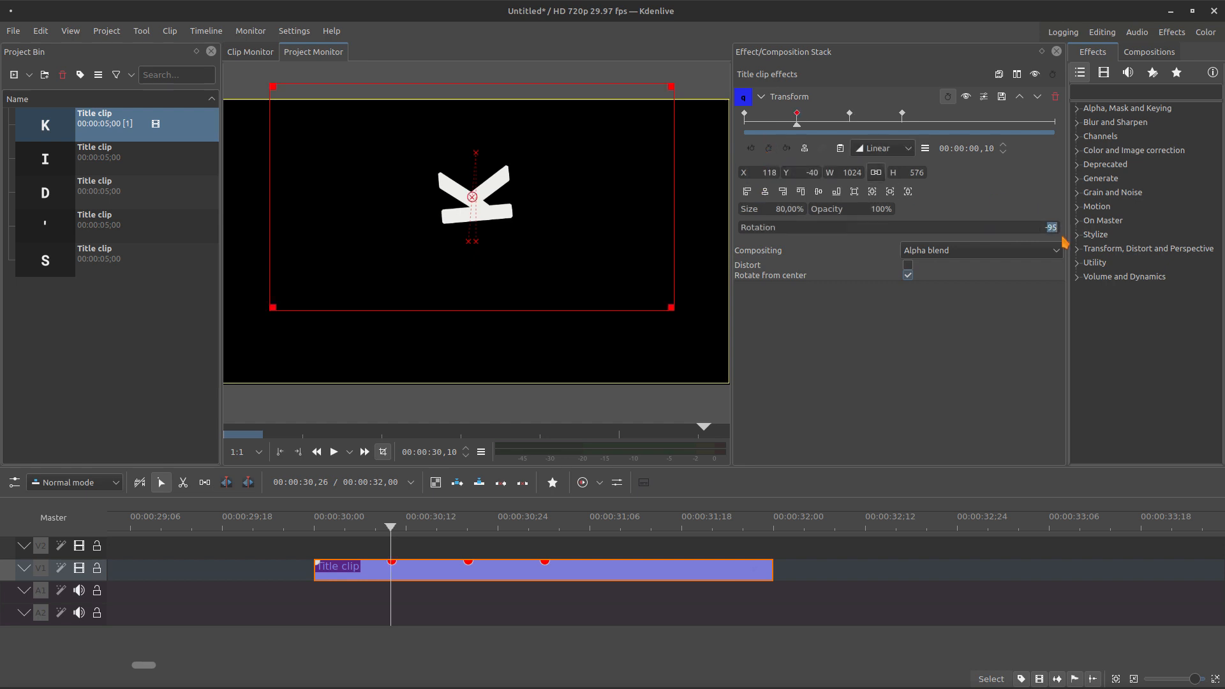
type("-125")
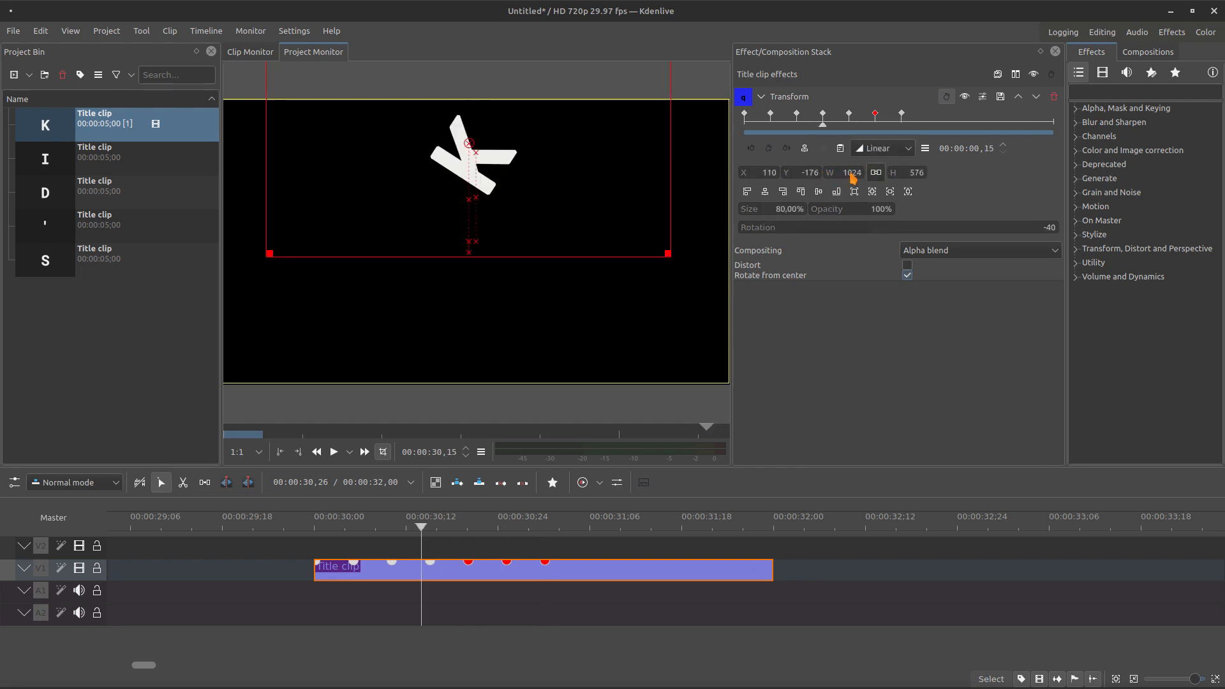
- Add a Box Blur effect to the K title clip from the blur and sharpen effects
left_click(759, 96)
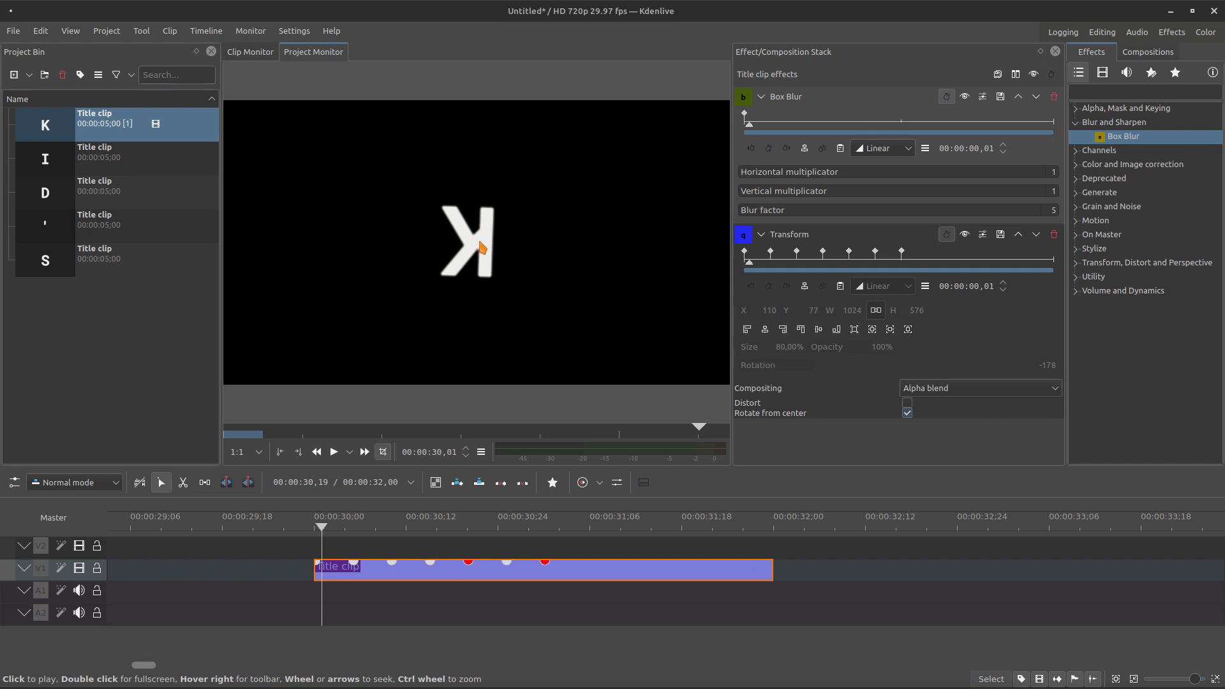
mouse_move(461, 279)
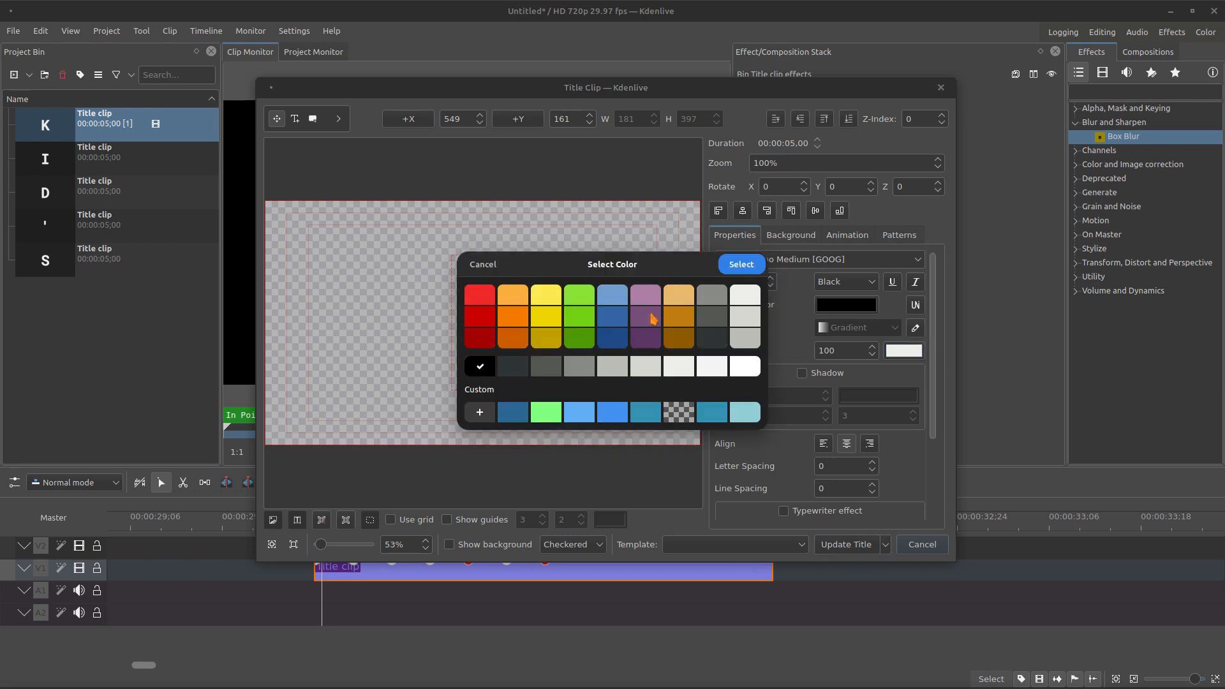
- Set the K, I, D and apostrophe title letters to black text colour
left_click(739, 264)
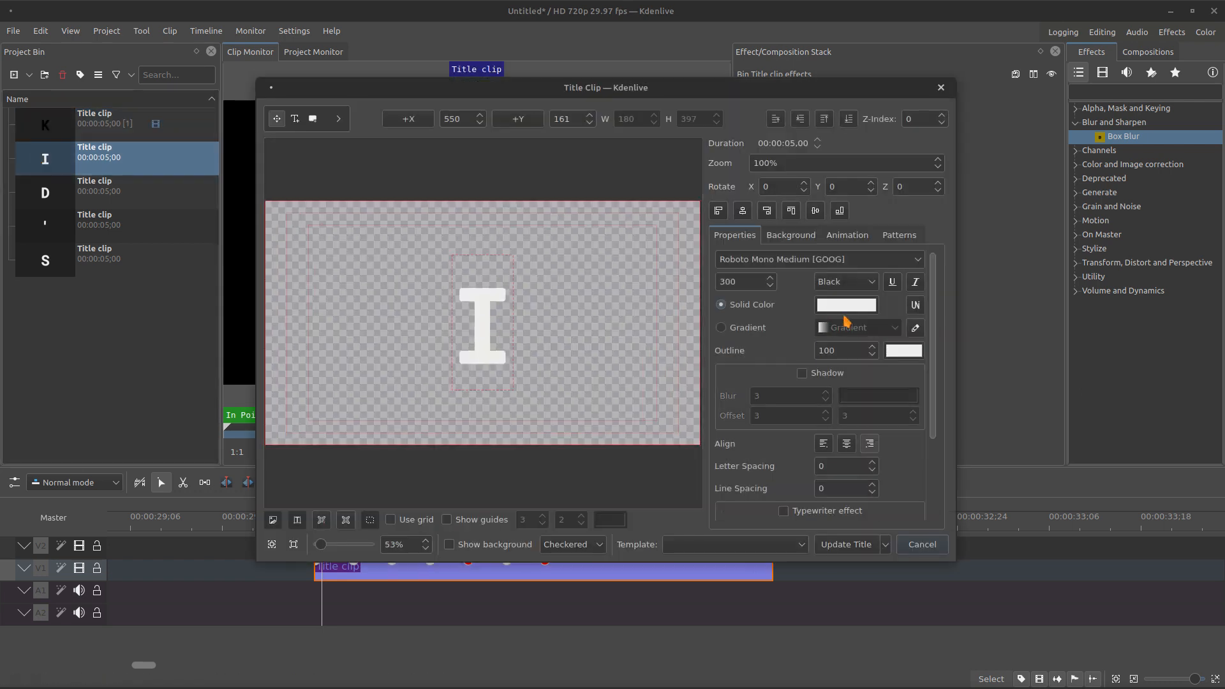
left_click(844, 304)
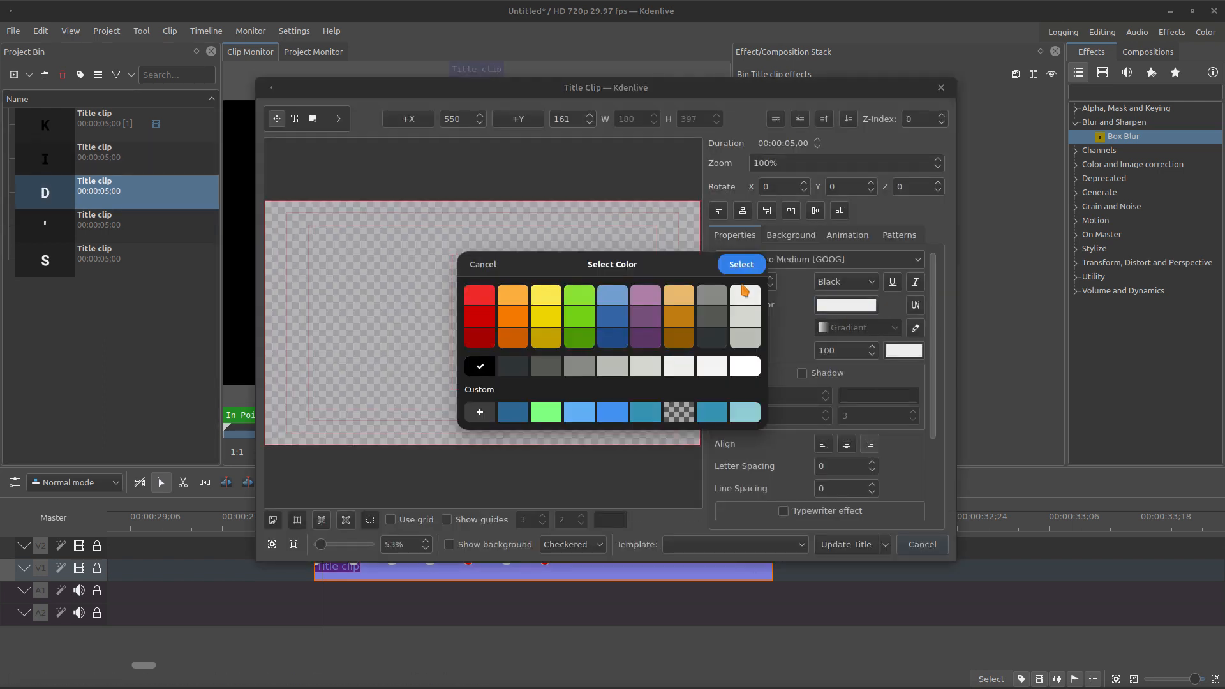
left_click(739, 264)
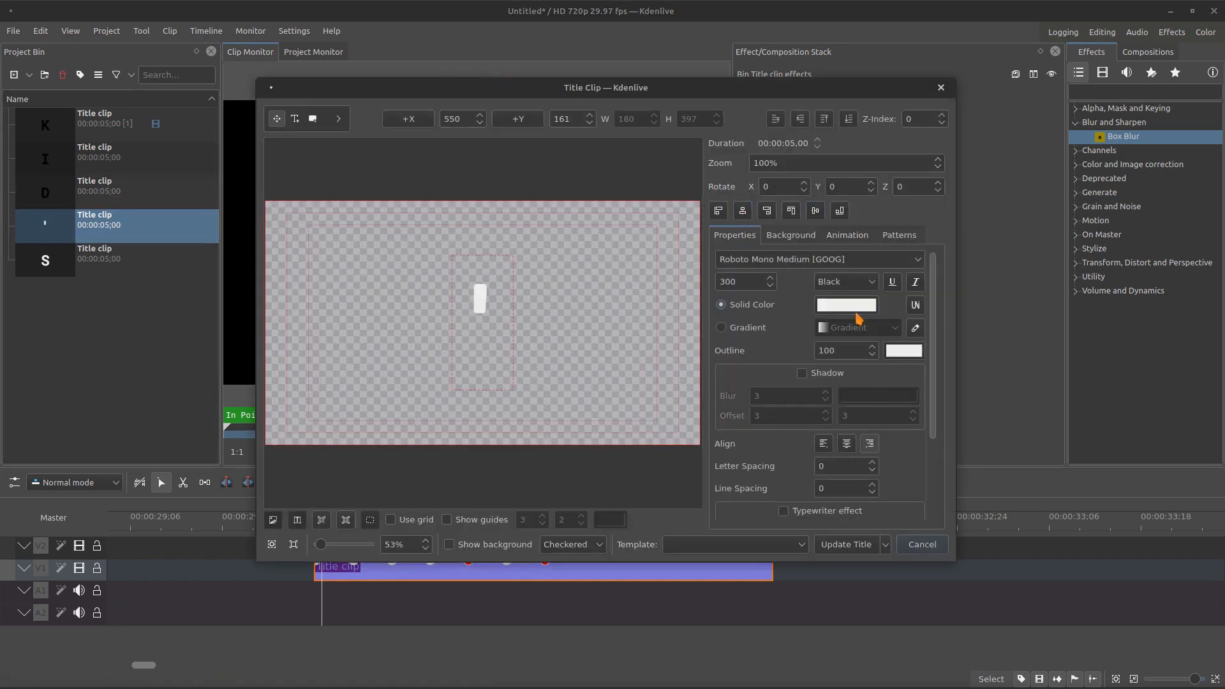
left_click(846, 544)
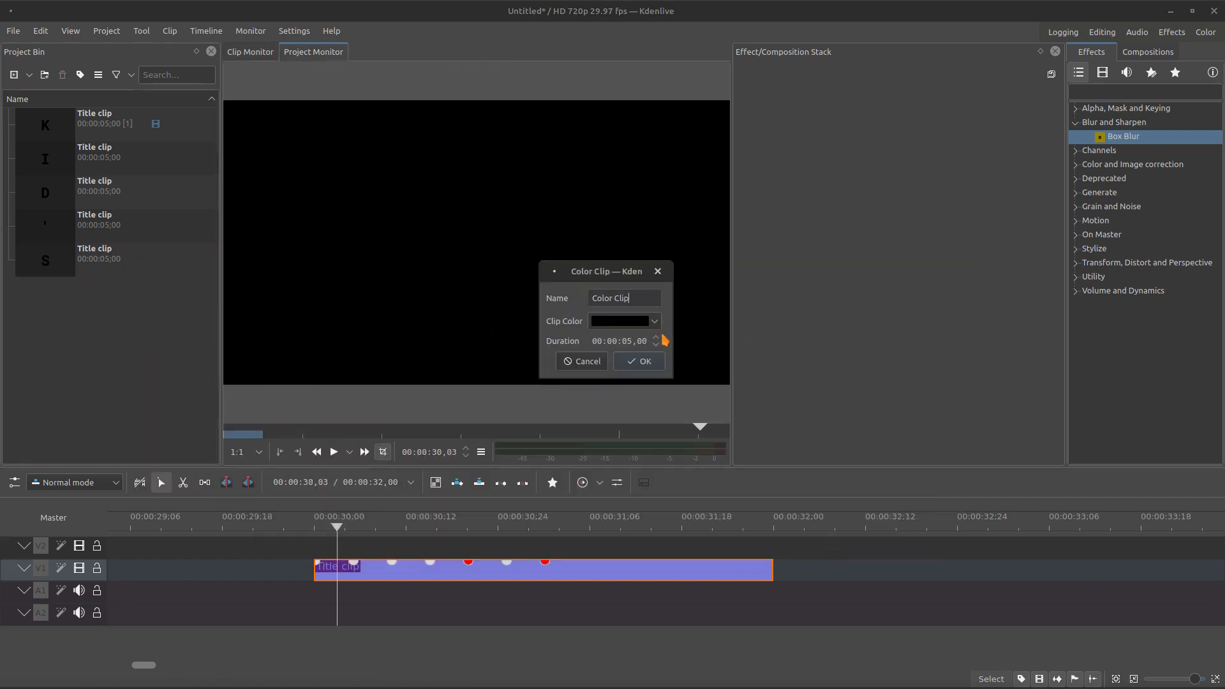
- Create a white colour clip and place it on V1 beneath the K title clip
left_click(637, 361)
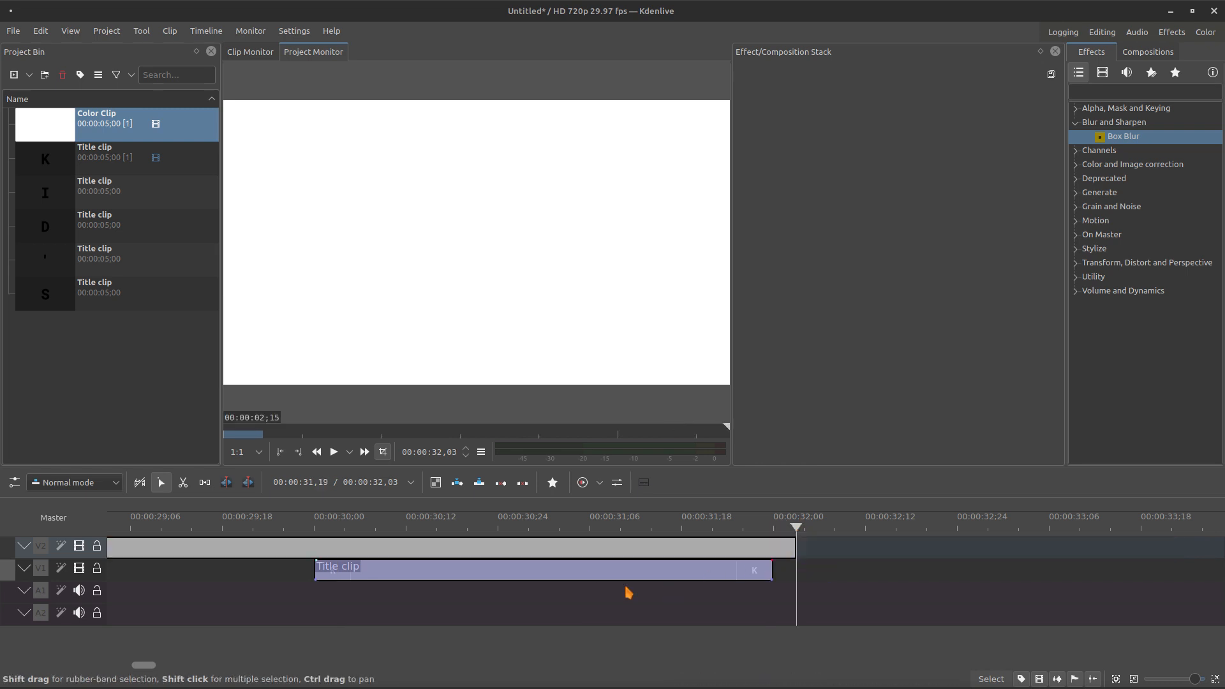
left_click_drag(541, 569, 795, 566)
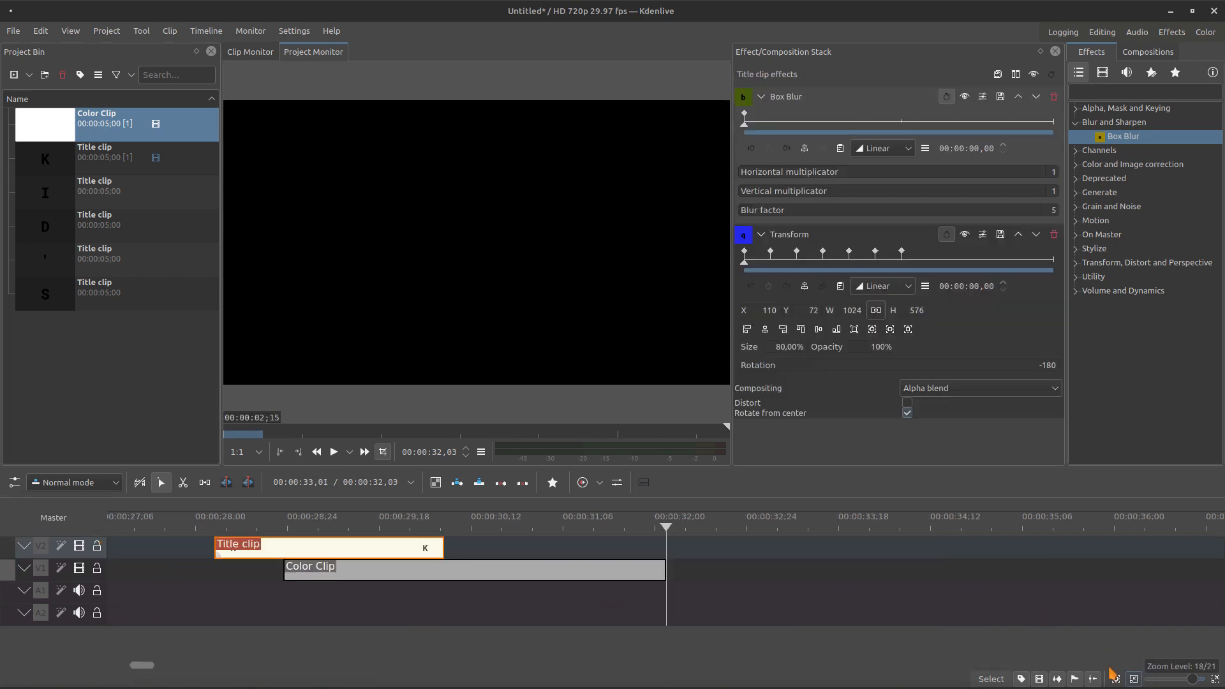
left_click(242, 569)
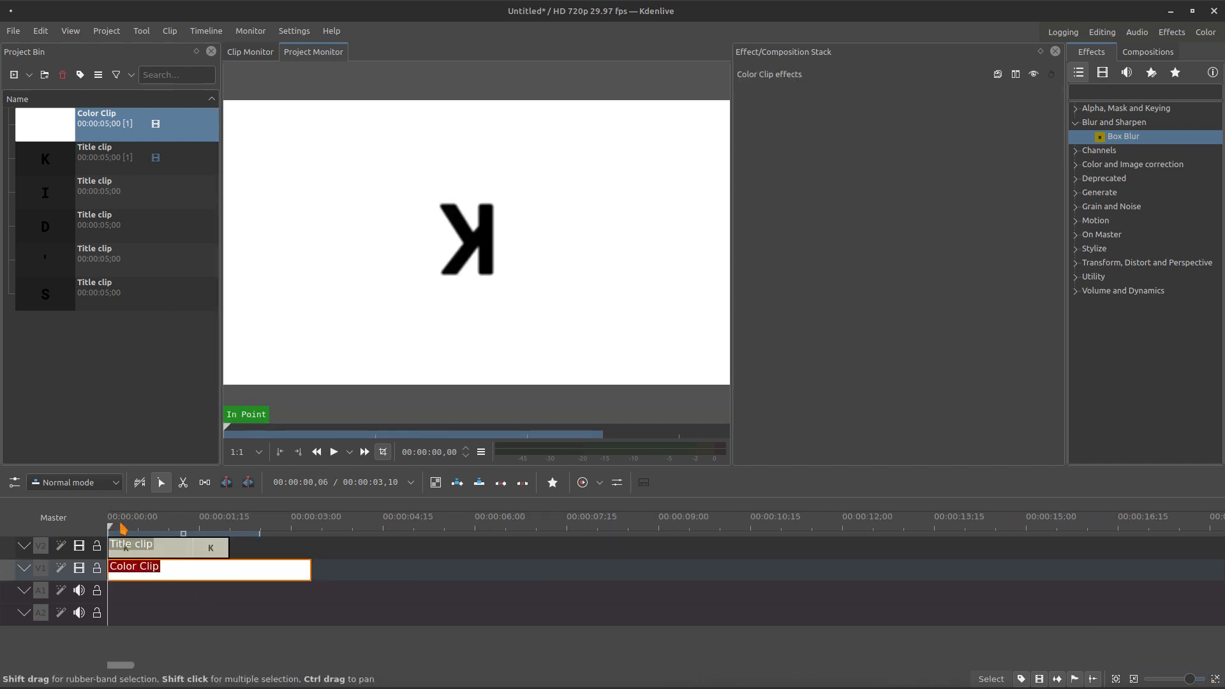
- Keyframe the K's Box Blur high with vertical multiplicator 10 early, ending sharp at 1 second
left_click(148, 543)
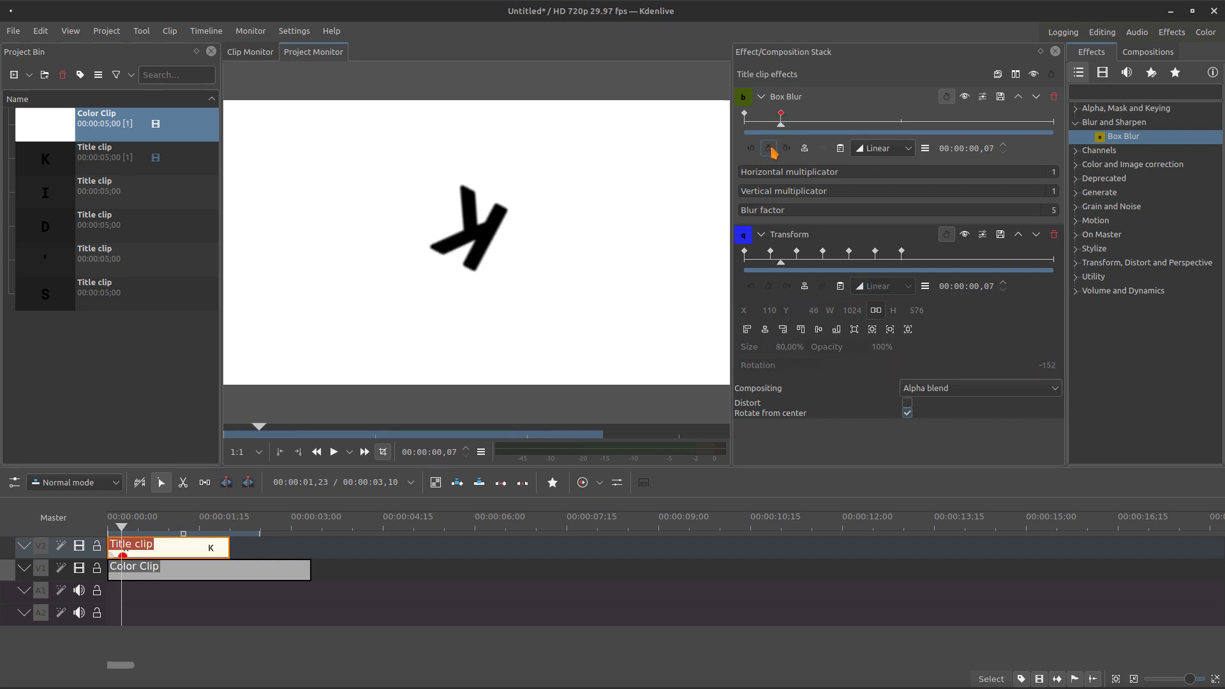
type("10")
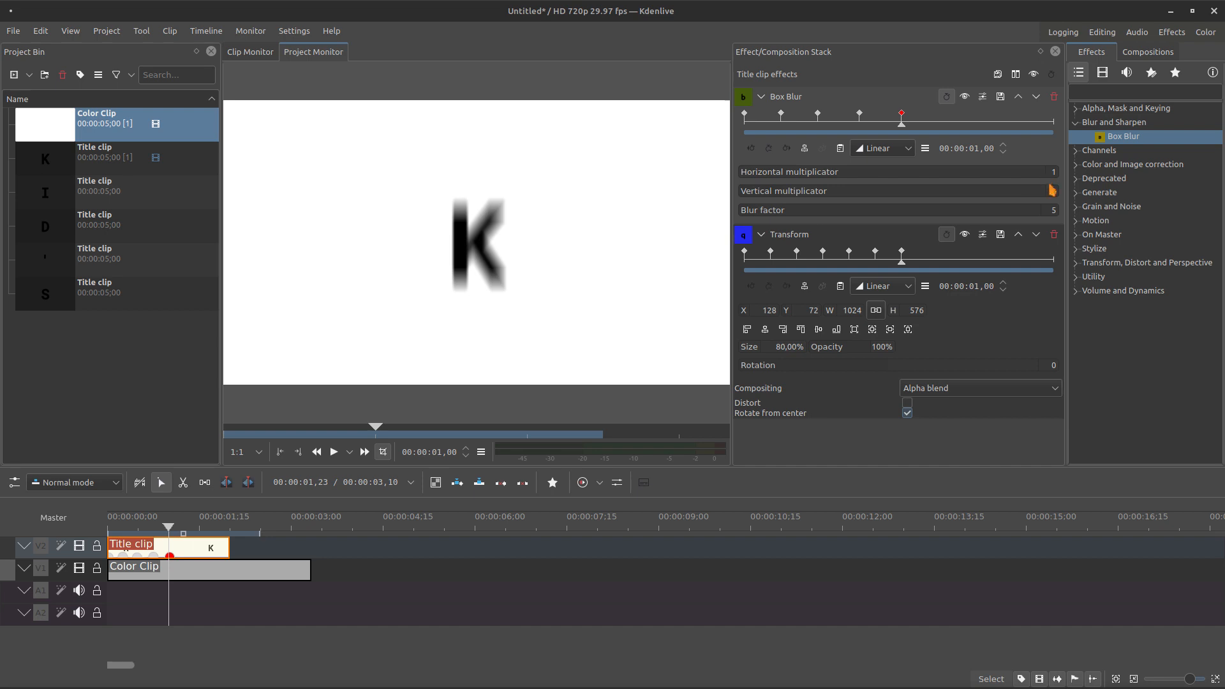
left_click(1053, 190)
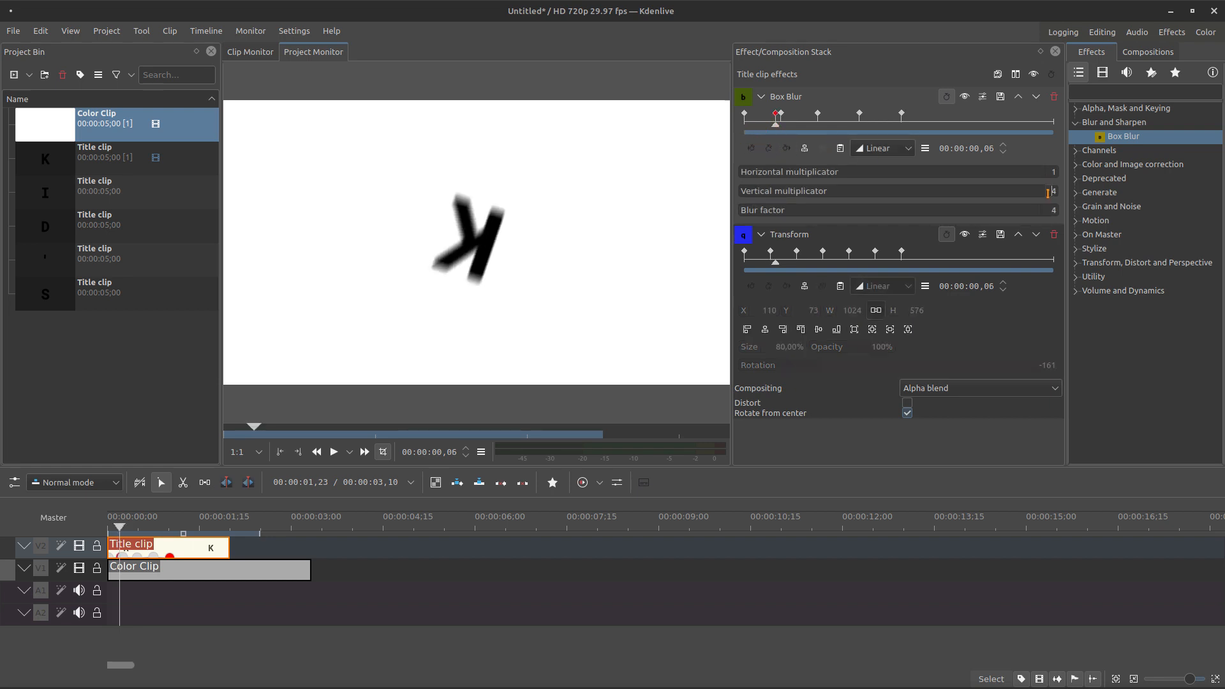
left_click(1052, 190)
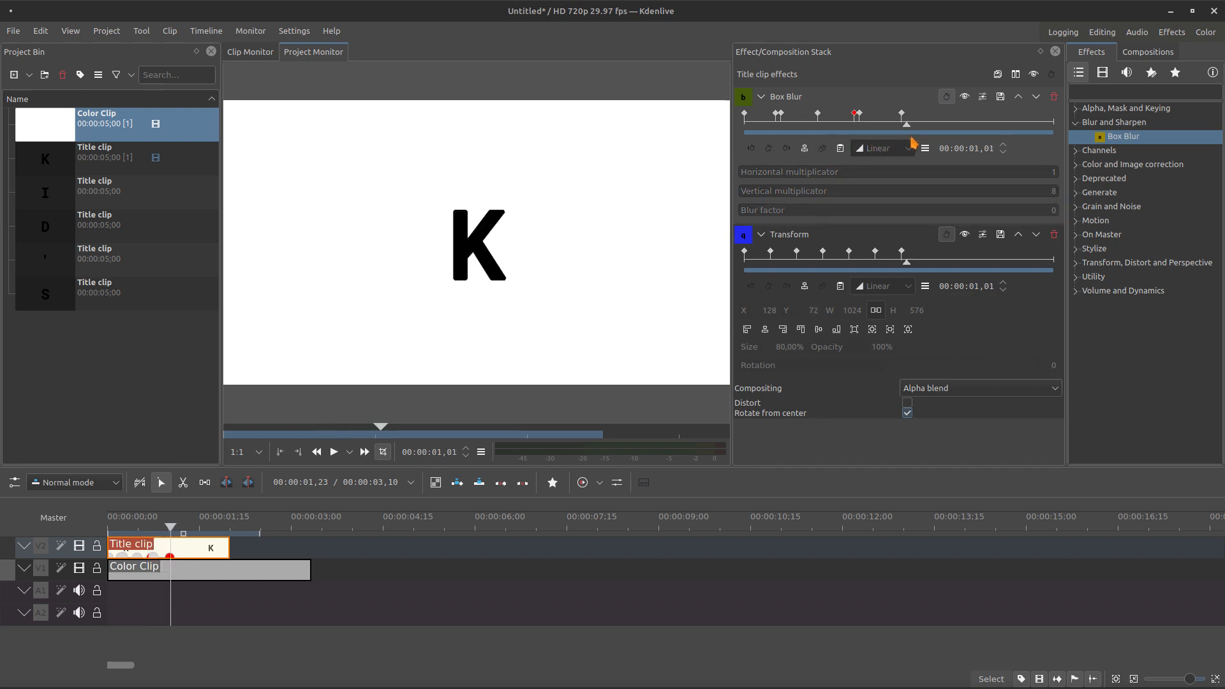
left_click(332, 451)
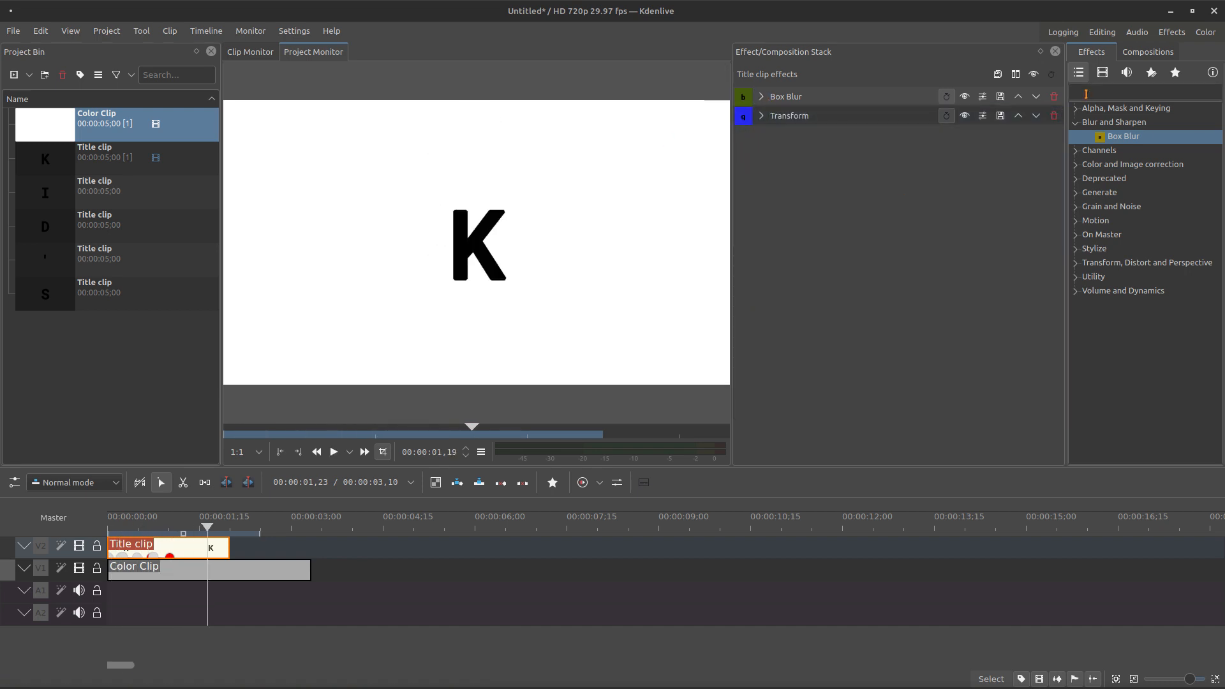
- Add an Alpha shapes rectangle mask to the K title, set to Min so only the K inside shows
type("alph")
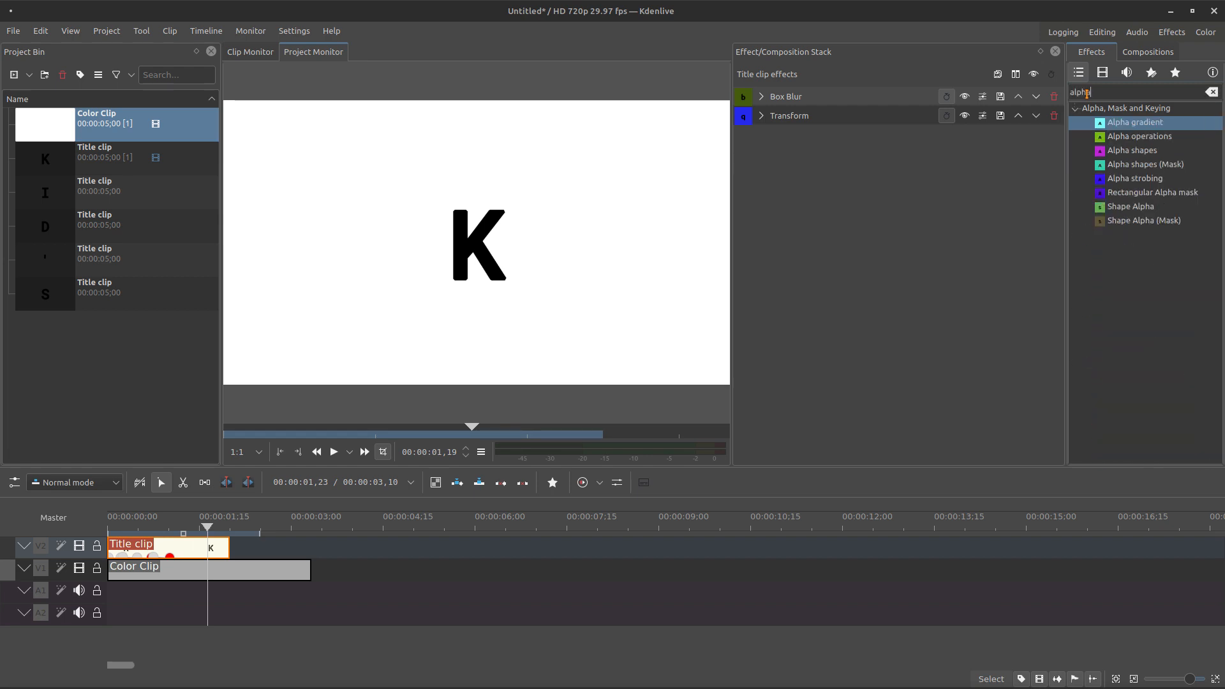
double_click(1133, 151)
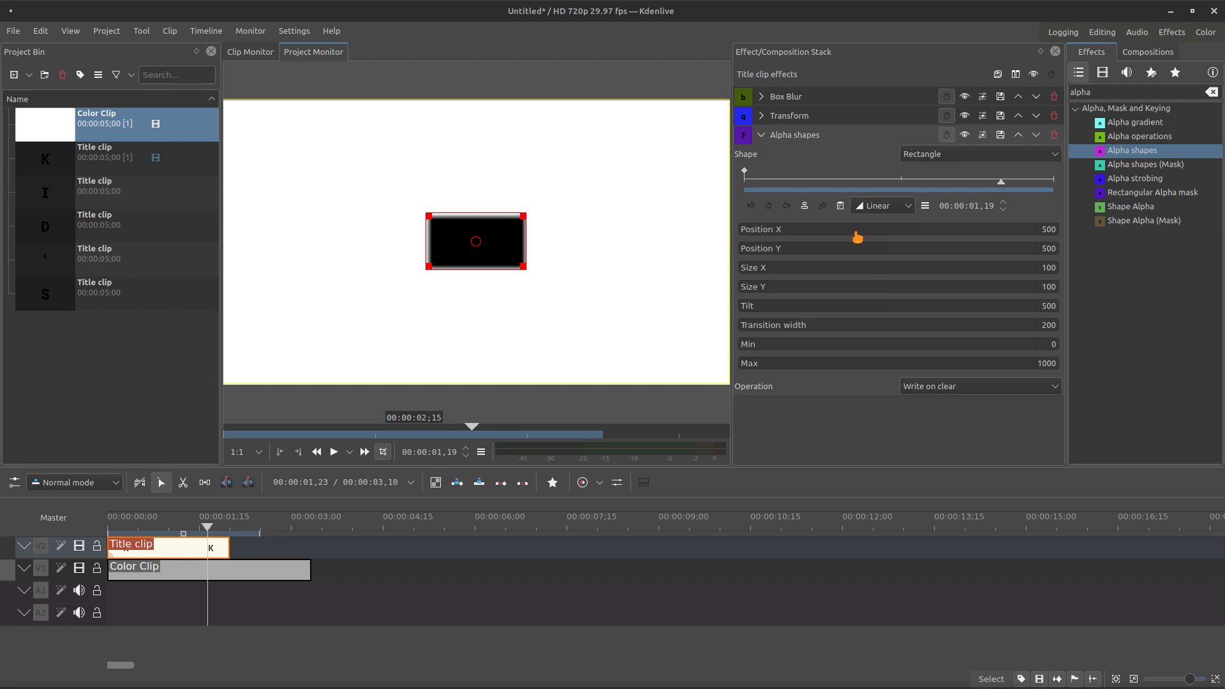
left_click(978, 386)
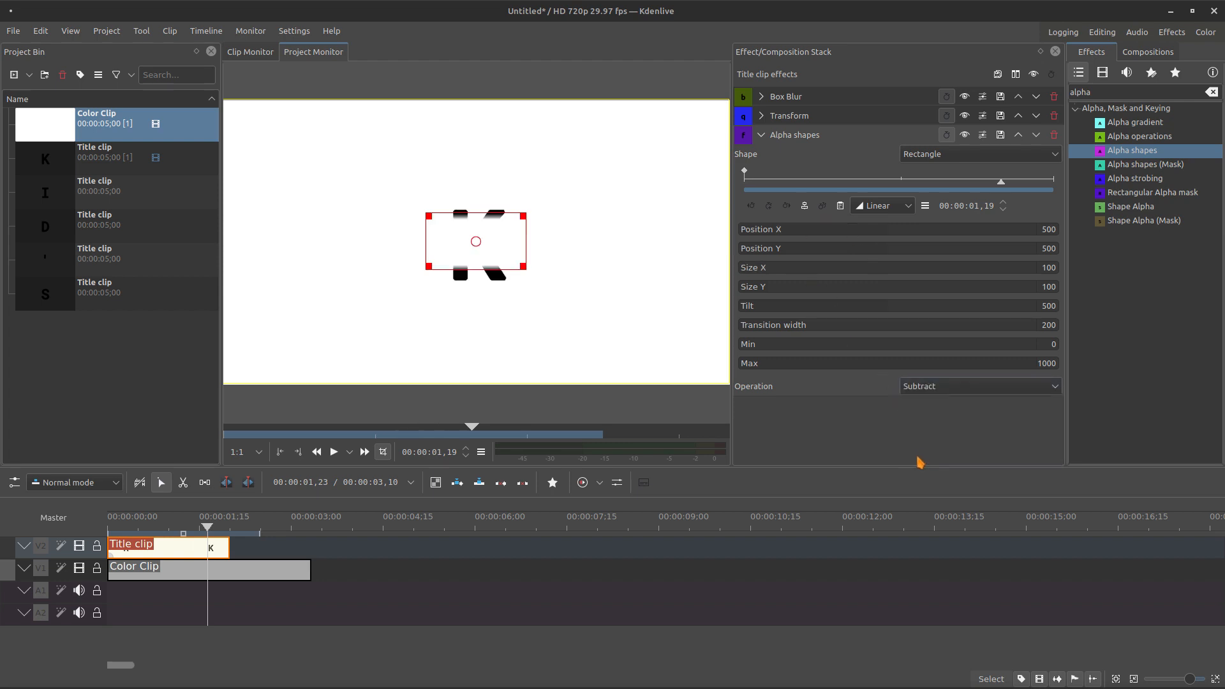
left_click(980, 386)
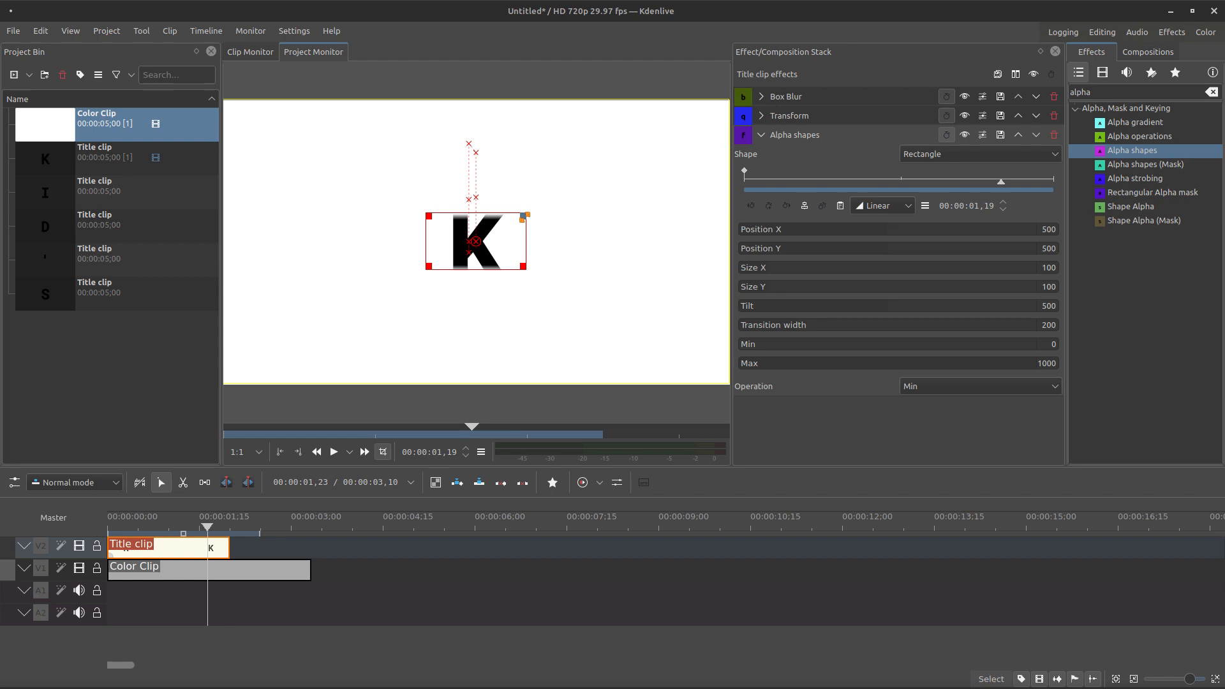
- Resize the mask rectangle around the K at each keyframe (tall, tilted, upright) so it stays revealed
left_click_drag(527, 216, 532, 262)
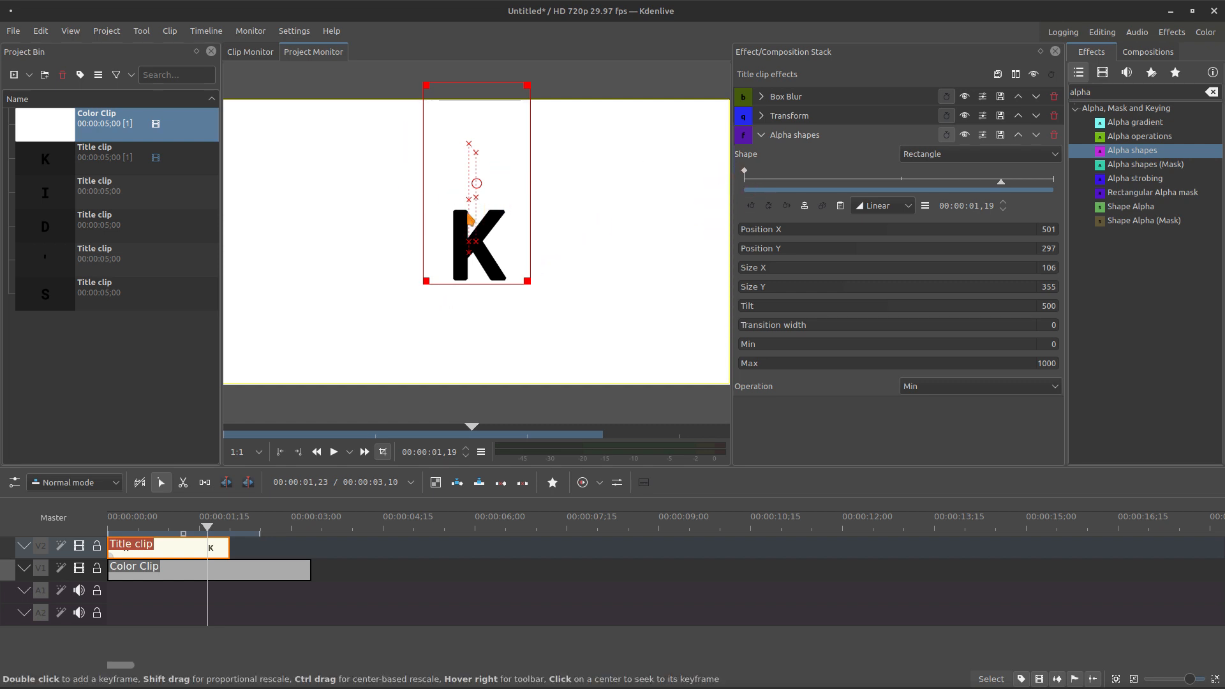
mouse_move(495, 139)
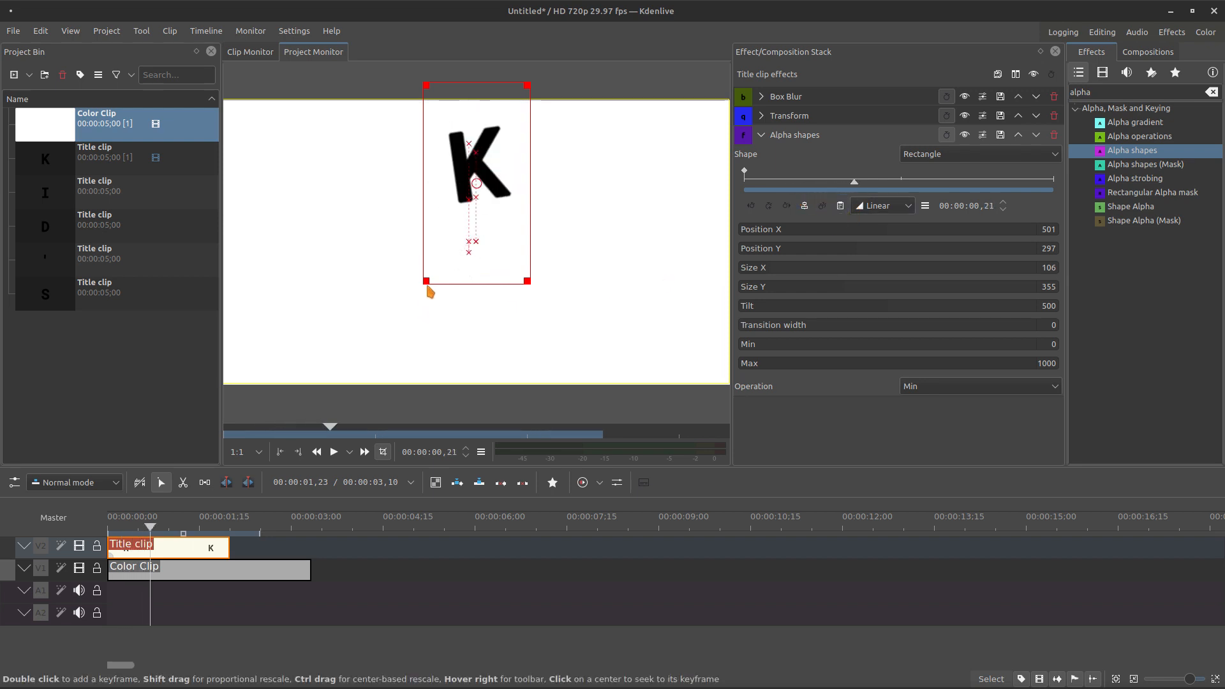
left_click_drag(425, 280, 407, 285)
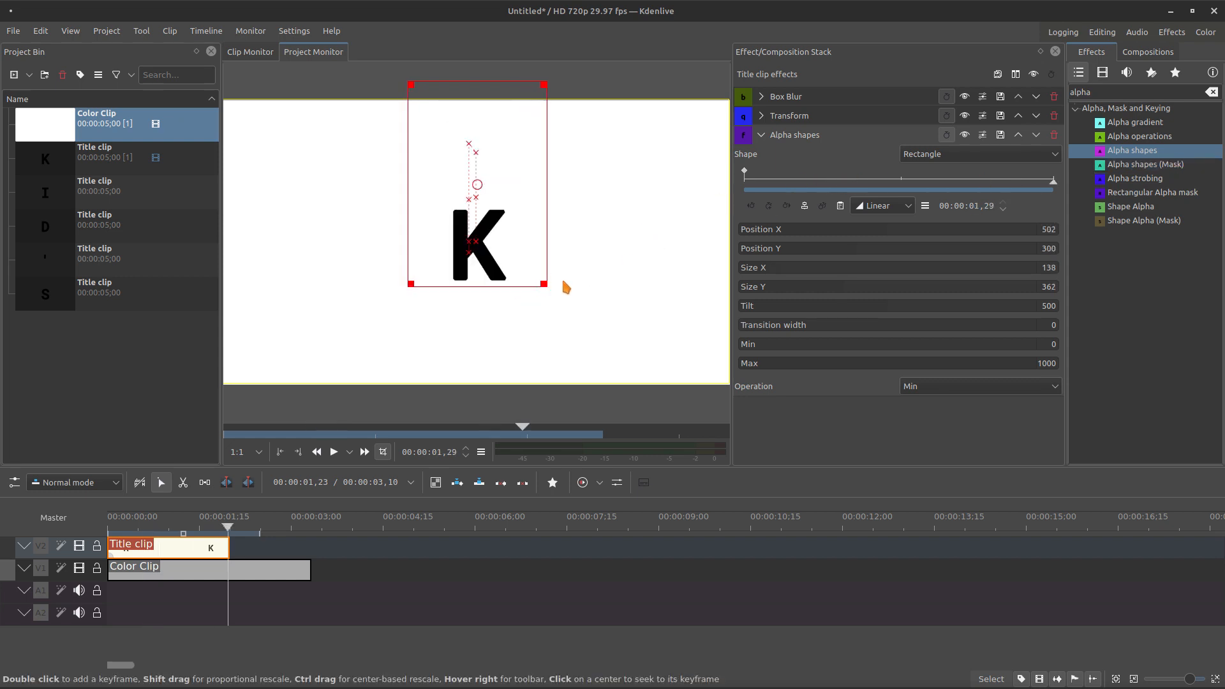
left_click_drag(545, 284, 549, 279)
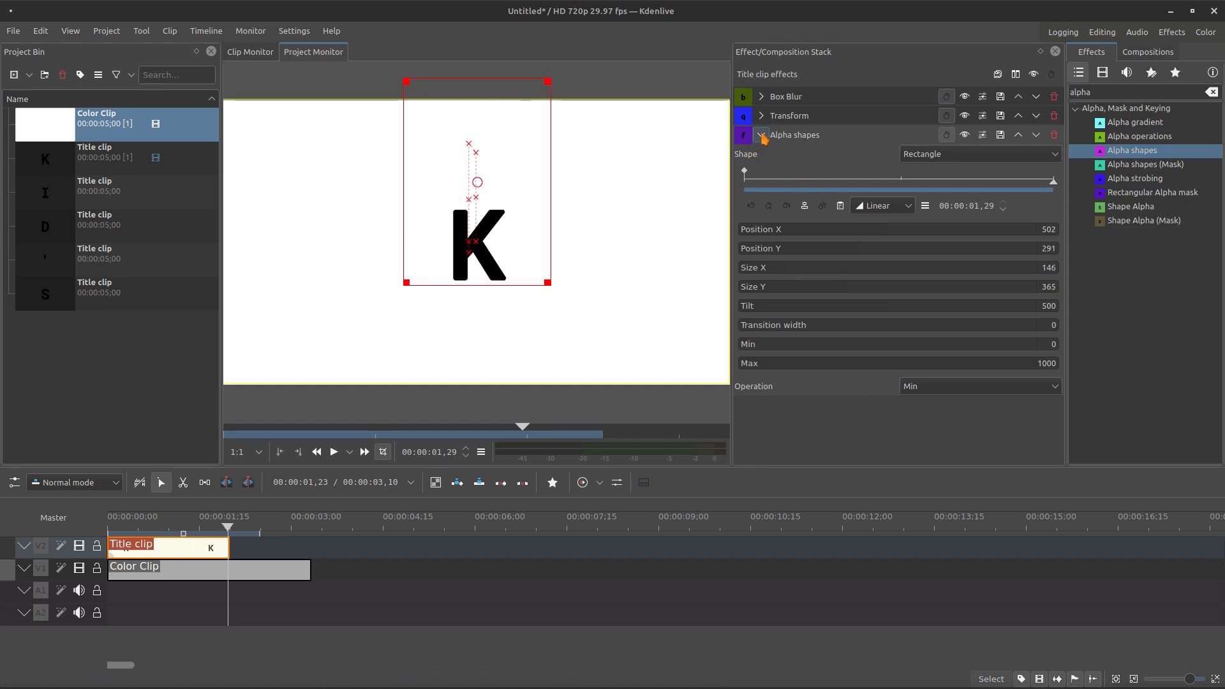
left_click(760, 134)
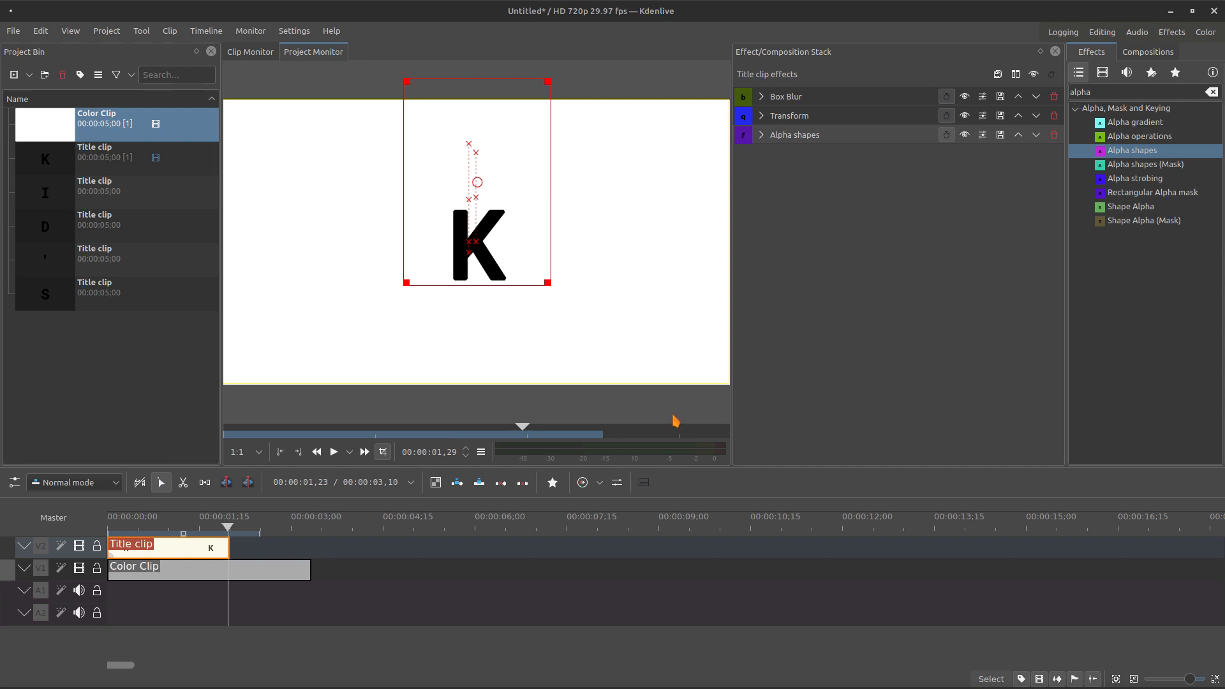
- Add a second Transform effect and shift the K rightward at the clip start
left_click(551, 483)
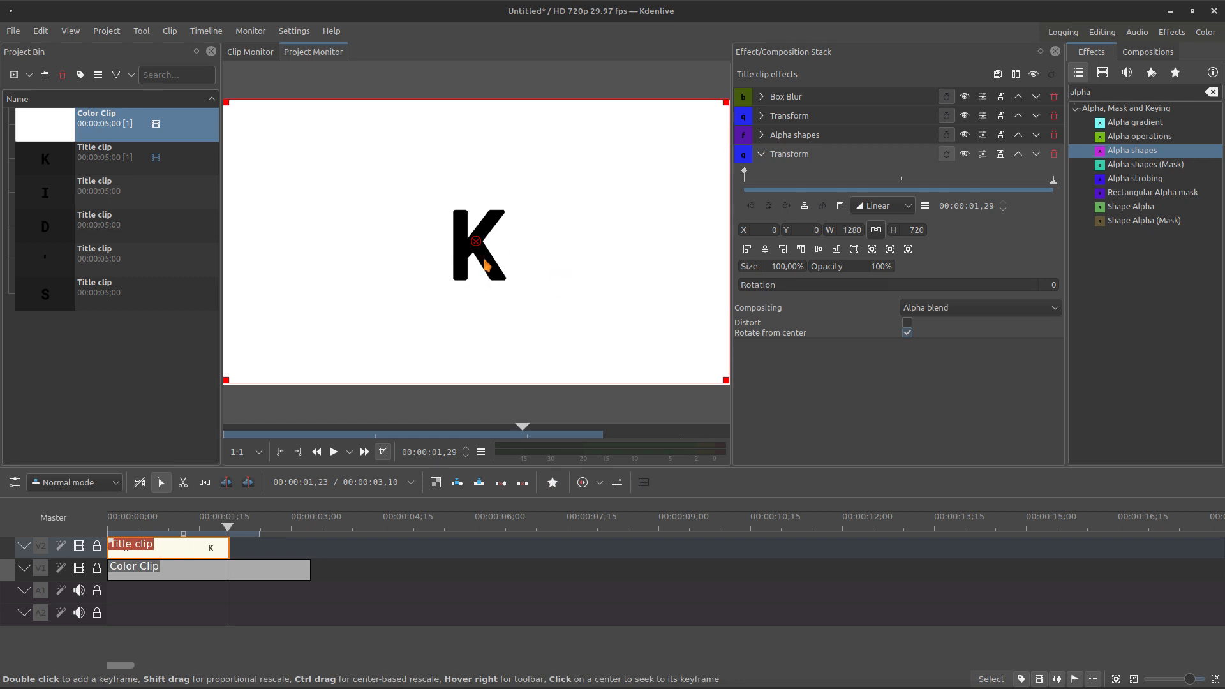
left_click_drag(480, 245, 318, 311)
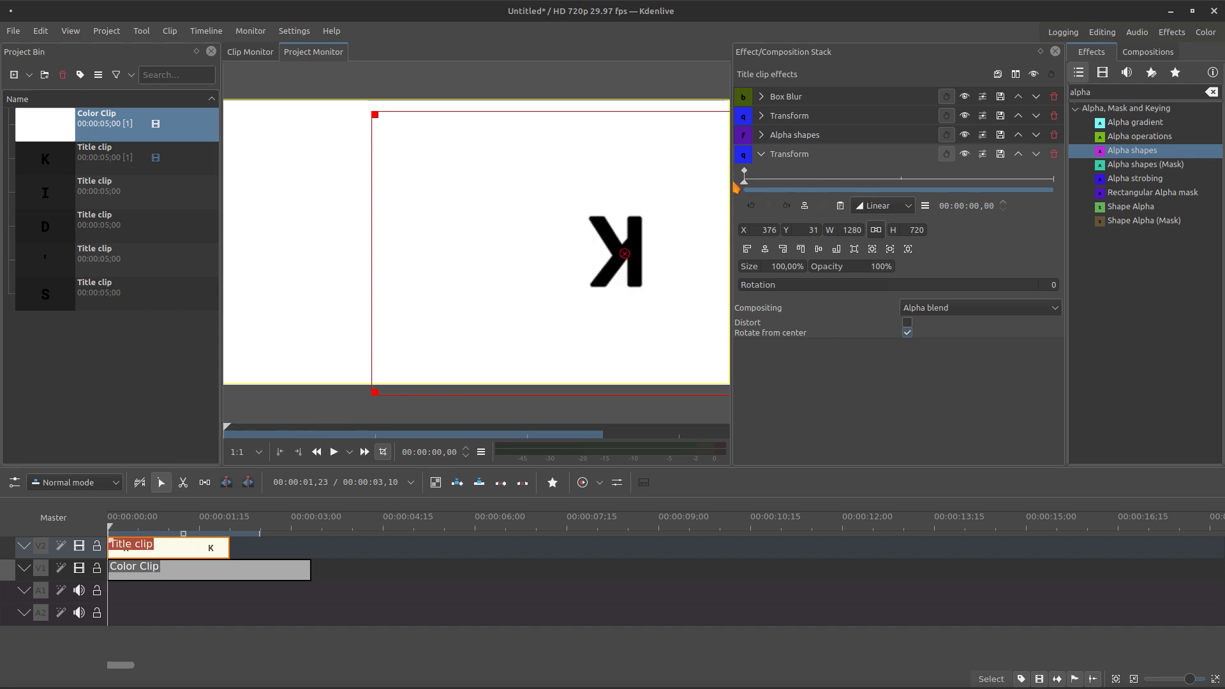
left_click(759, 154)
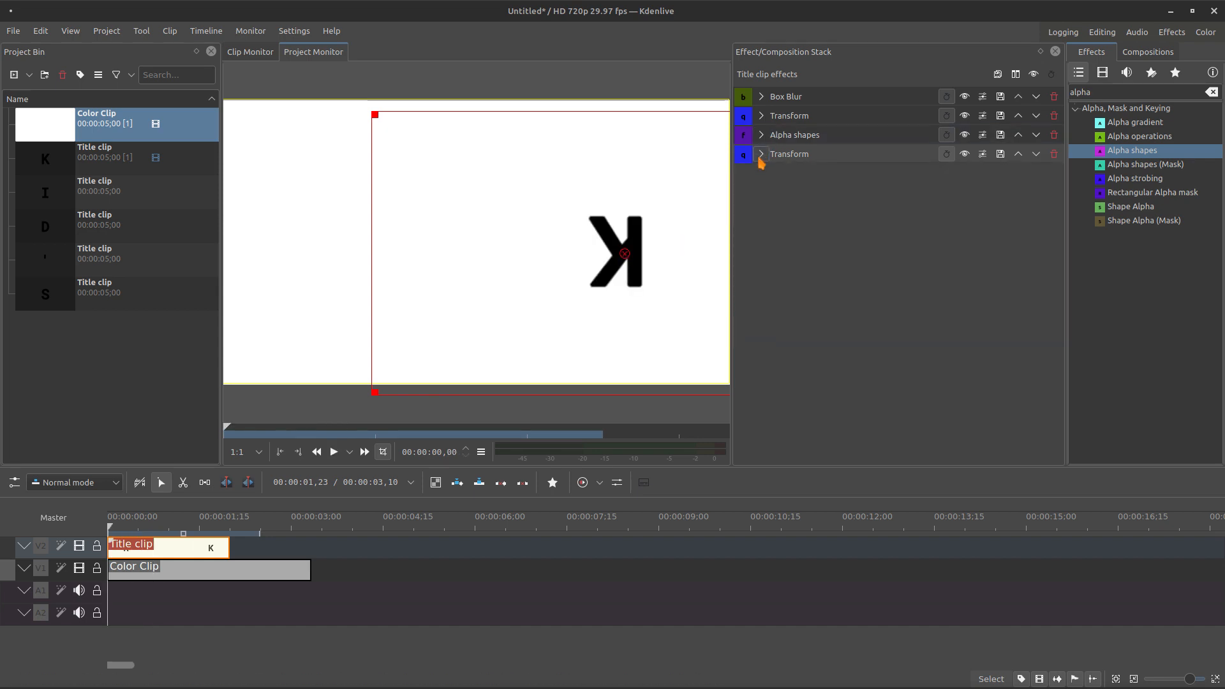
- Review the Alpha shapes mask and the Transform's rotation -180→0 and size 80%→100% keyframes
left_click(760, 155)
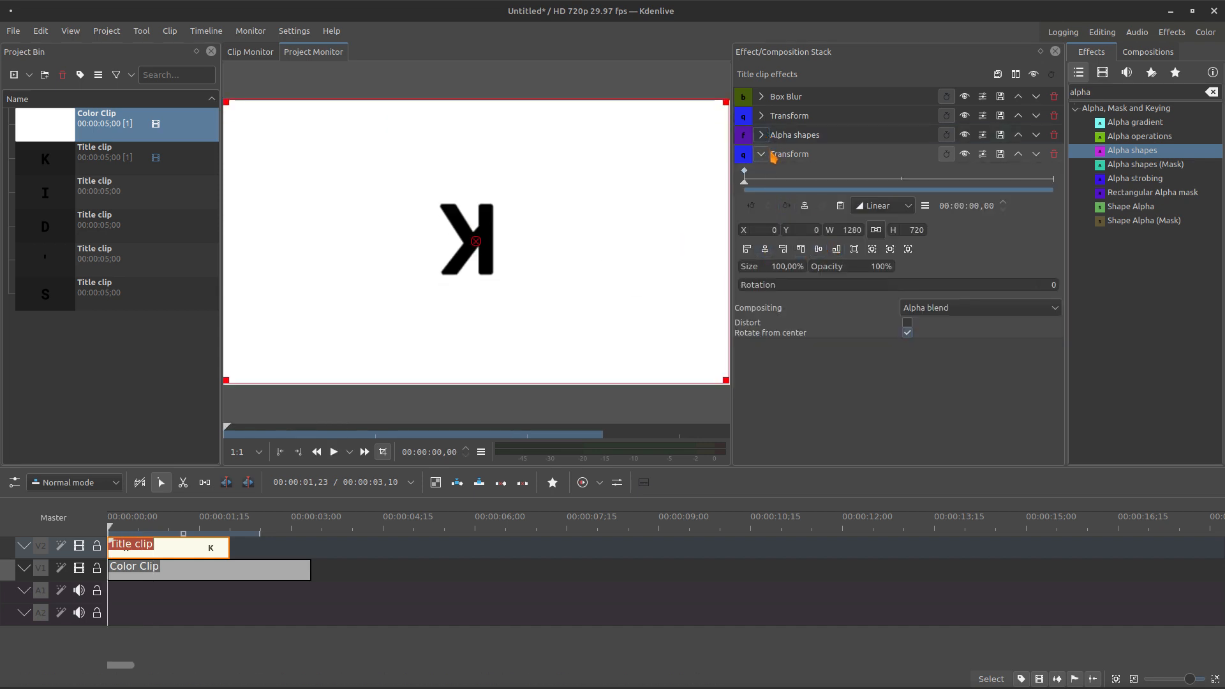
left_click(759, 134)
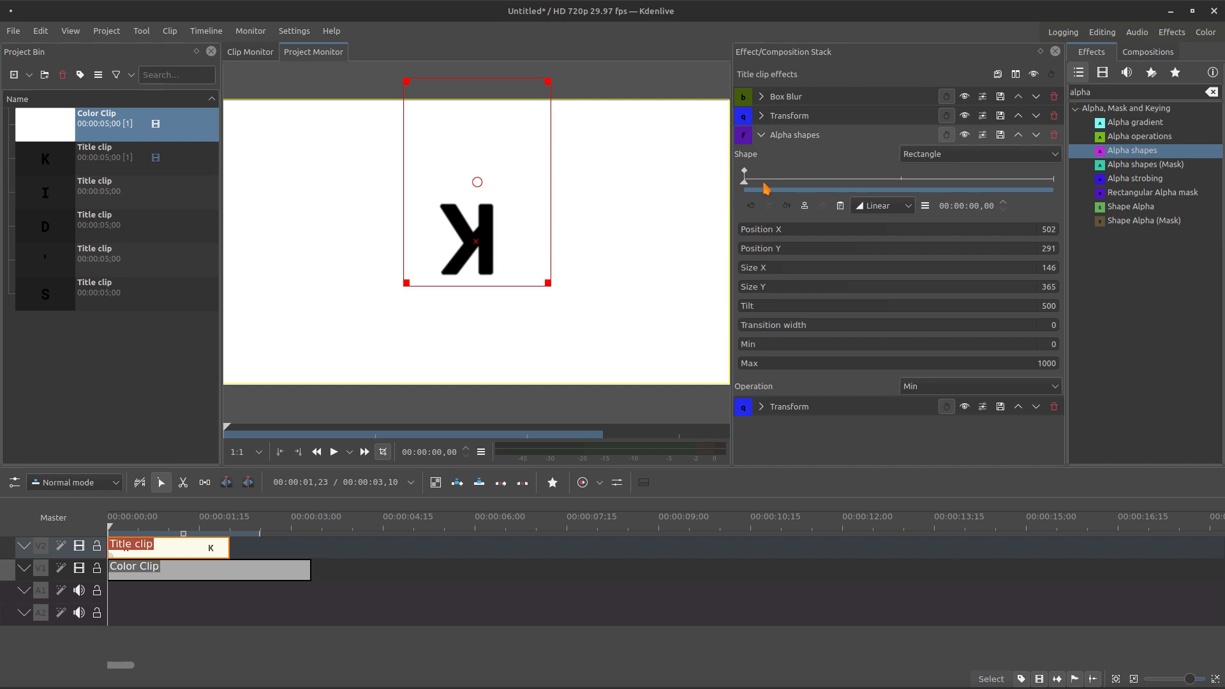
mouse_move(475, 256)
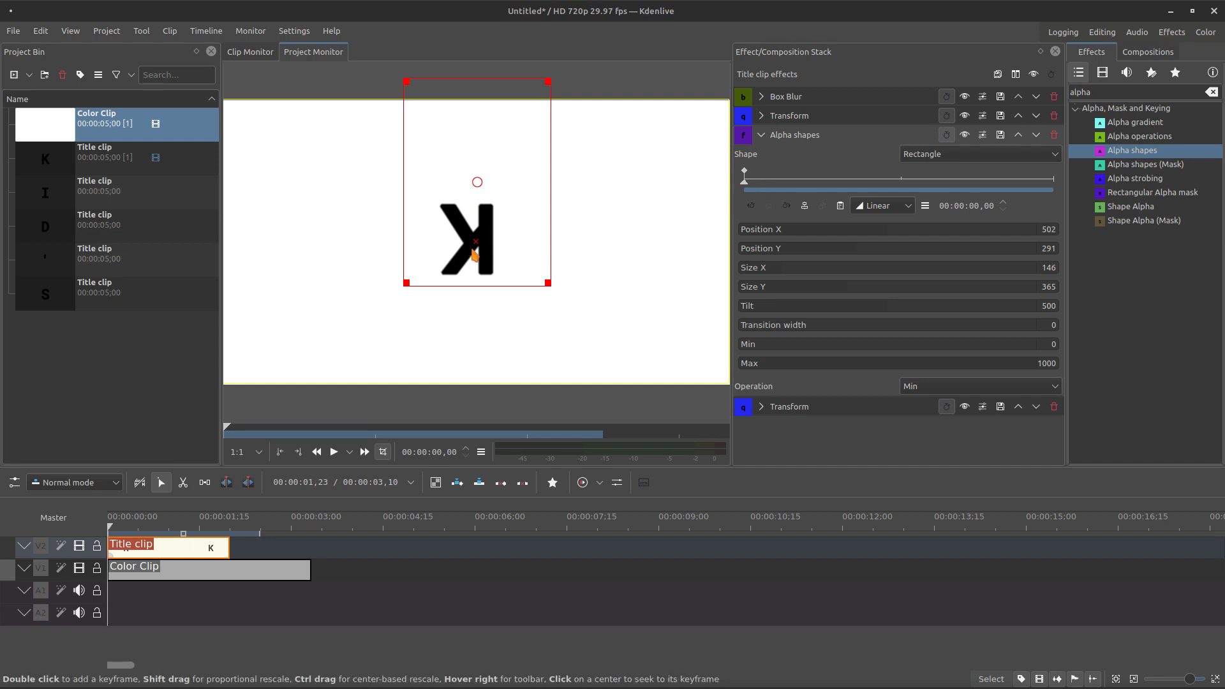
left_click(760, 116)
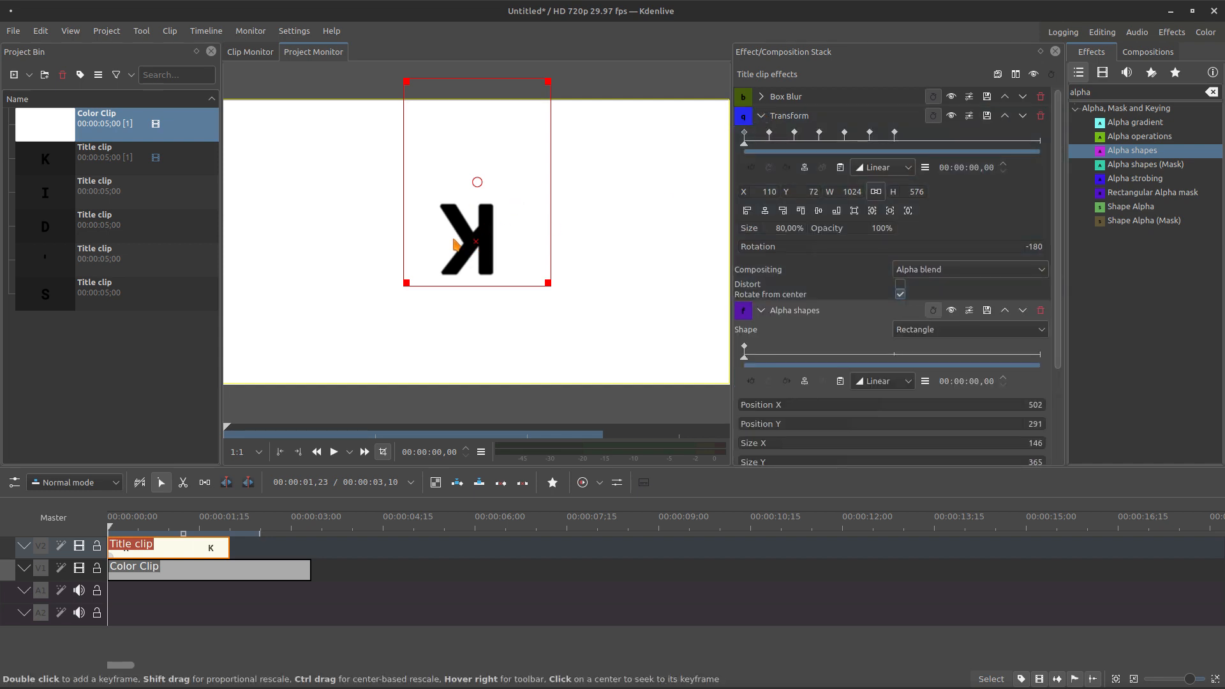
mouse_move(472, 213)
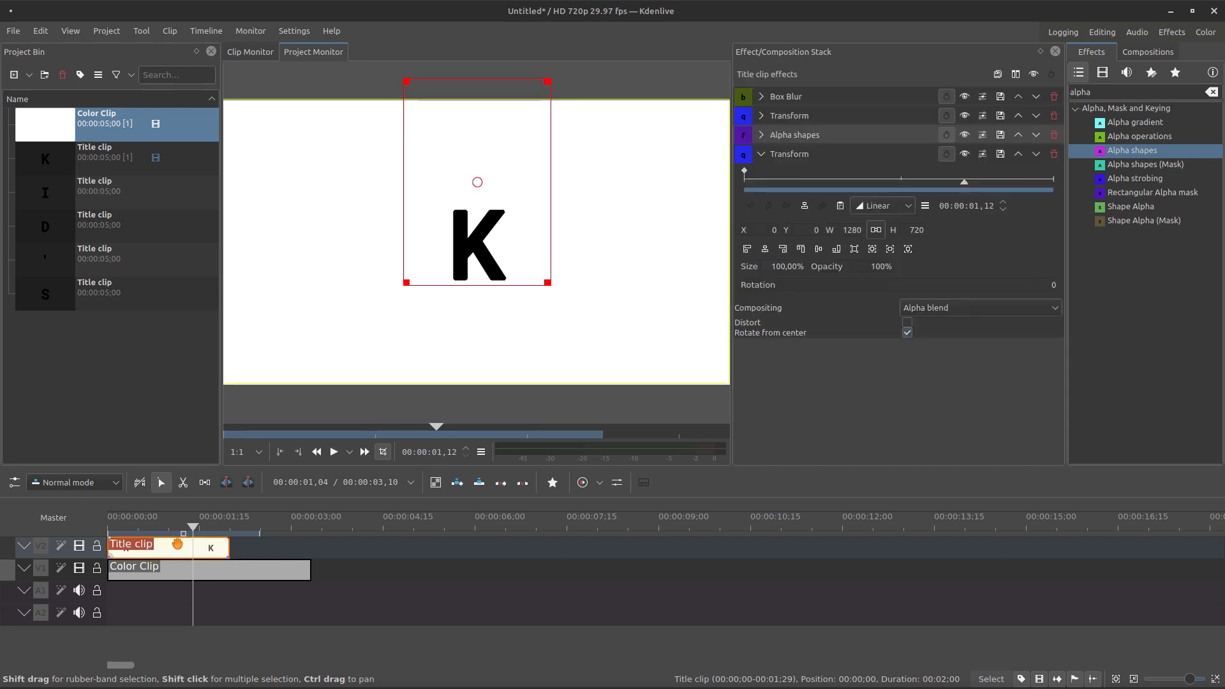
- Give the I title the K's effects and set its last Transform X to 135 so the title reads KI
left_click(760, 155)
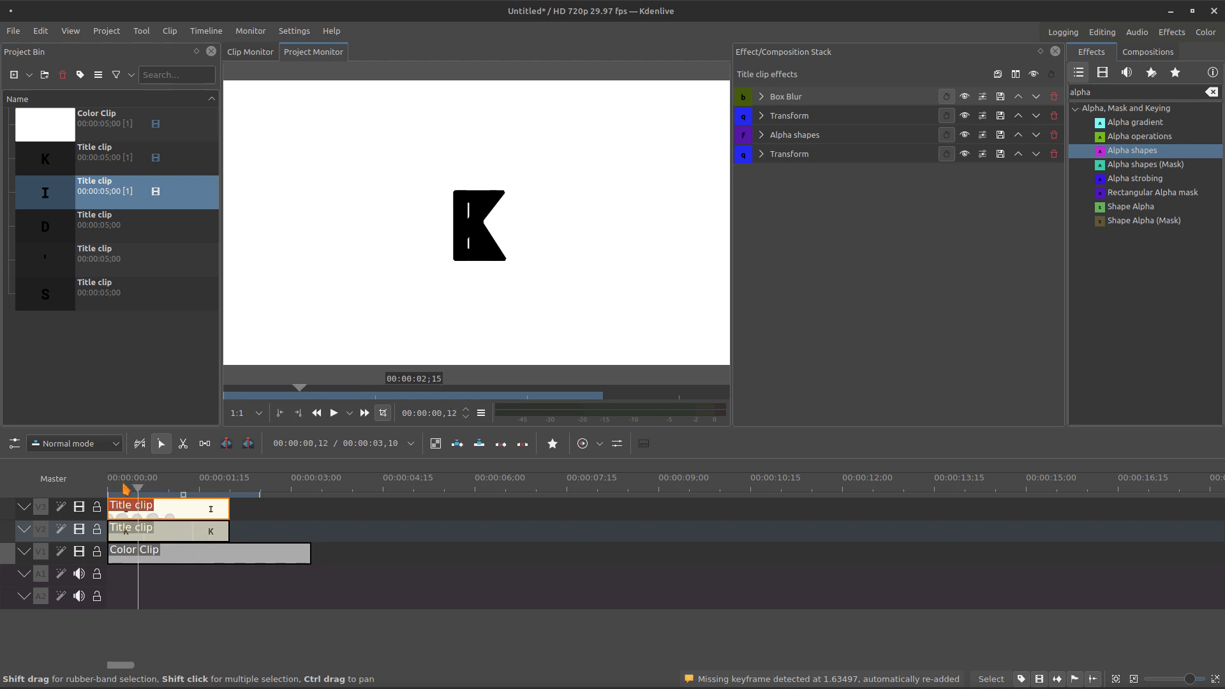
left_click(332, 412)
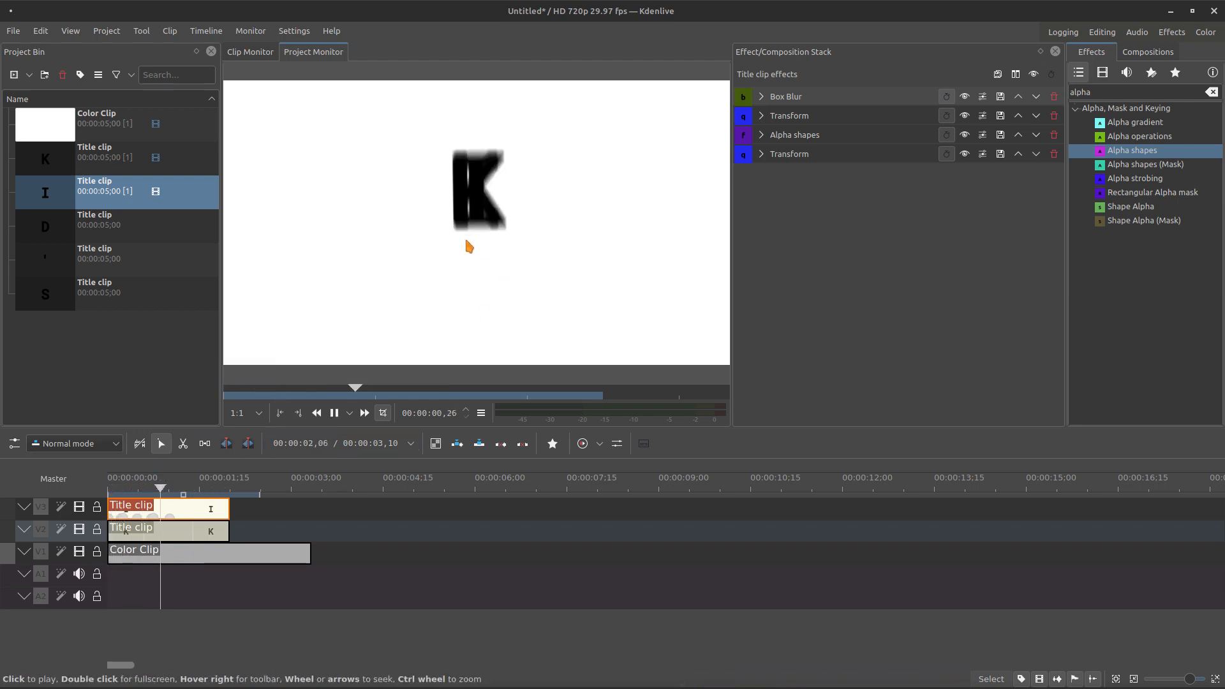
left_click(759, 154)
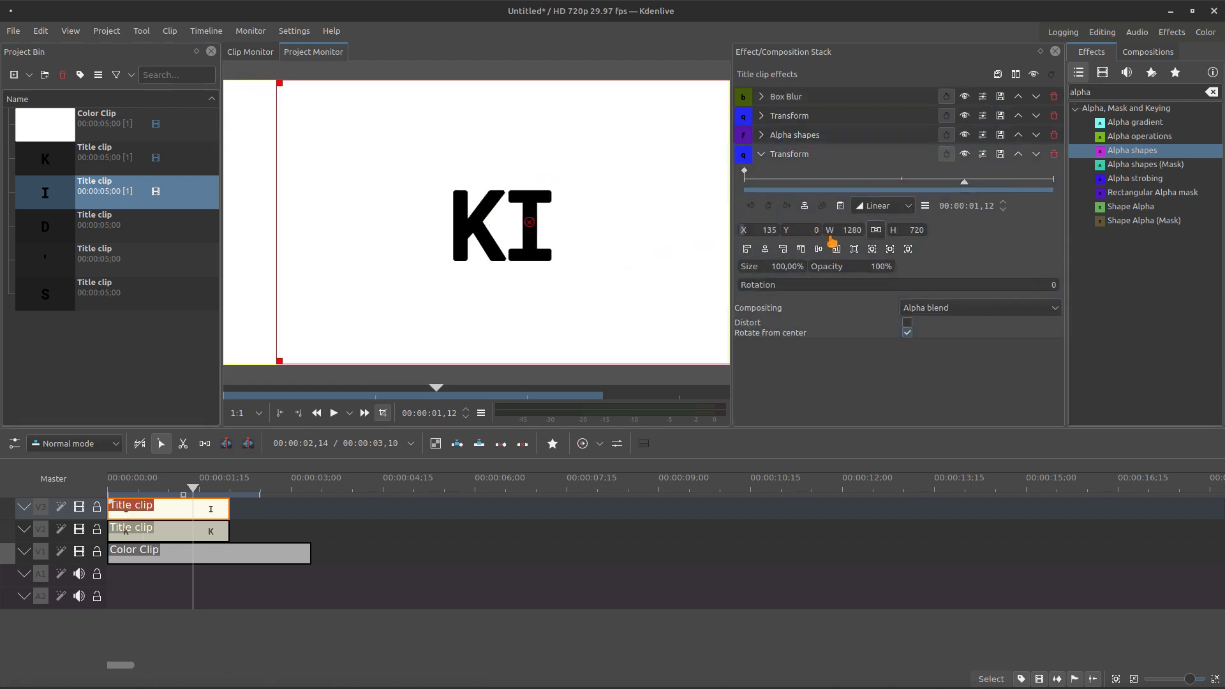
left_click(331, 412)
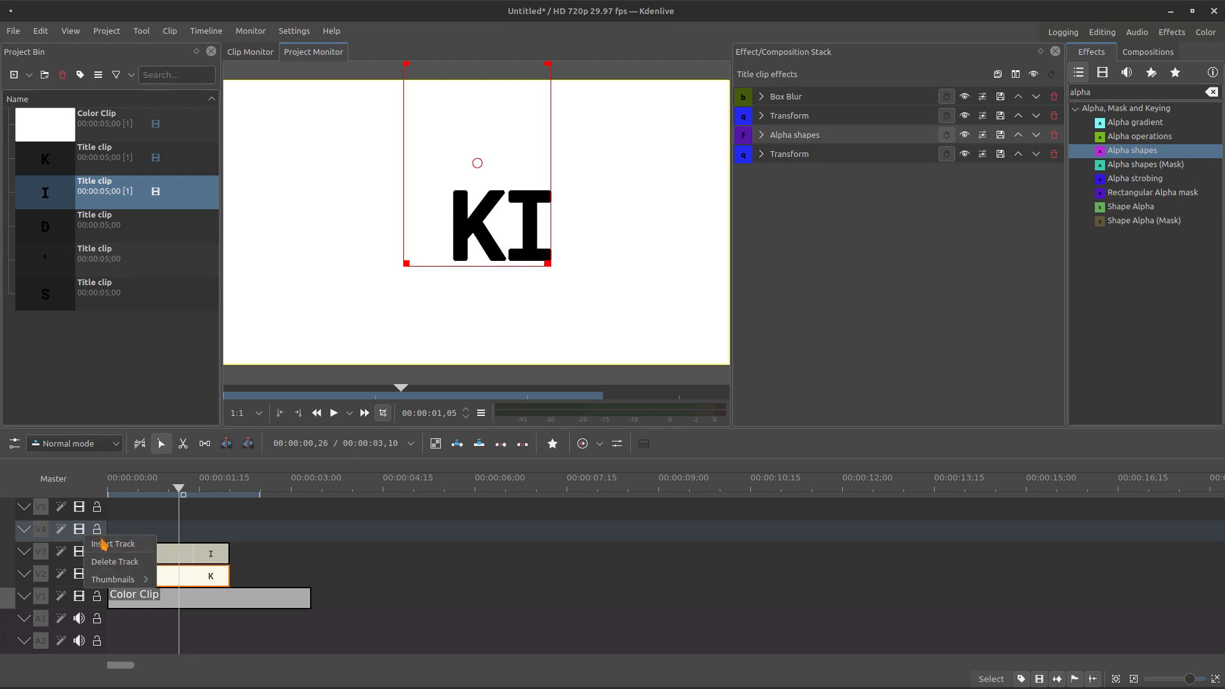
- Insert new tracks and place the D, apostrophe and S title clips on them with the K's effect stack
left_click(113, 544)
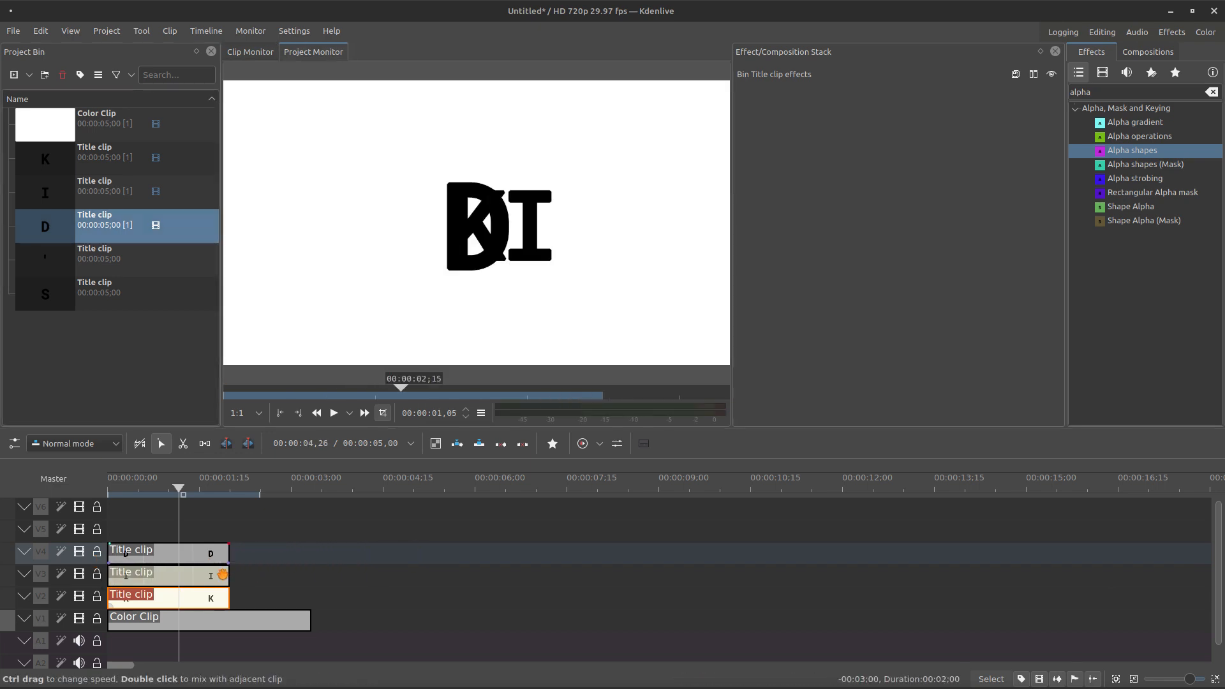
right_click(131, 549)
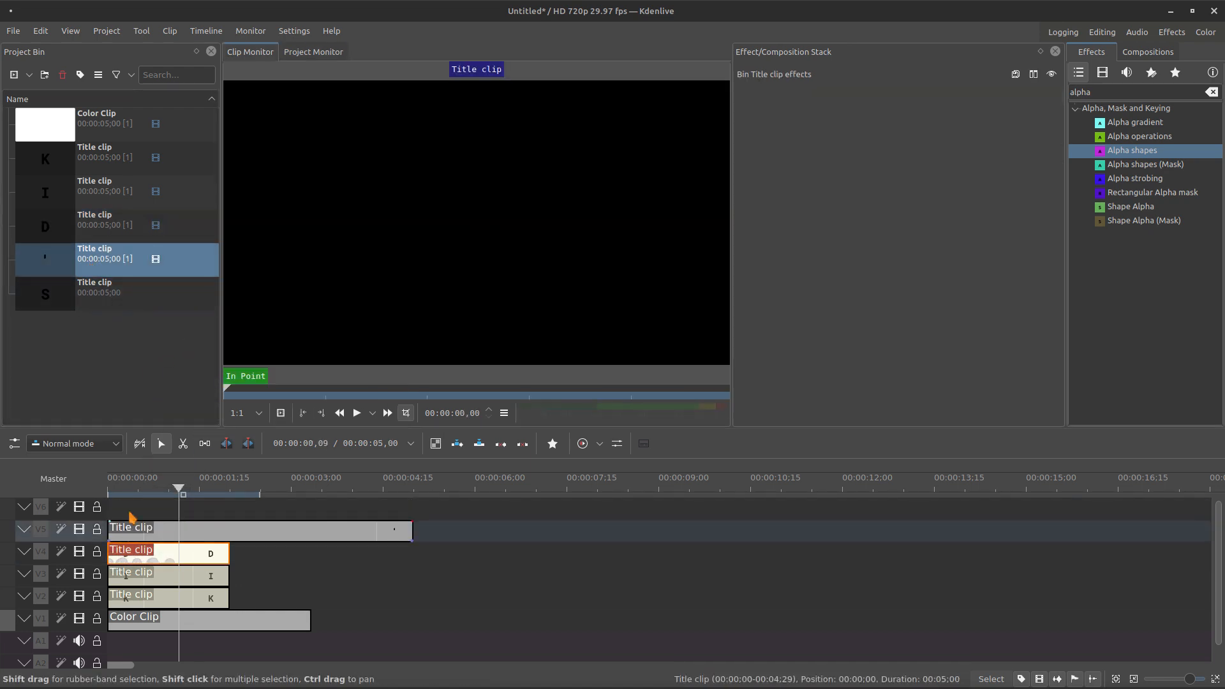
left_click(314, 51)
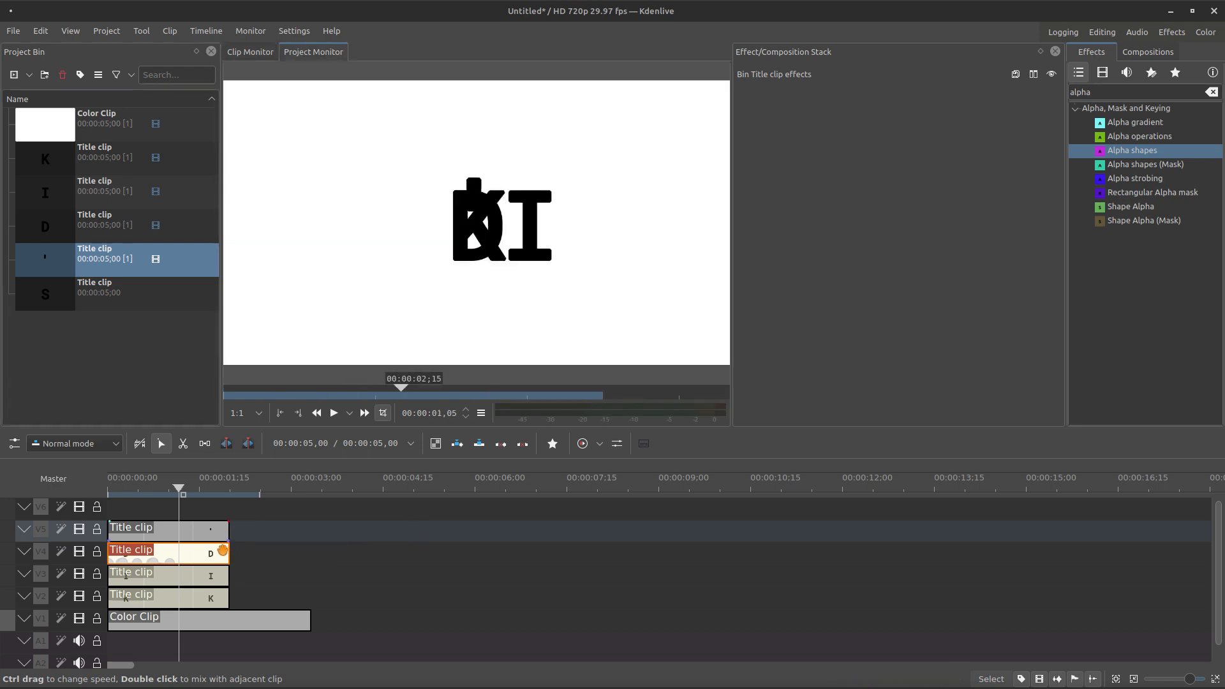
right_click(155, 527)
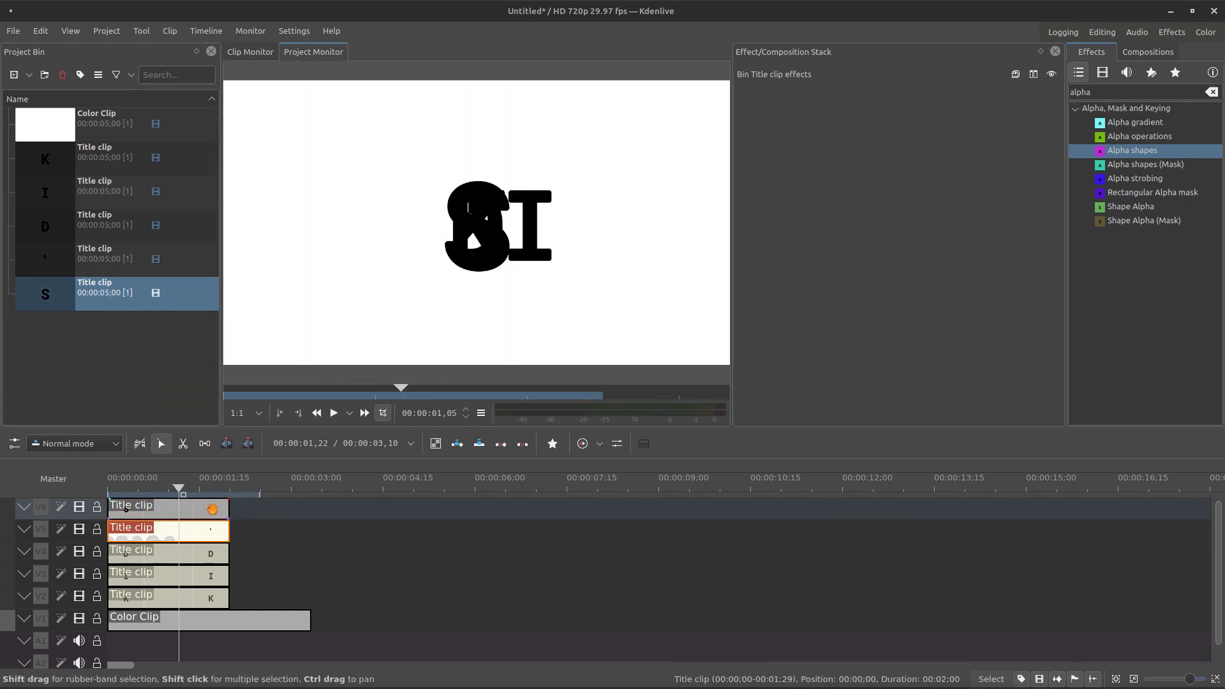
left_click(137, 506)
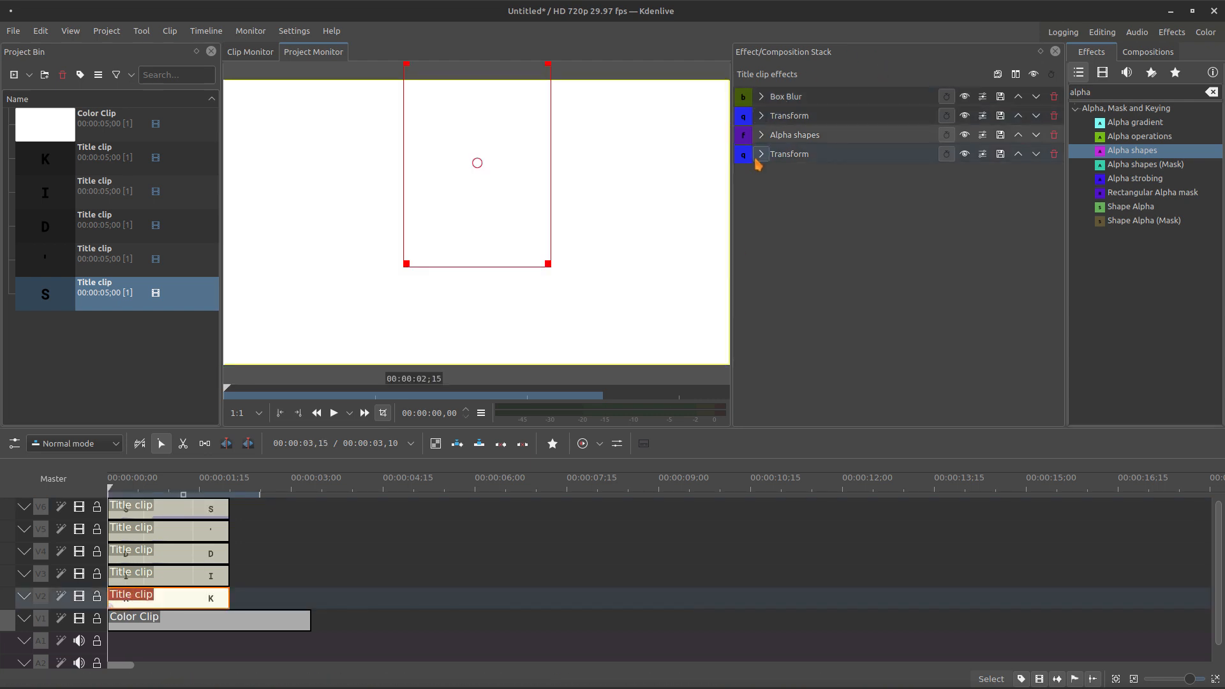
- Set each letter's Transform X offset (D at 48, then S and apostrophe) so the title spells KID'S
left_click(760, 155)
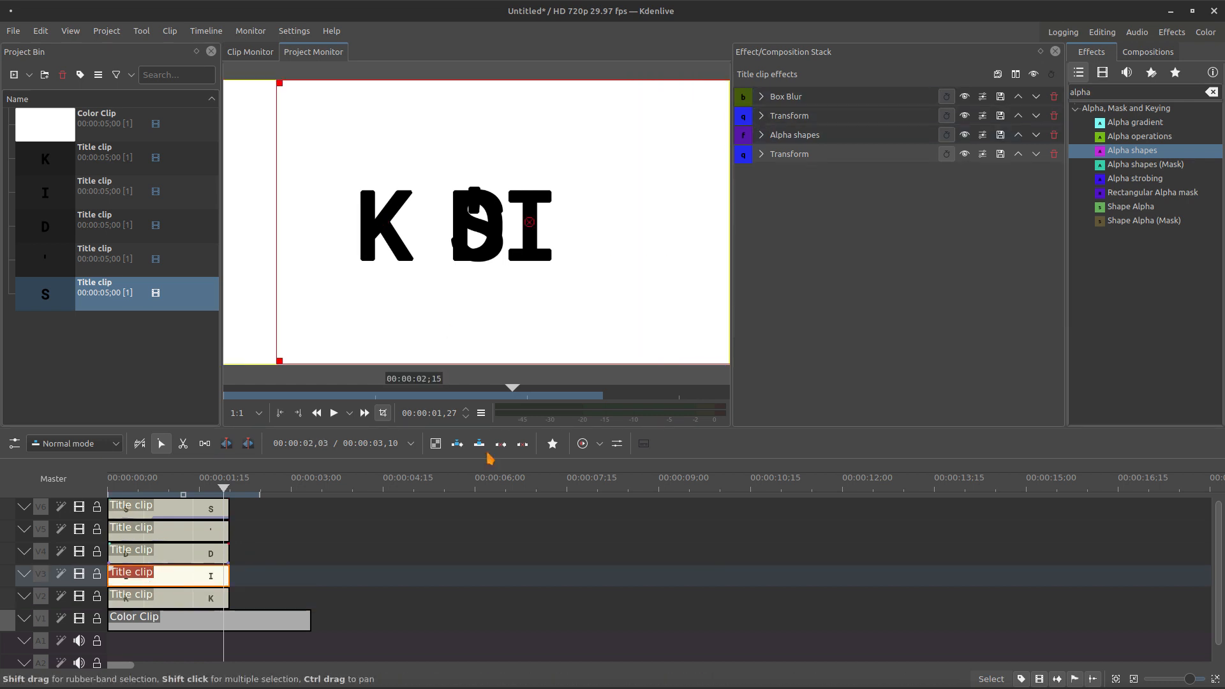
left_click(789, 154)
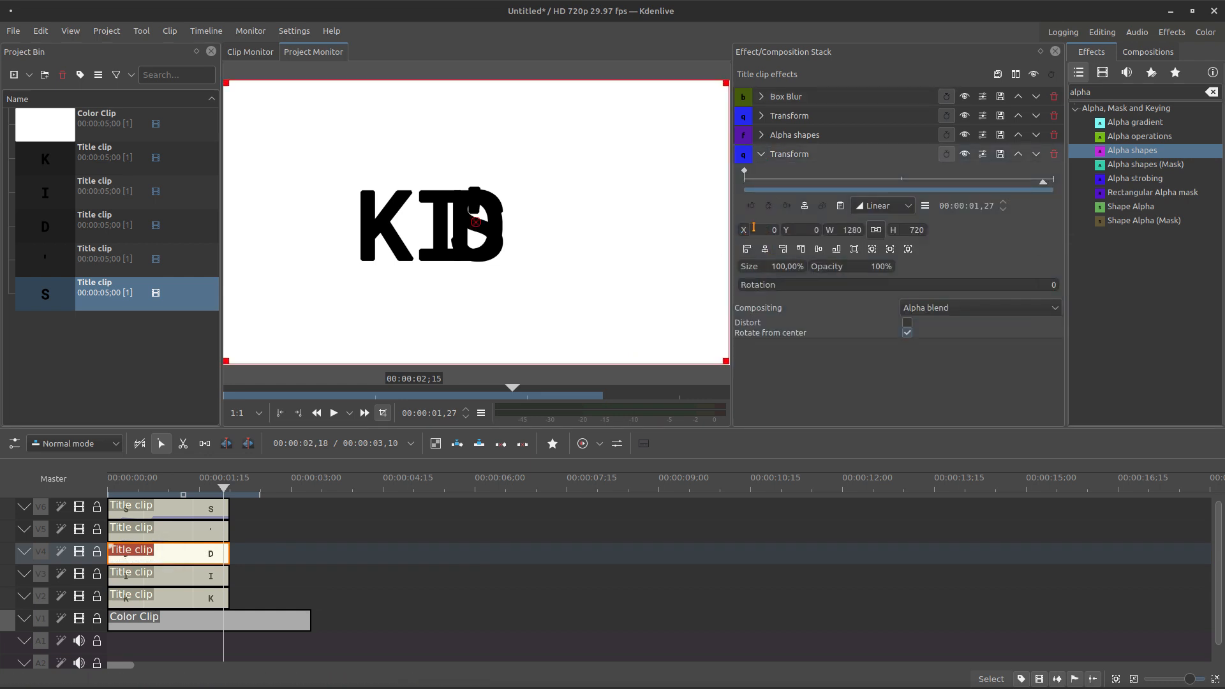
type("48")
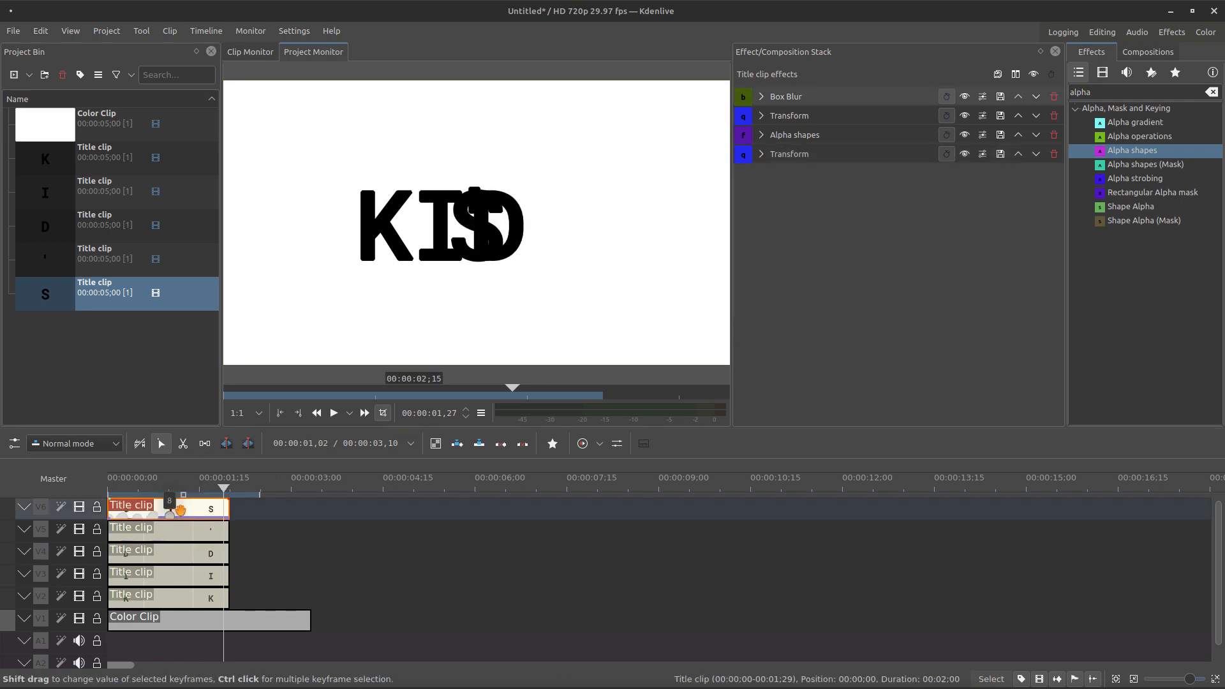
left_click(759, 154)
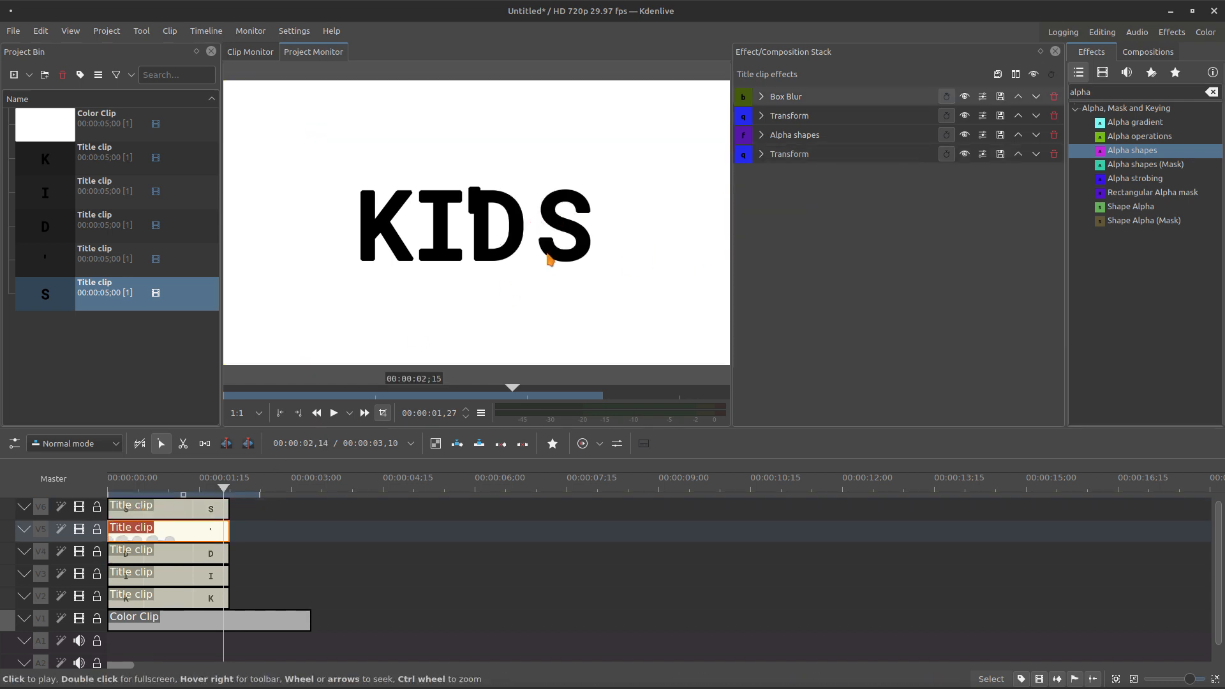
left_click(759, 154)
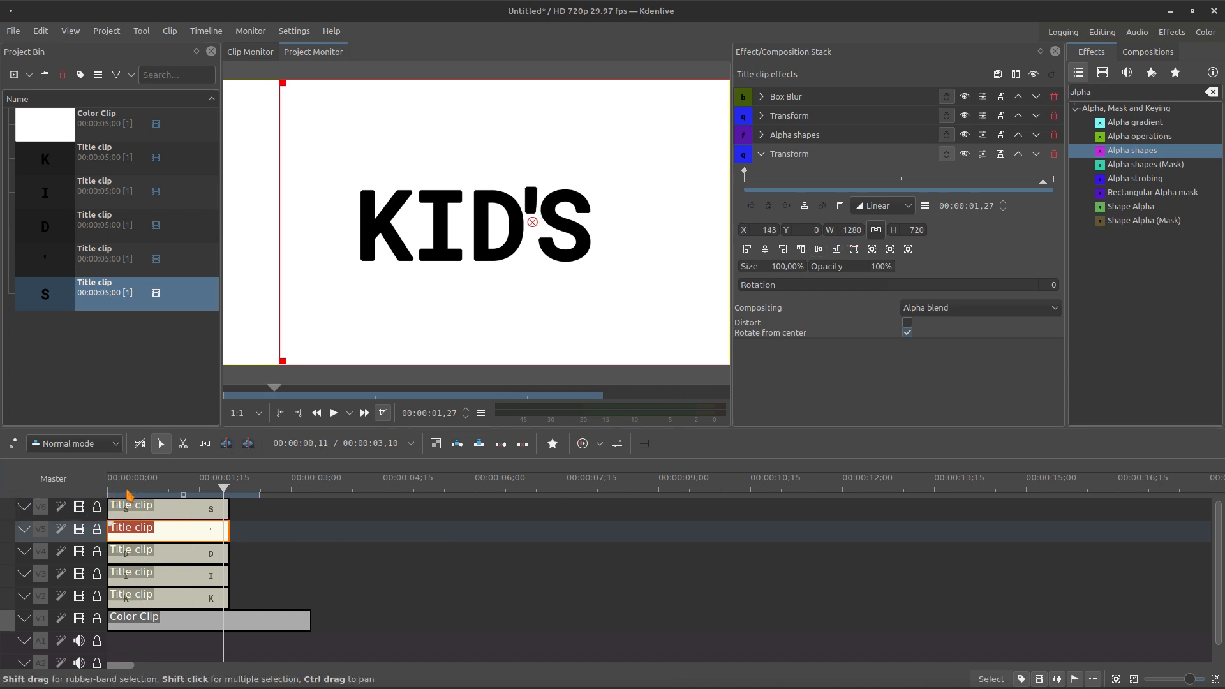
- Stagger the I, D, apostrophe and S clips later on the timeline so letters enter in turn
left_click(332, 412)
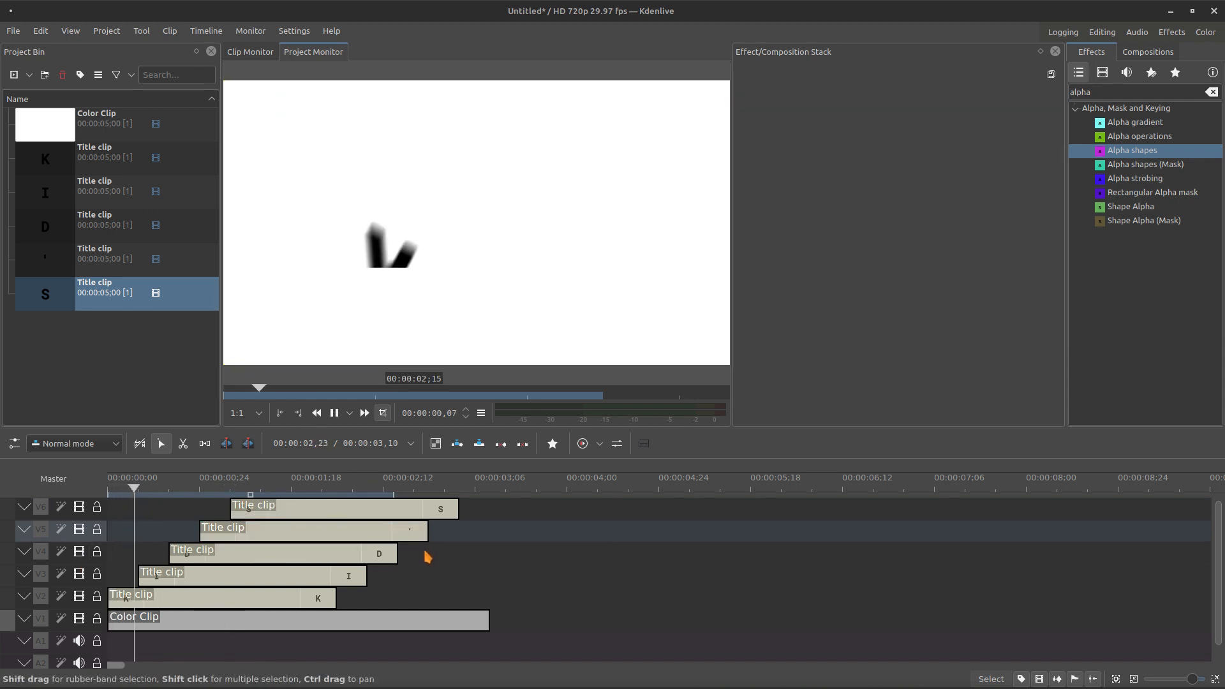
- Extend the shorter letter clips so all five end together, then select the background colour clip
left_click(271, 488)
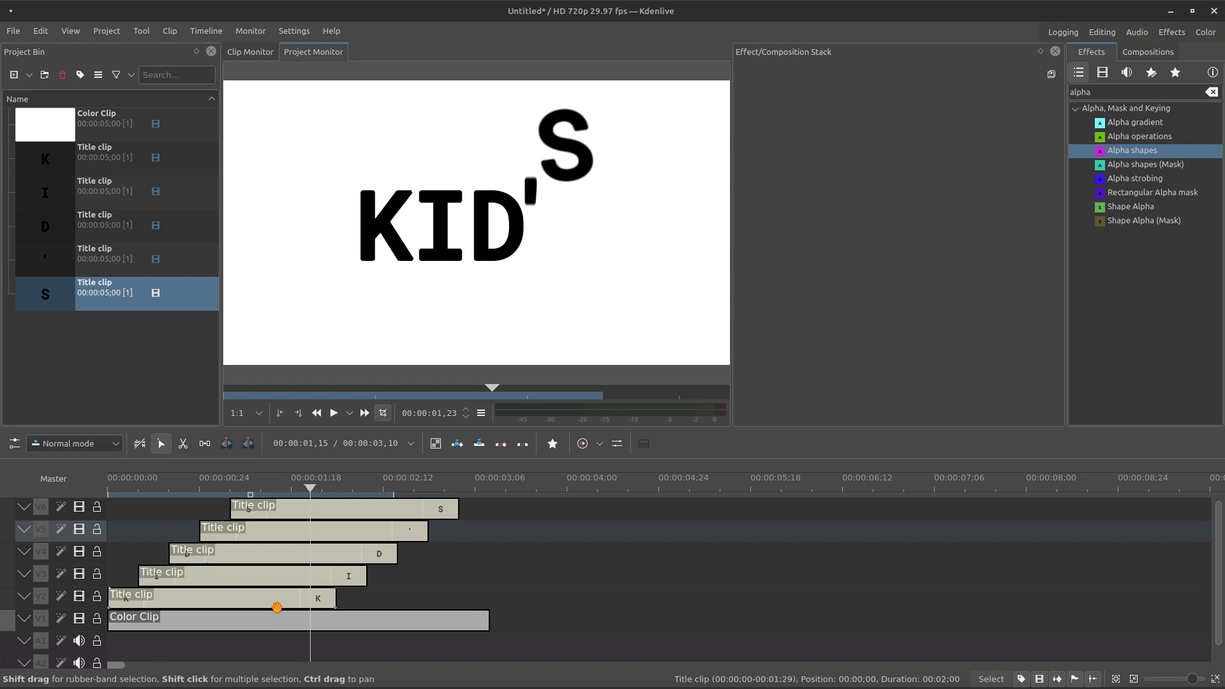
left_click(130, 593)
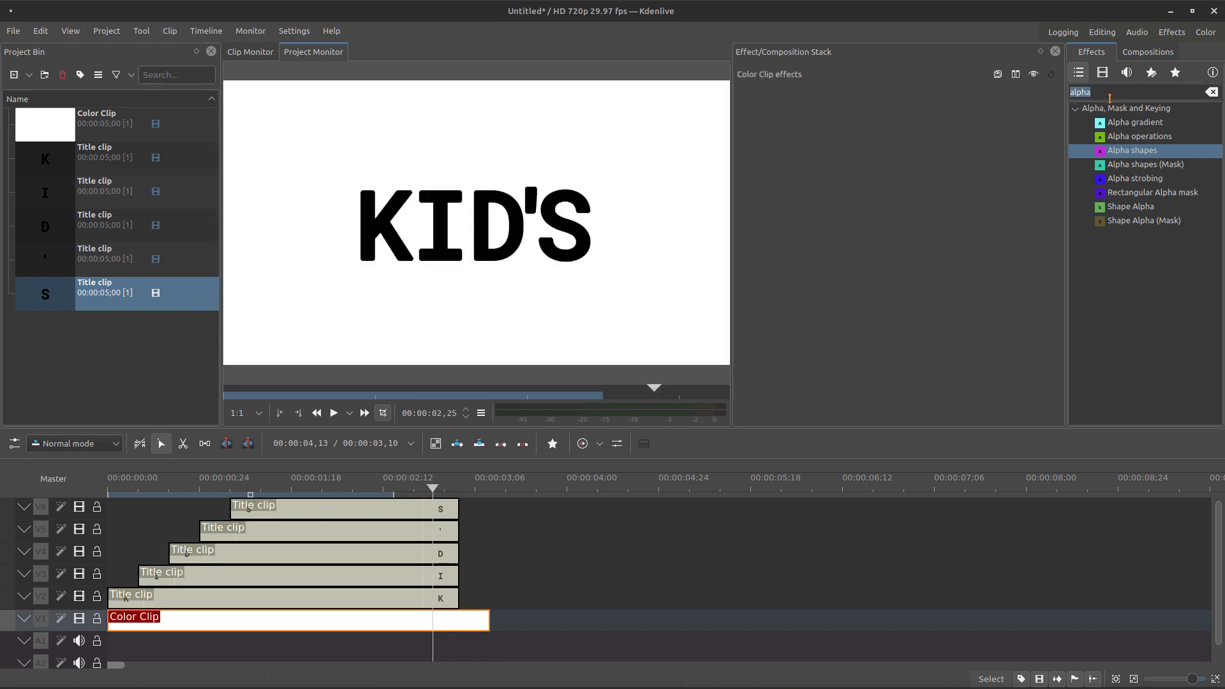
- Add a Cairogradient to the colour clip with light blue start and end colours at opacity 1
type("cairo")
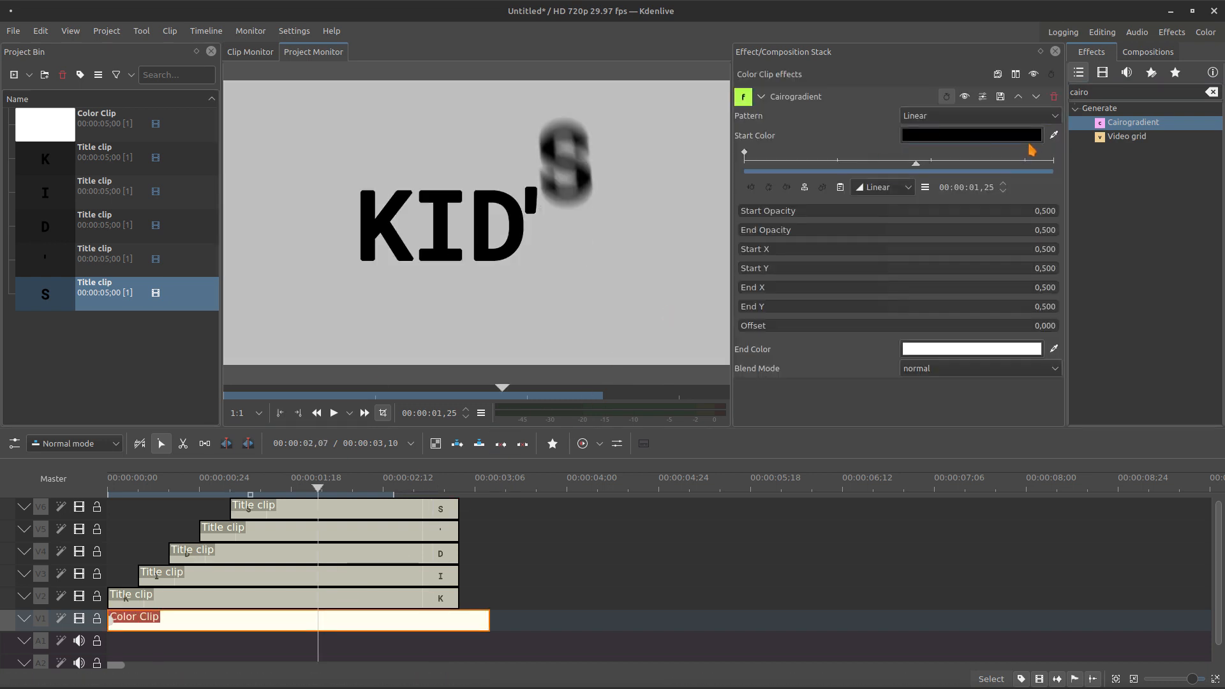
left_click(971, 134)
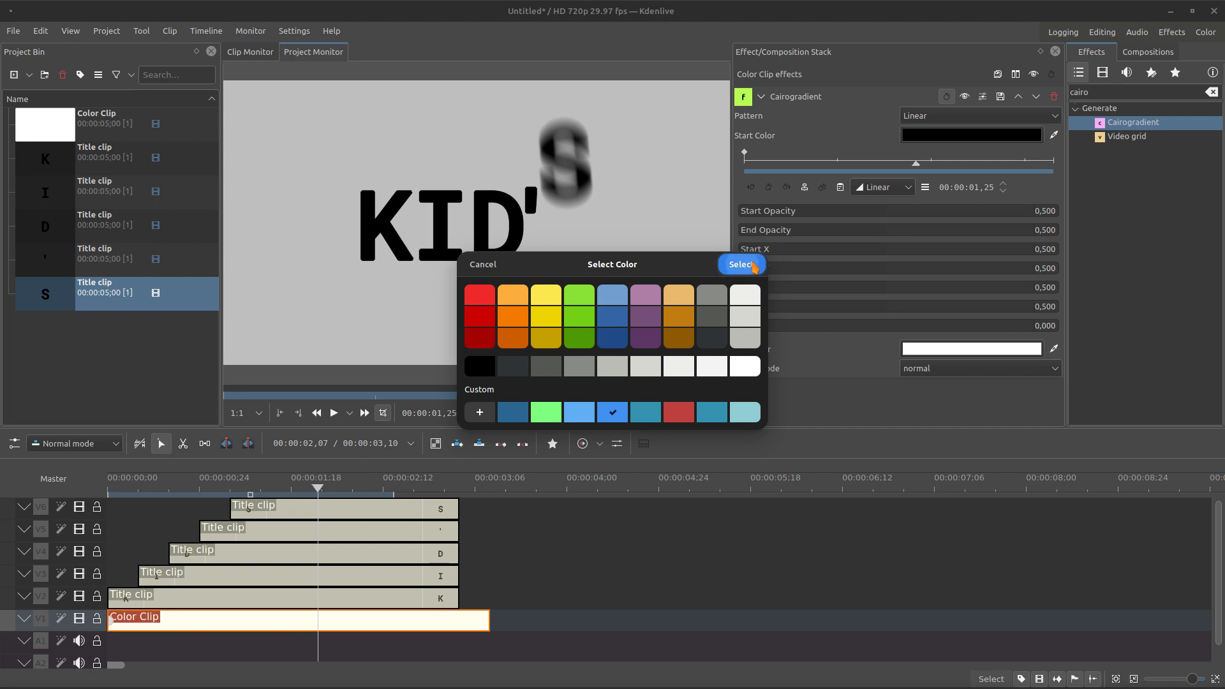
left_click(613, 412)
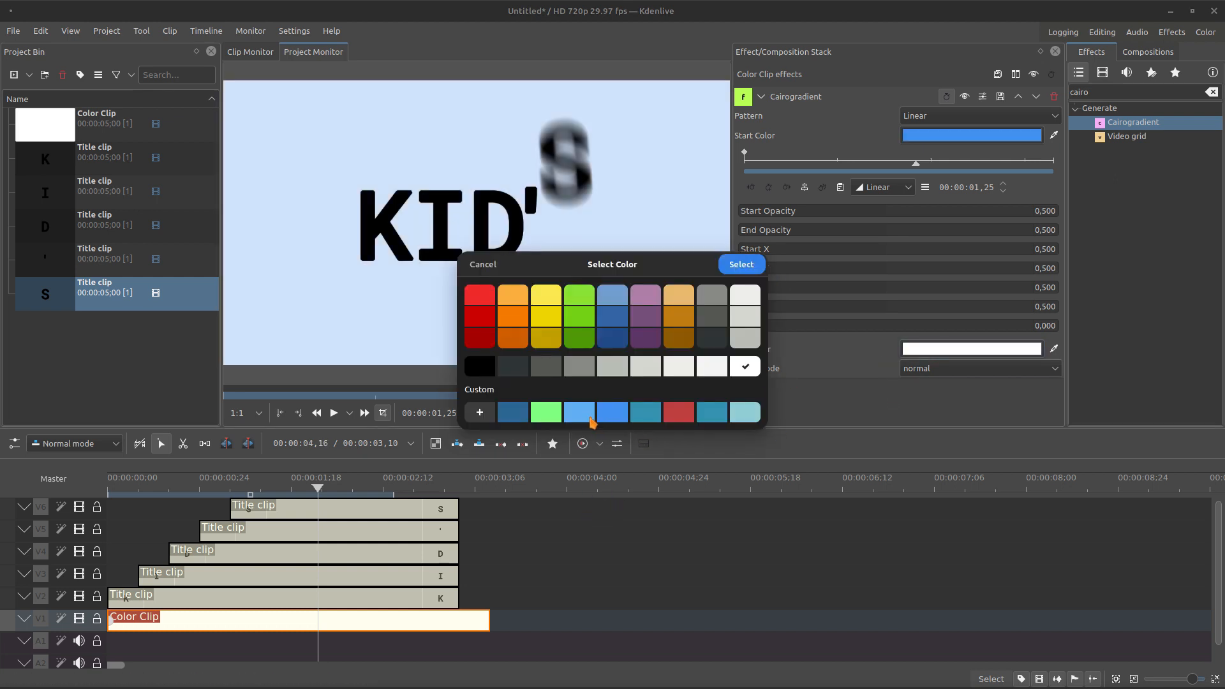
left_click(579, 412)
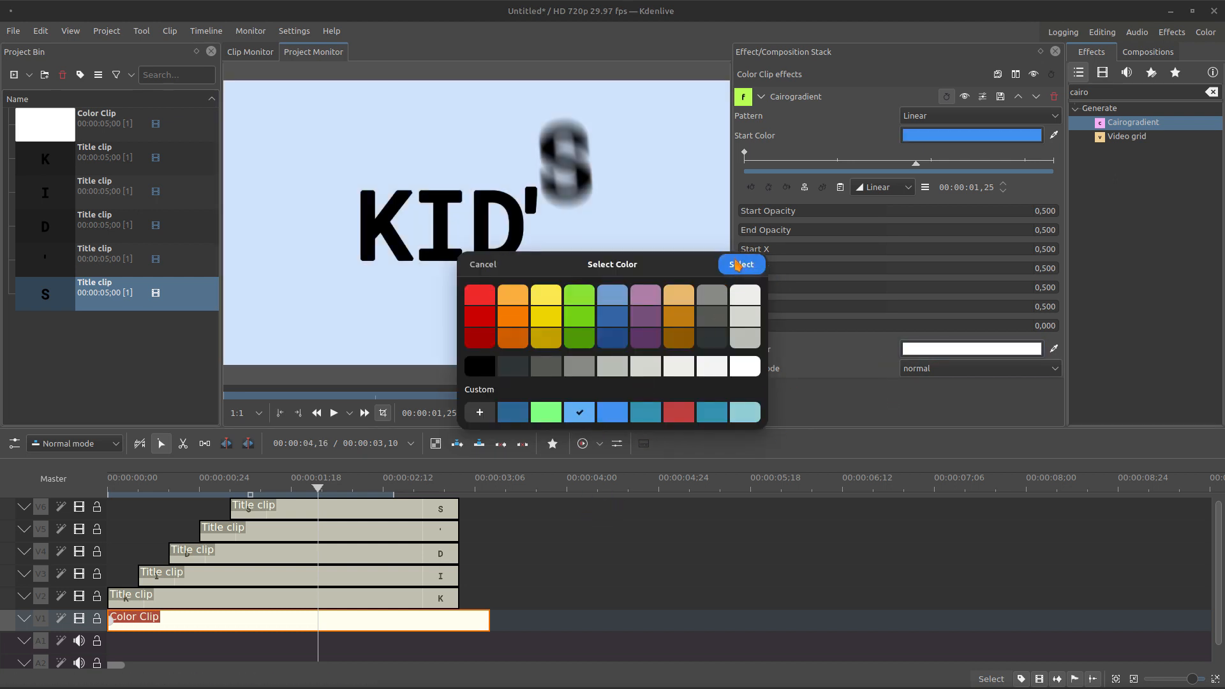
left_click(739, 264)
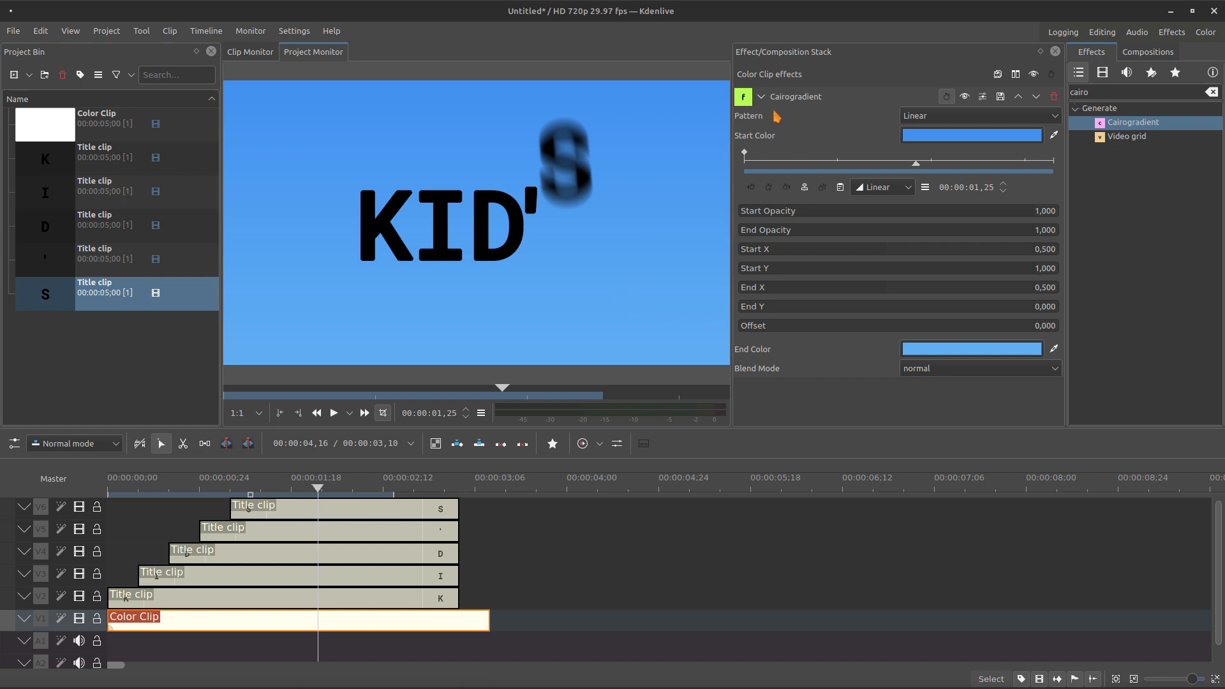
left_click(760, 96)
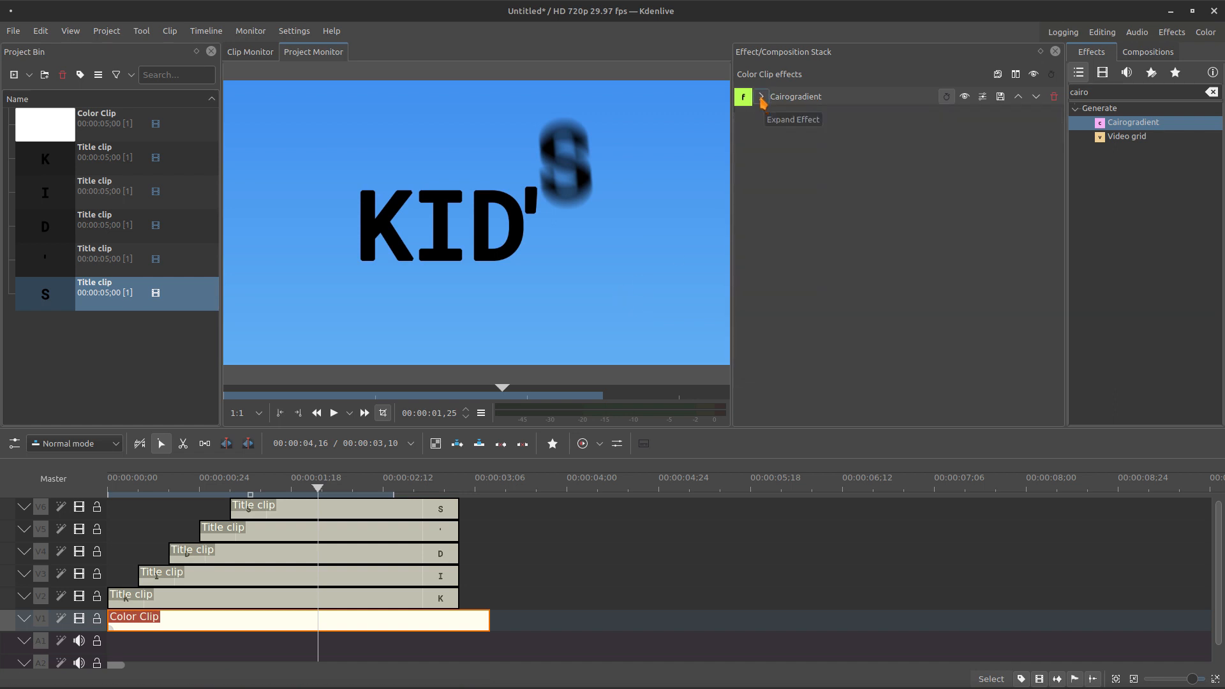